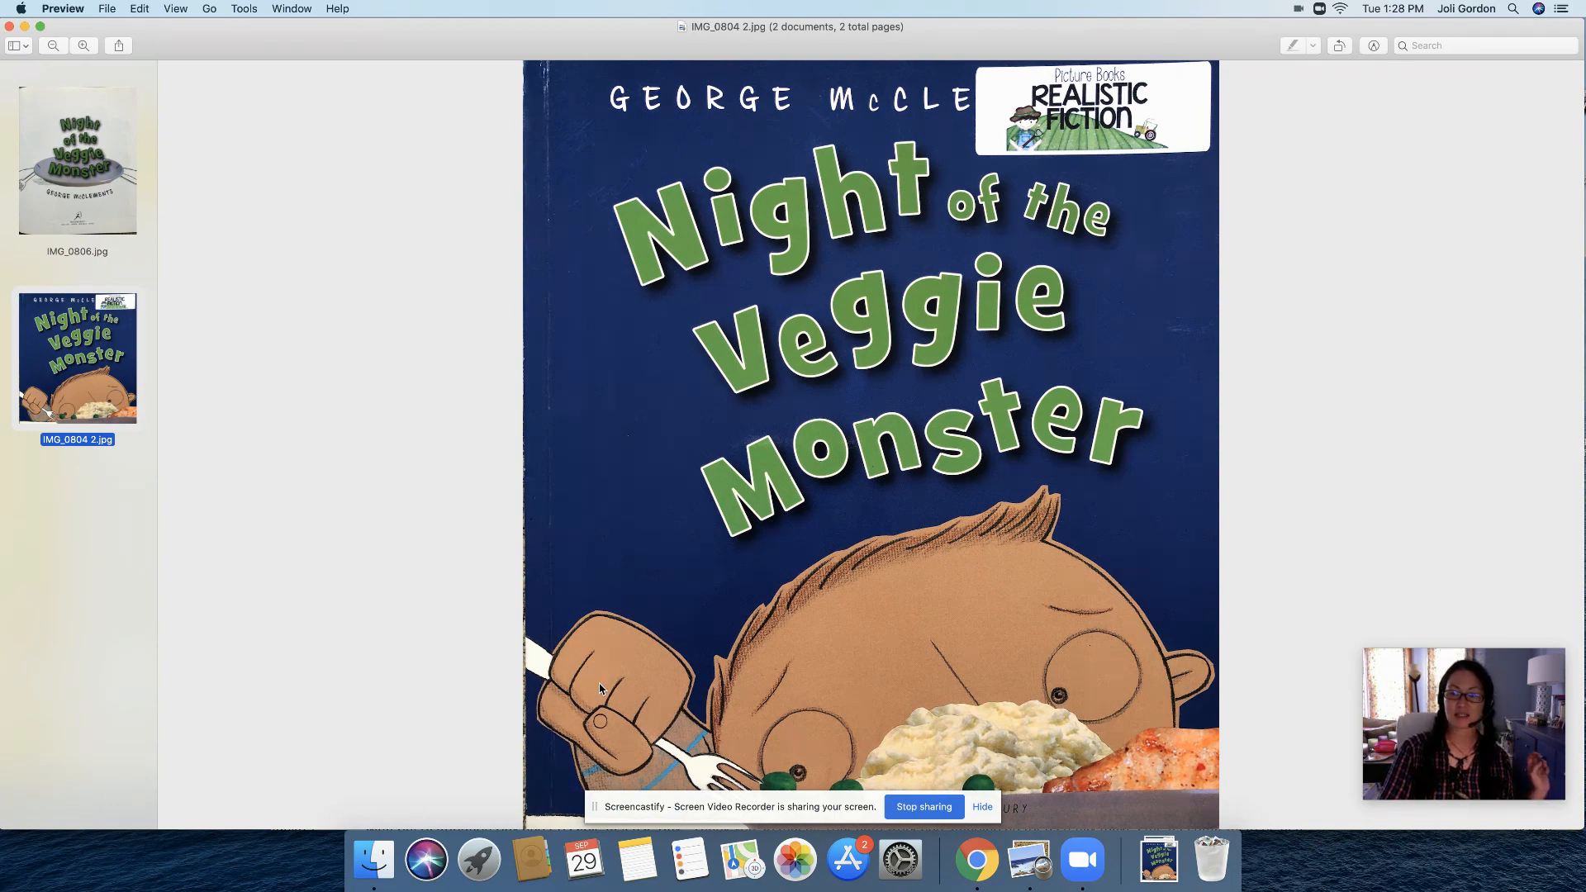
Alternate between the IMG_0806 title page and IMG_0804 cover photos, ending on the title page
{"action": "left_click", "coordinate": [77, 162]}
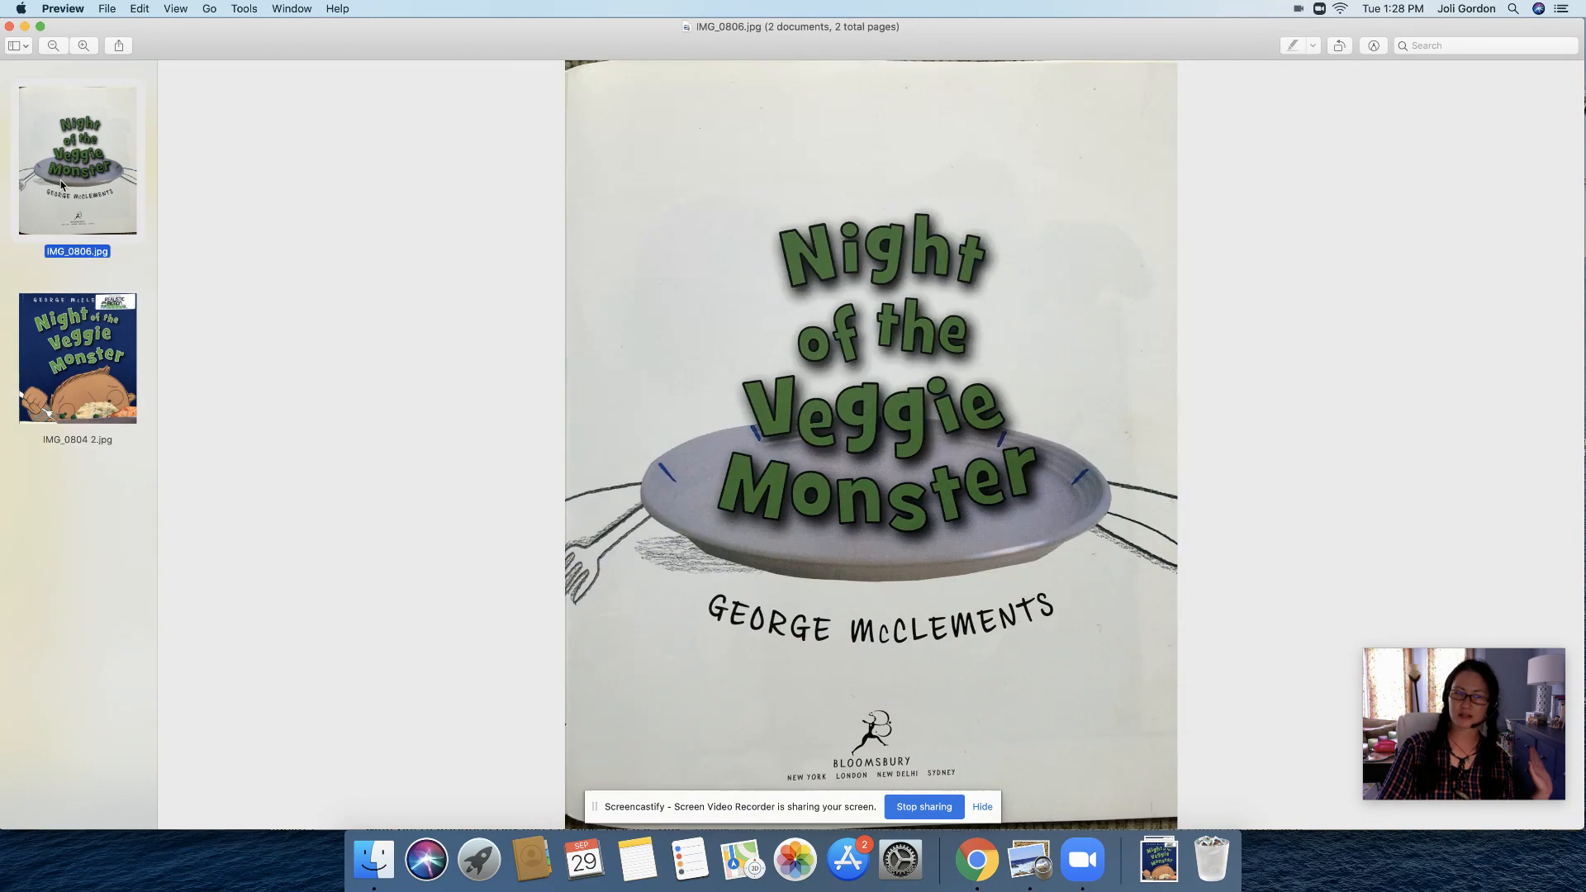
{"action": "left_click", "coordinate": [77, 356]}
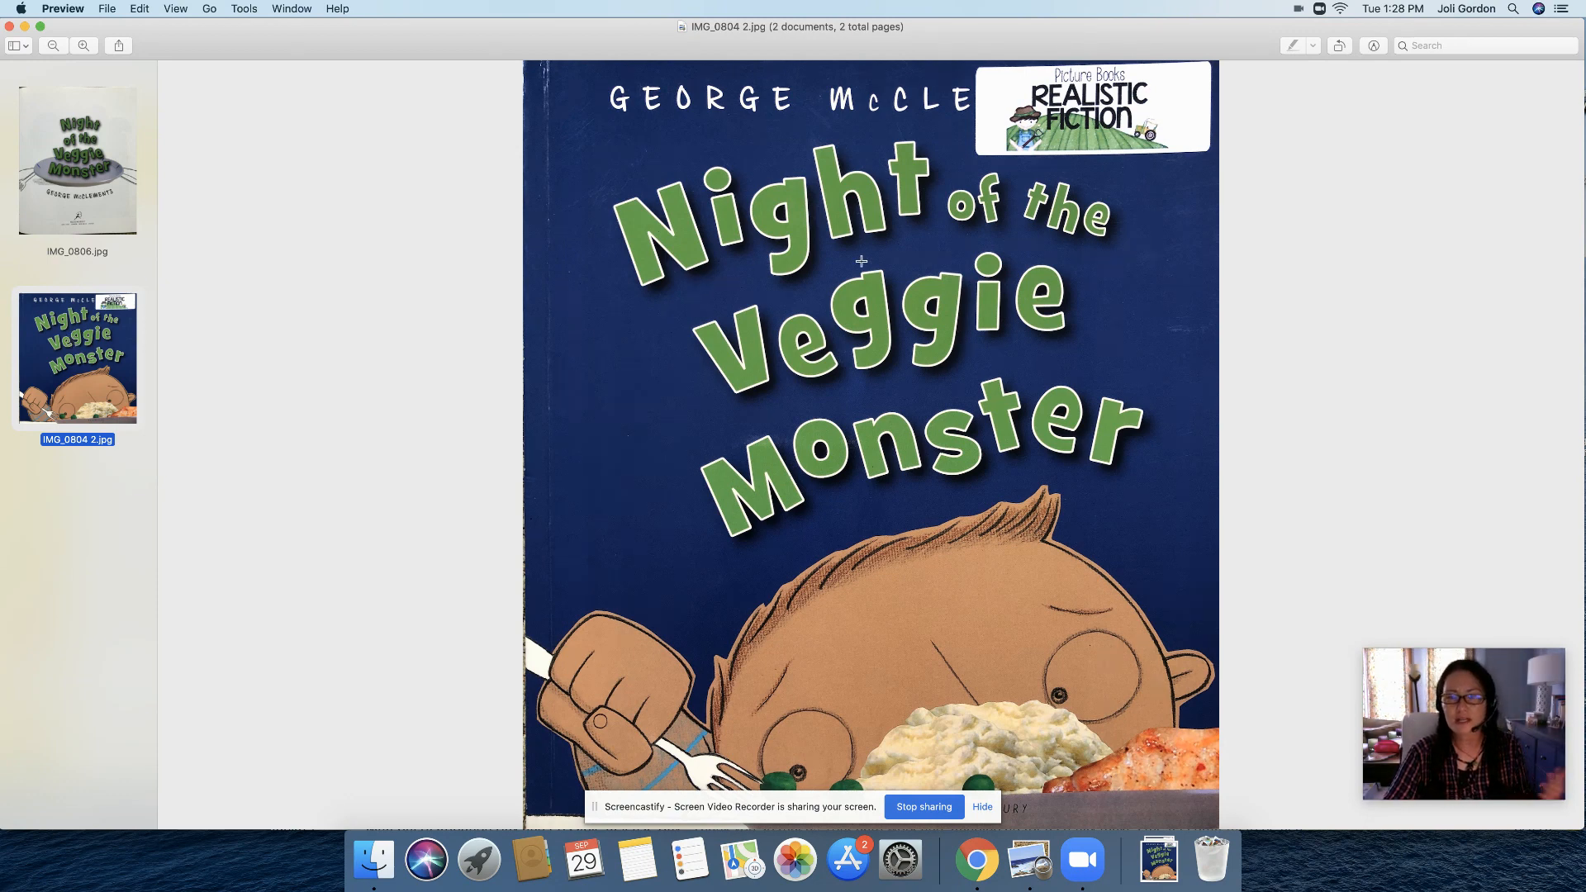
{"action": "mouse_move", "coordinate": [821, 485]}
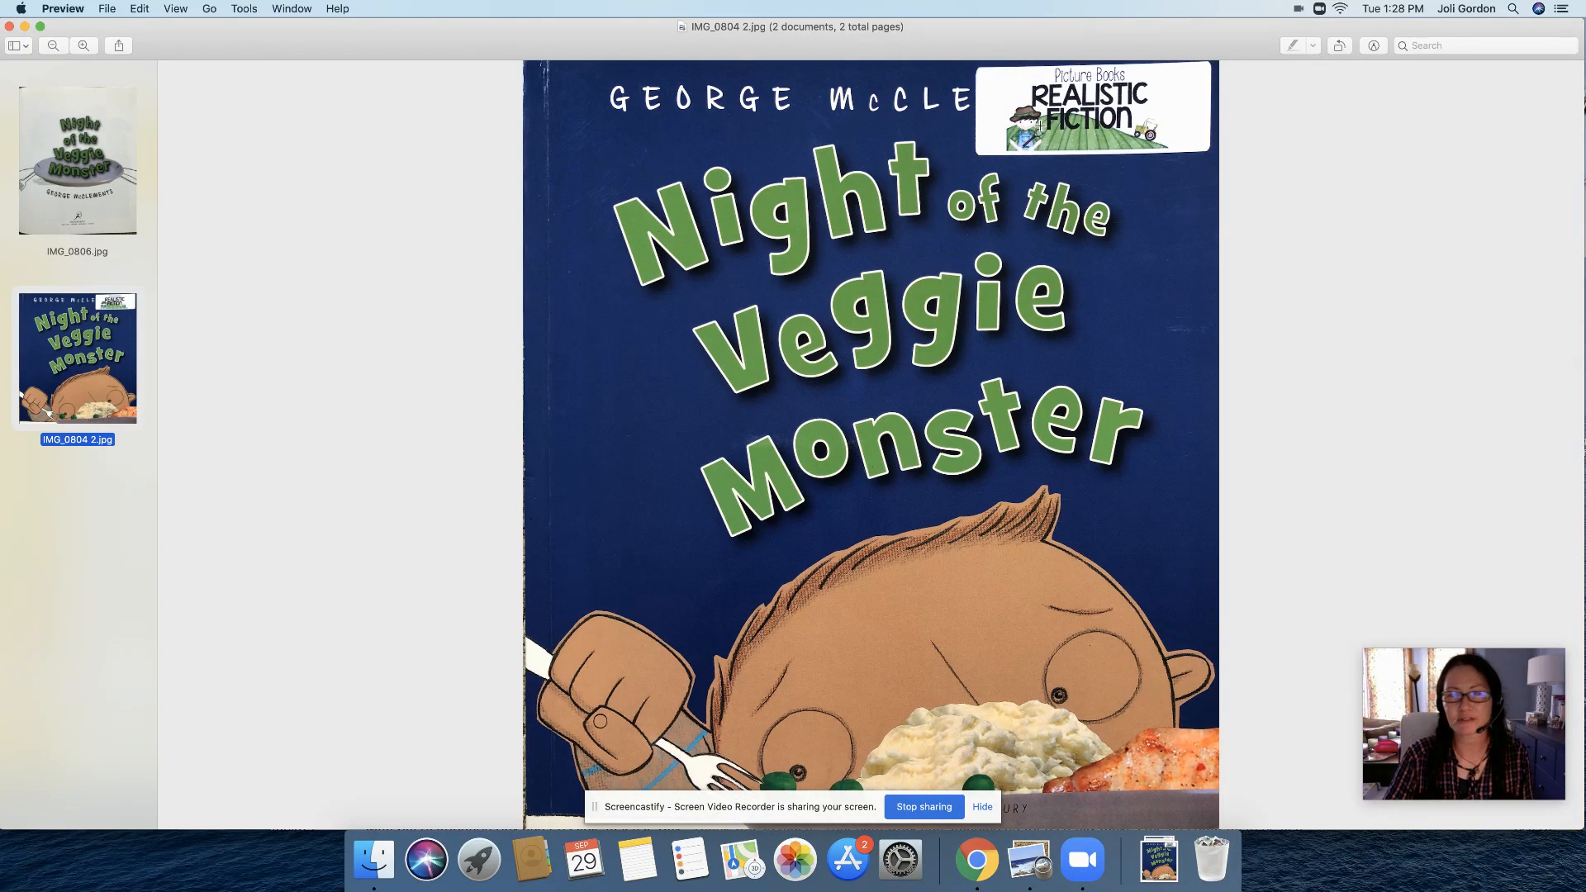
{"action": "mouse_move", "coordinate": [81, 203]}
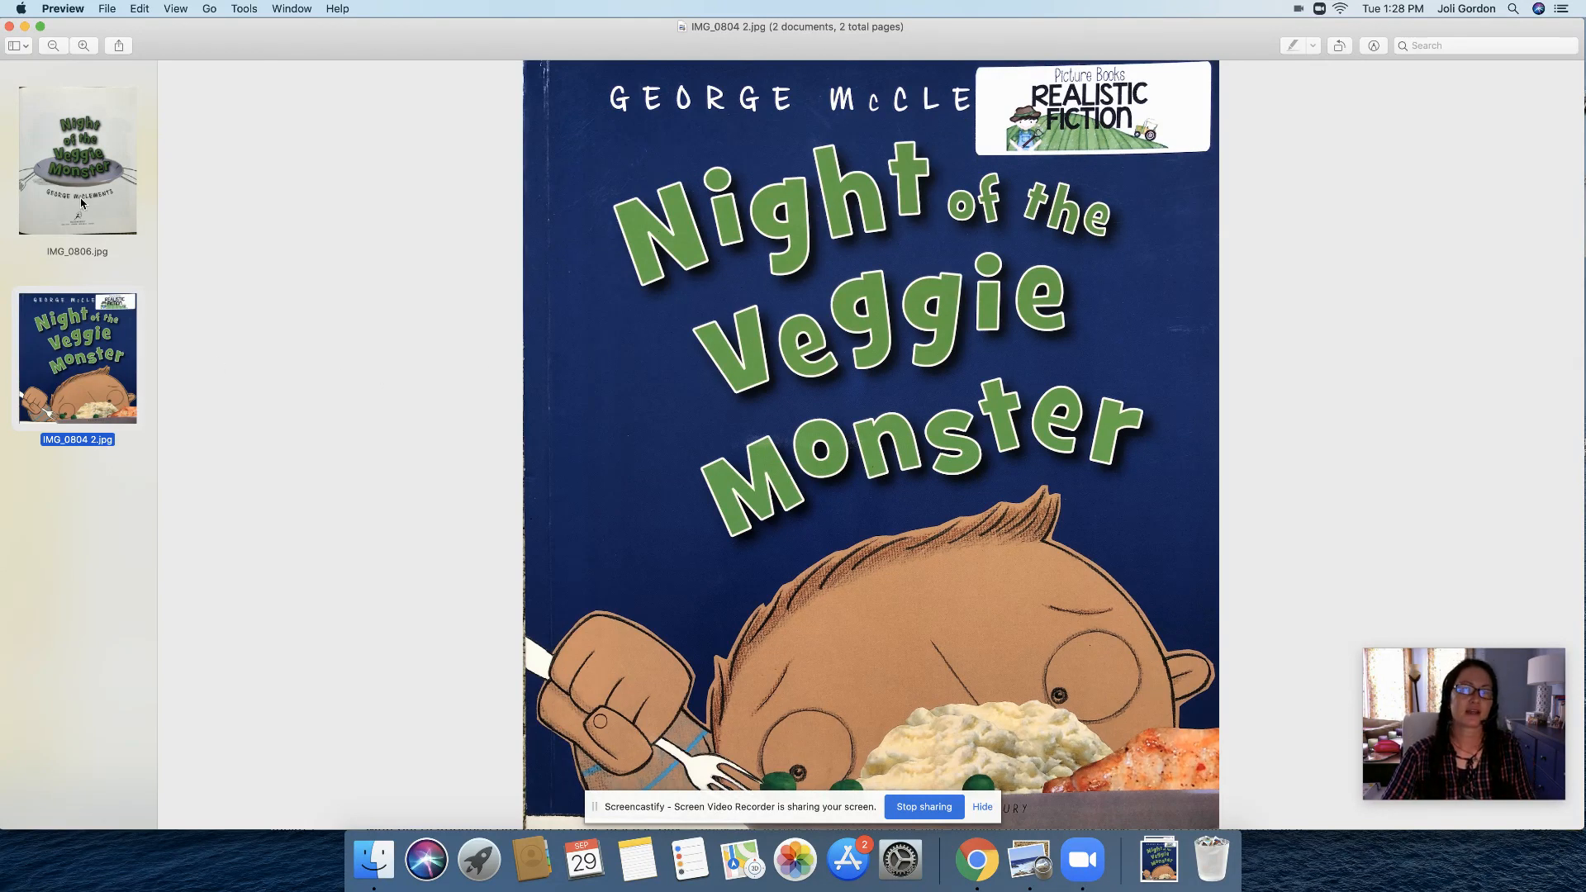
{"action": "left_click", "coordinate": [77, 157]}
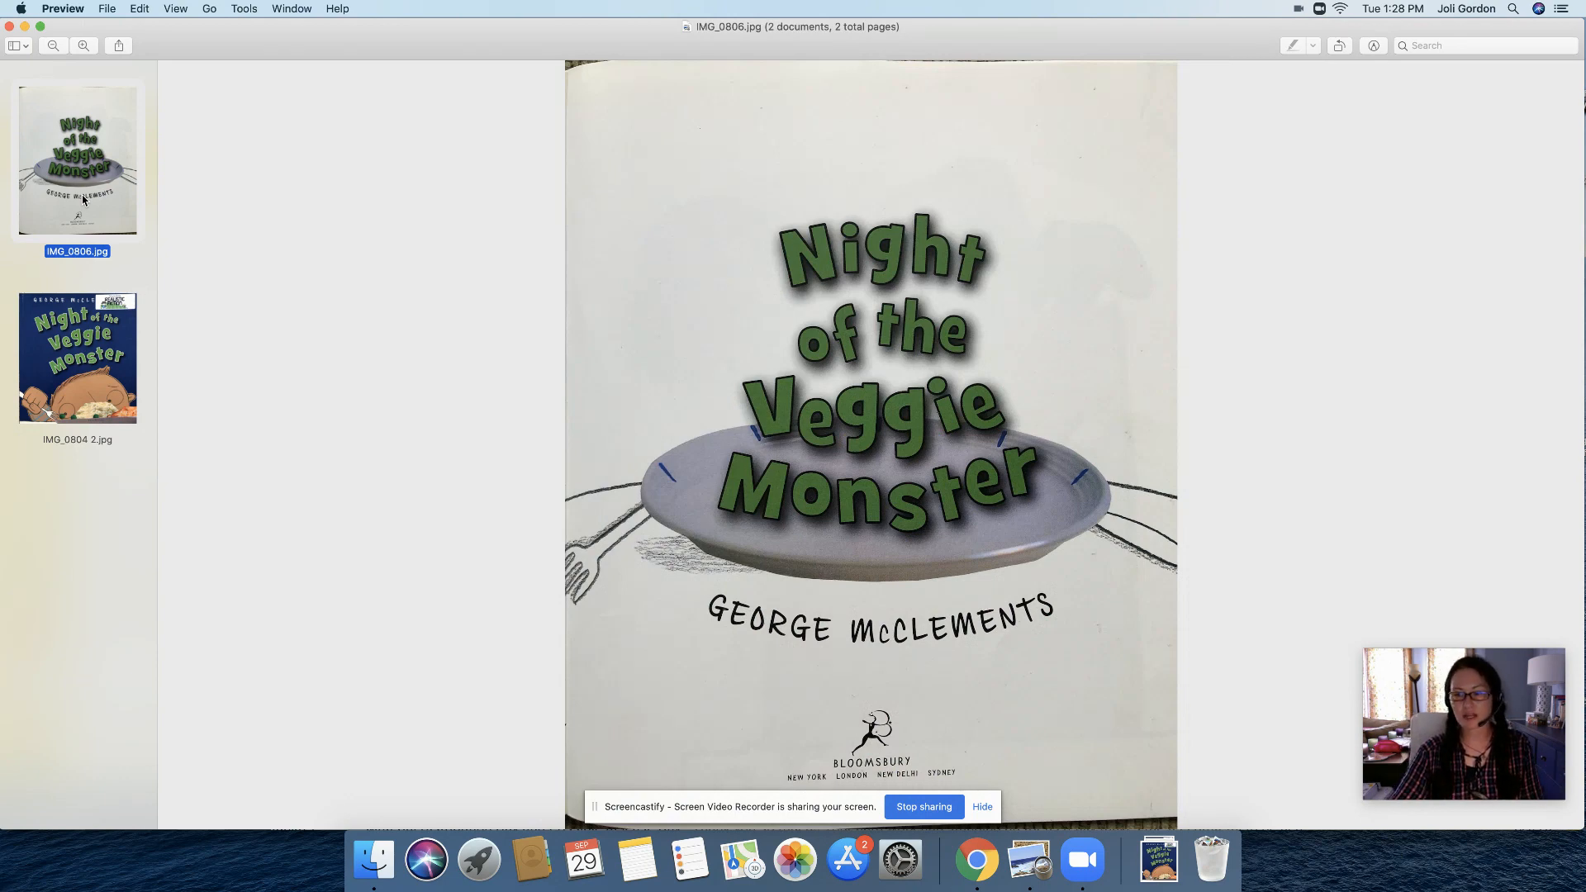
{"action": "mouse_move", "coordinate": [703, 280]}
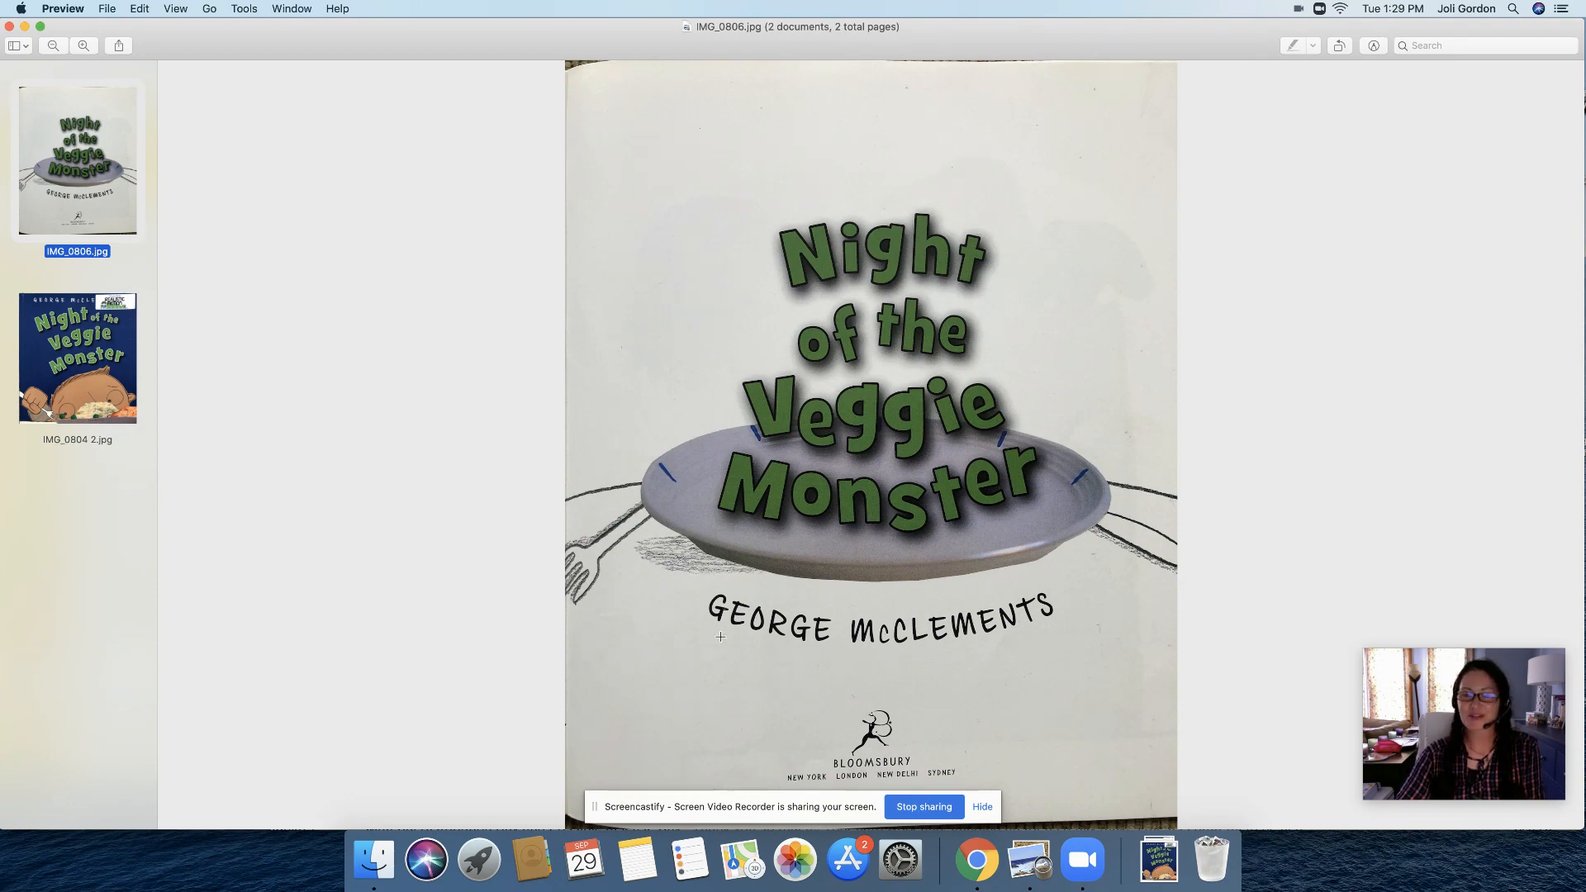
{"action": "mouse_move", "coordinate": [1008, 639]}
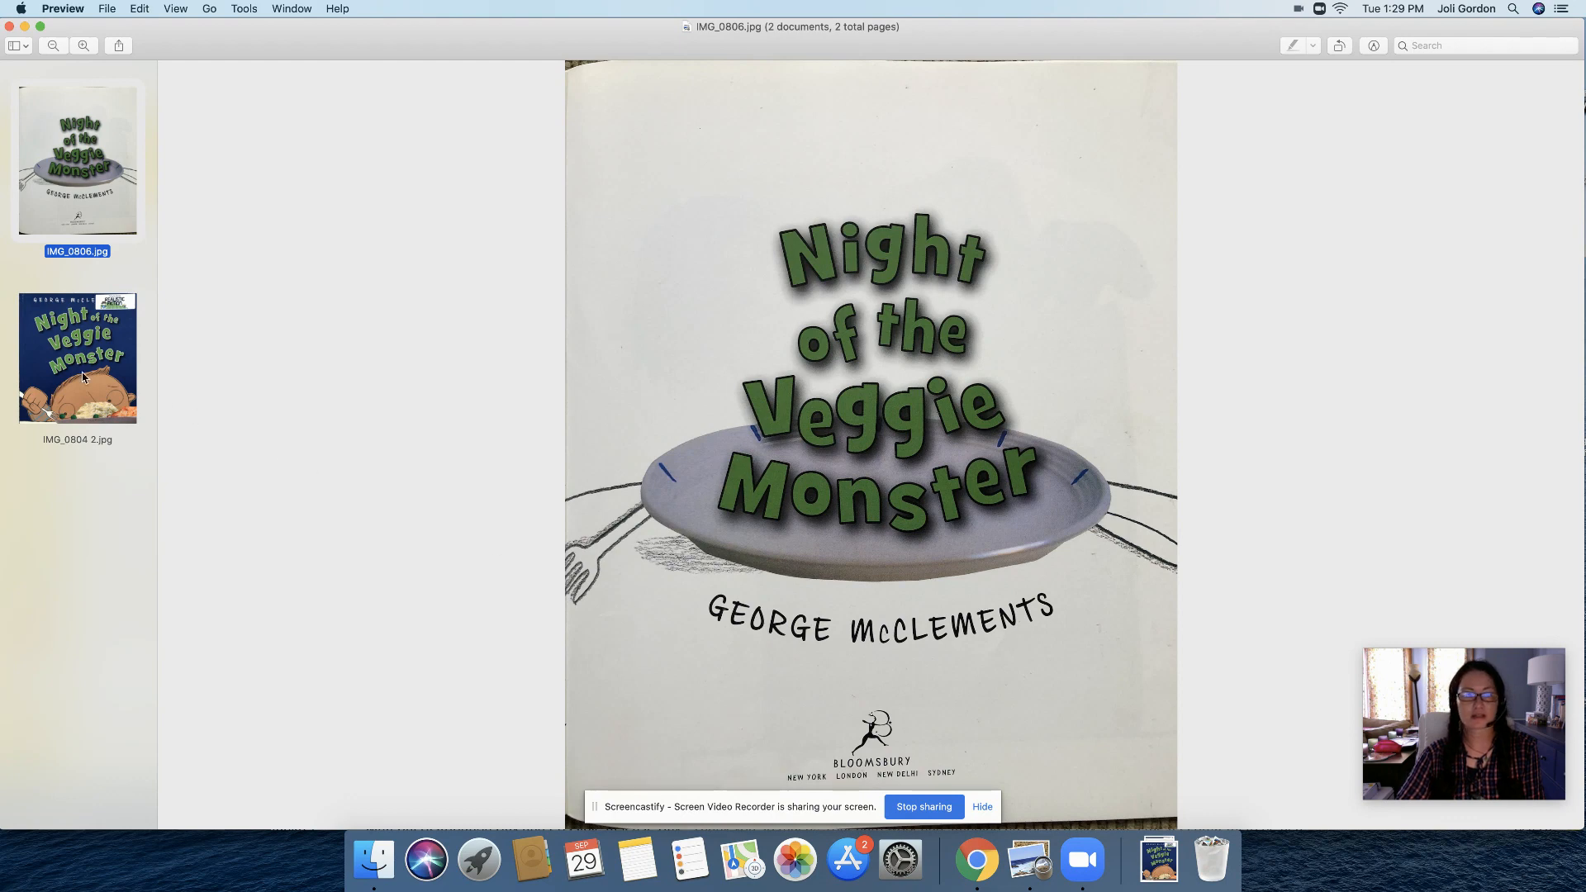
{"action": "left_click", "coordinate": [76, 355]}
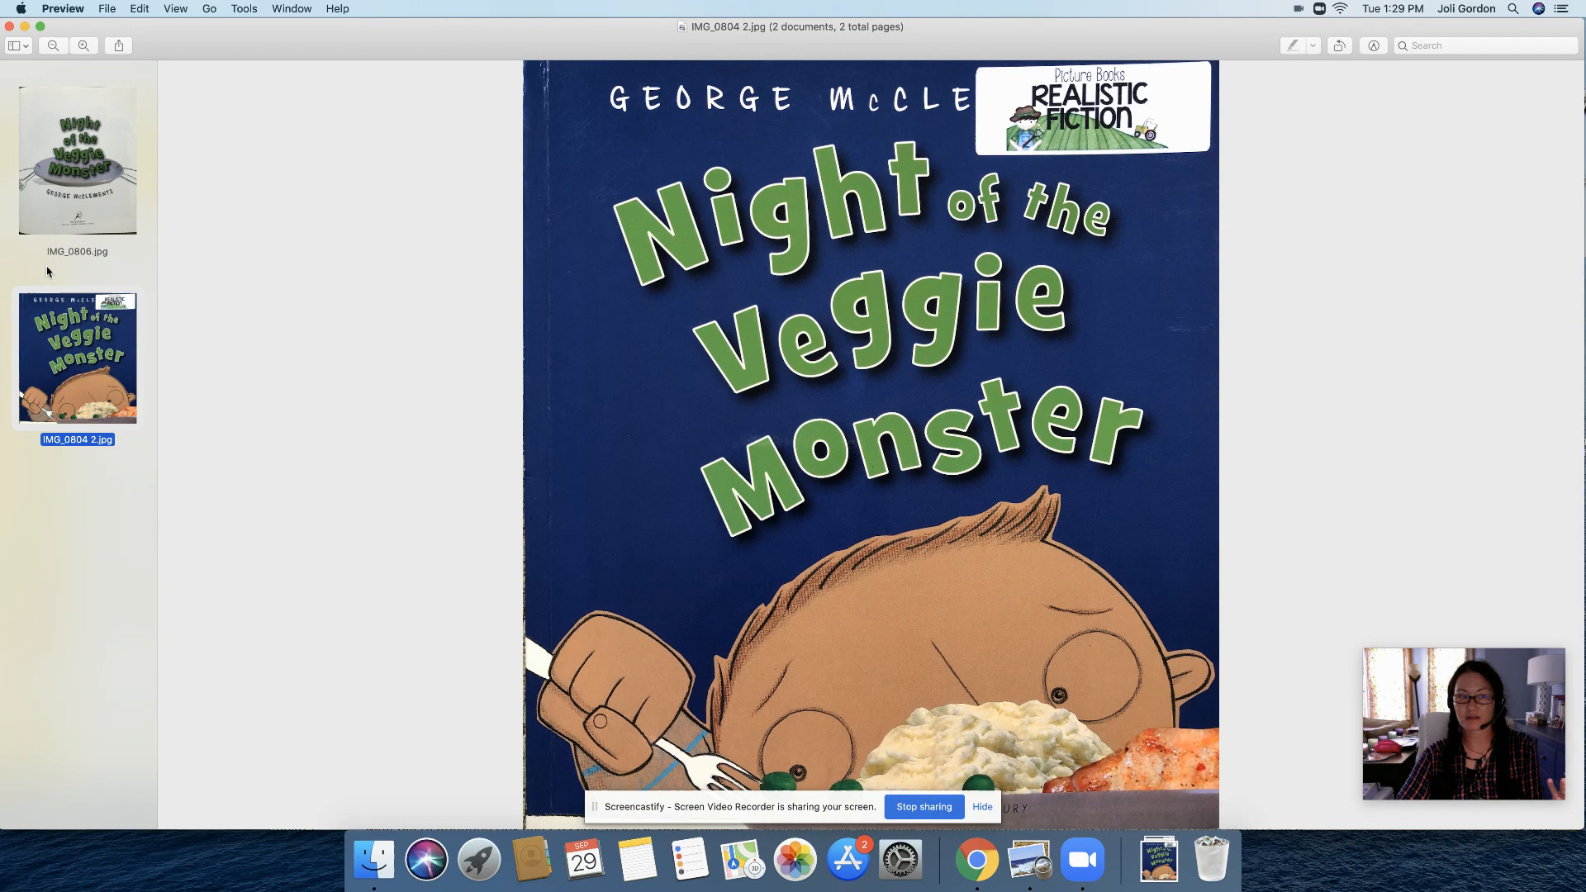
{"action": "left_click", "coordinate": [78, 159]}
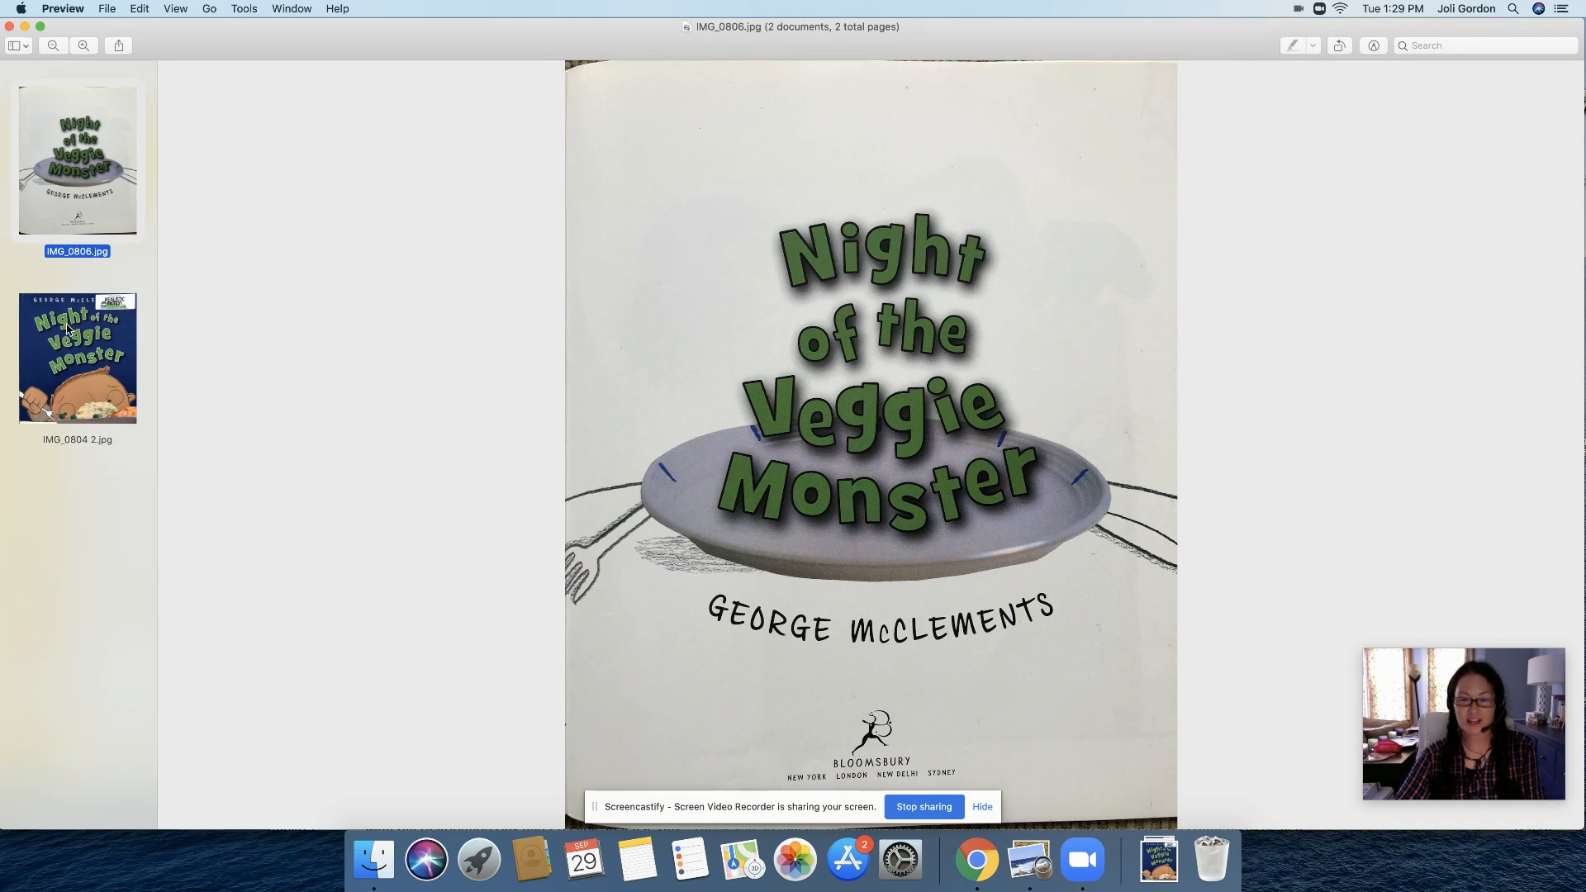
{"action": "left_click", "coordinate": [77, 356]}
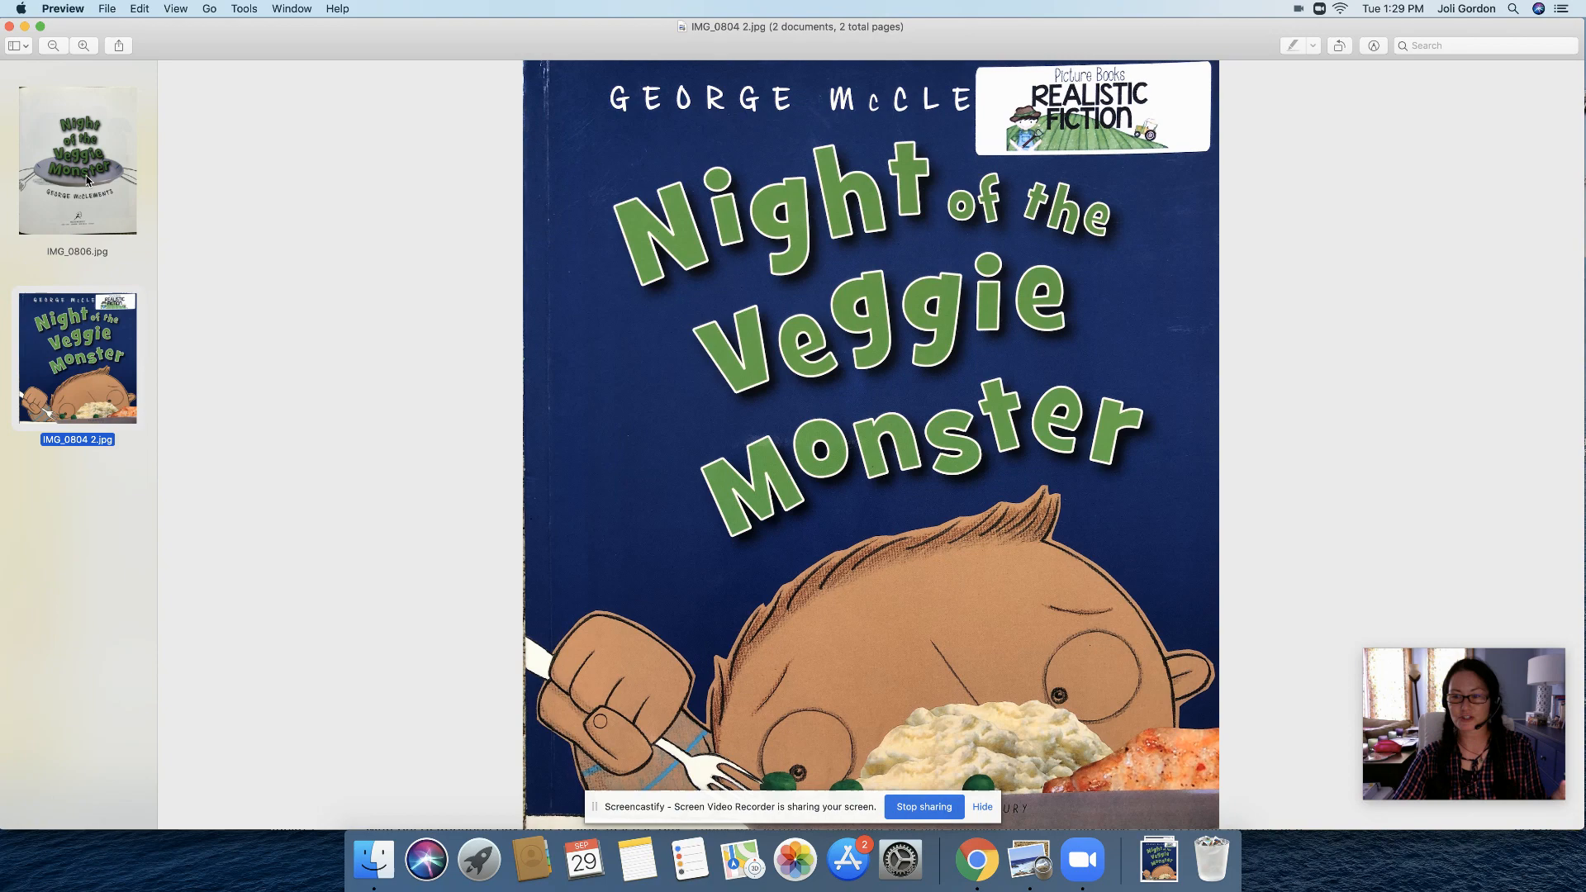
{"action": "left_click", "coordinate": [77, 157]}
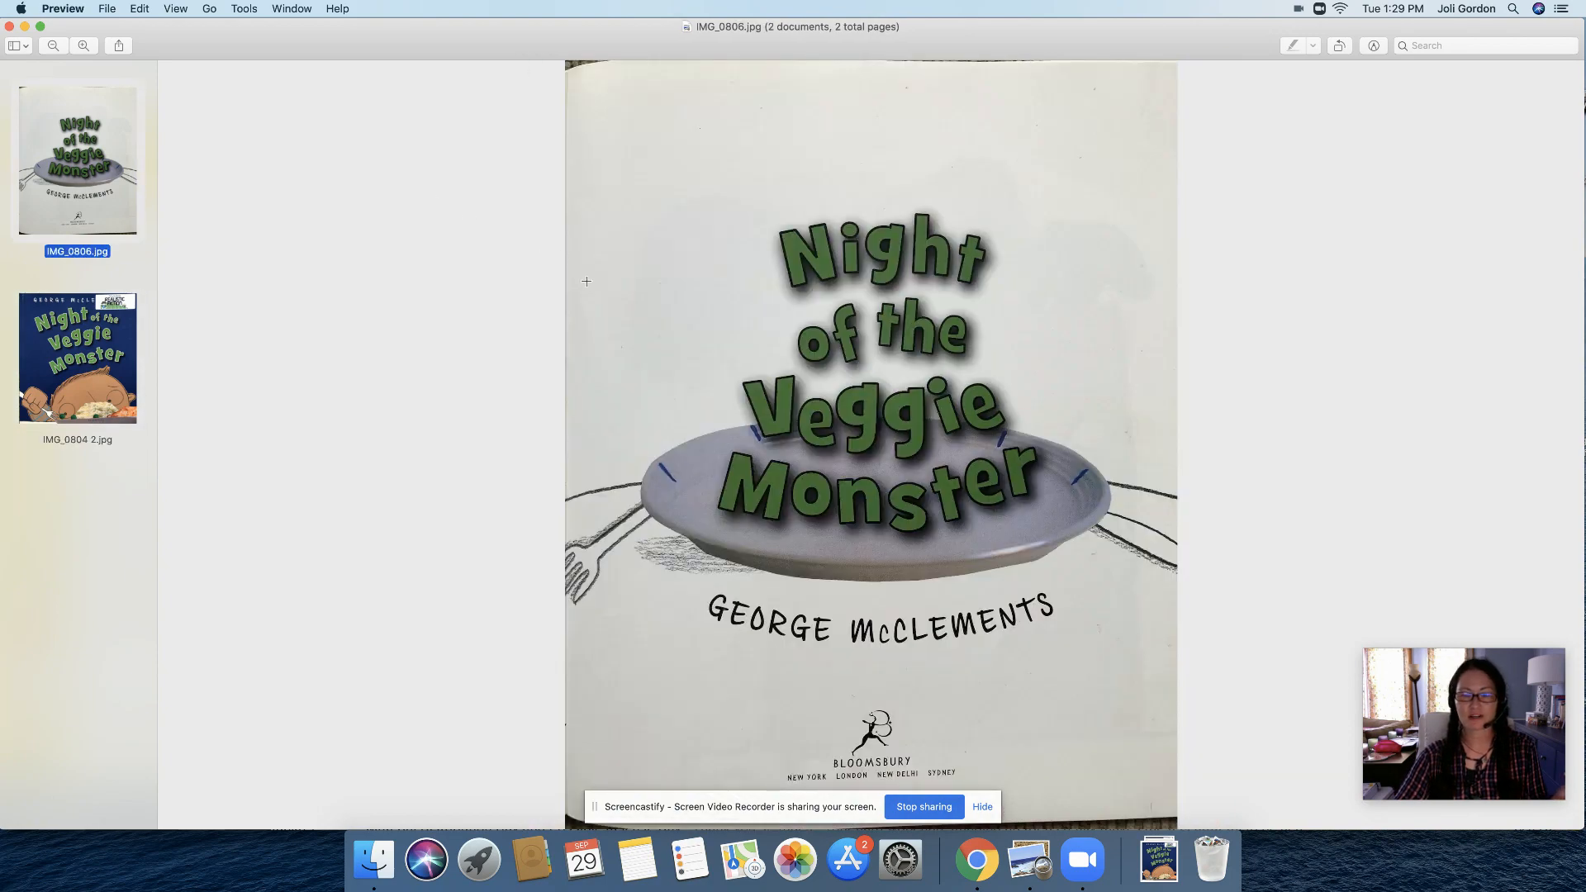
{"action": "mouse_move", "coordinate": [603, 294]}
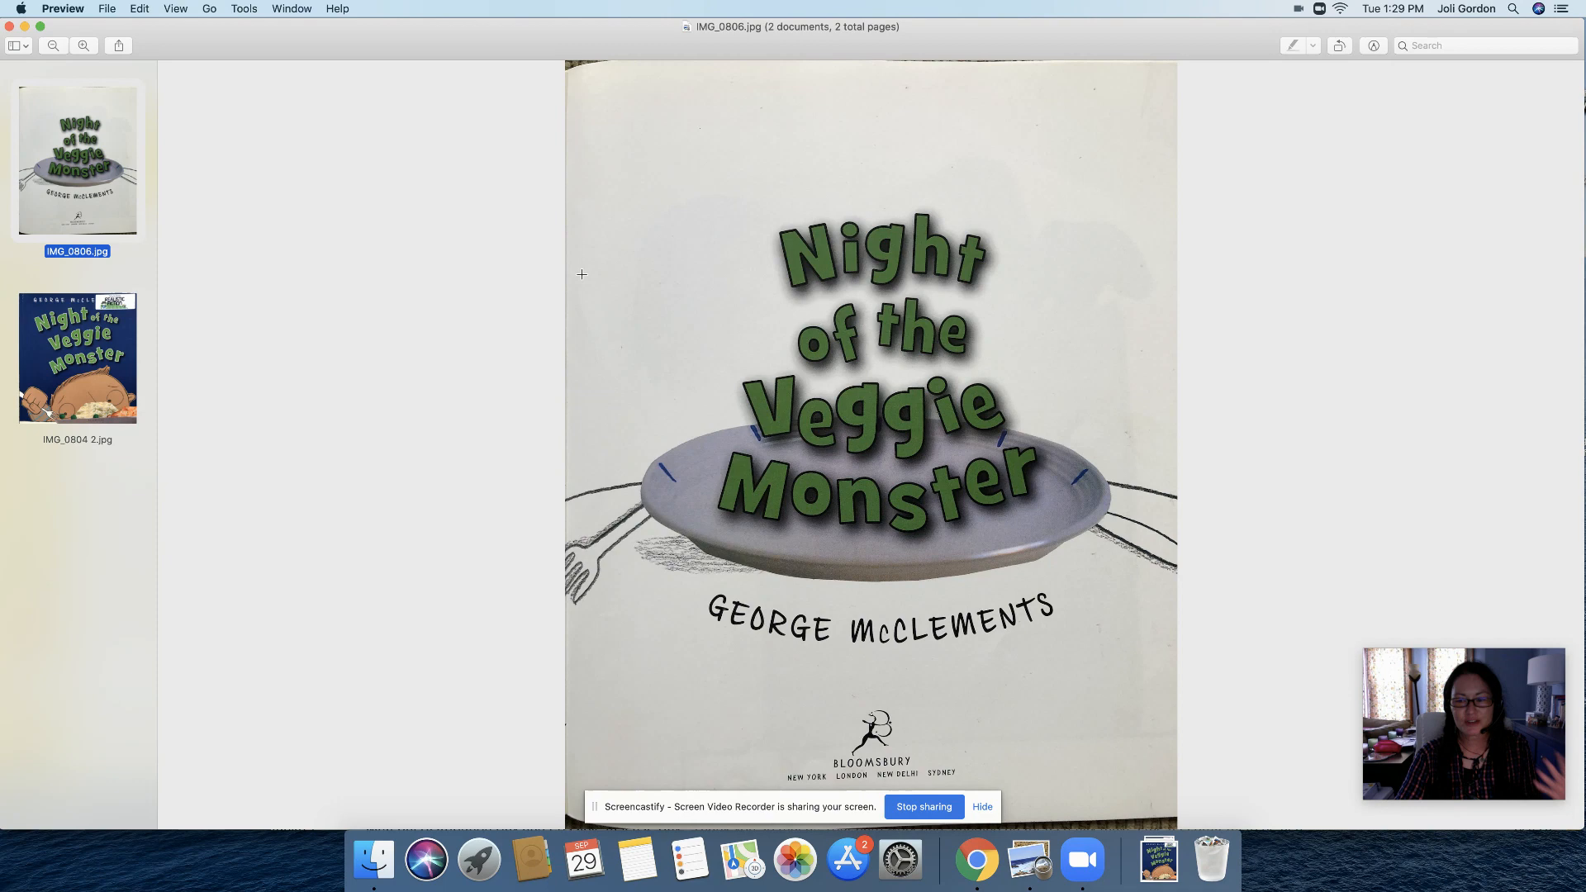
{"action": "mouse_move", "coordinate": [569, 350]}
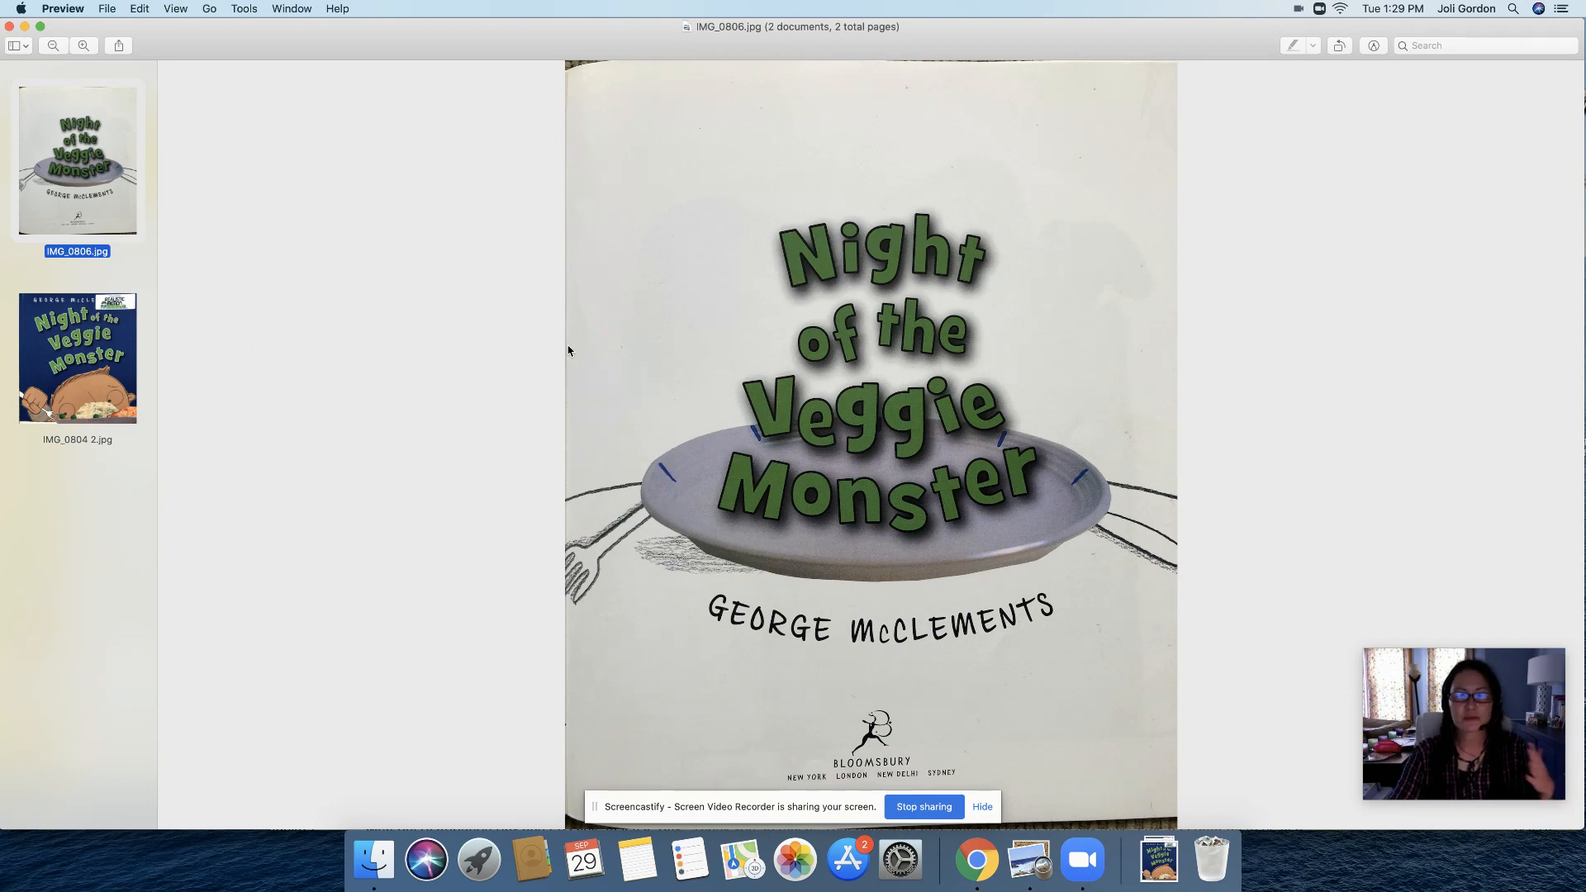
{"action": "mouse_move", "coordinate": [140, 362]}
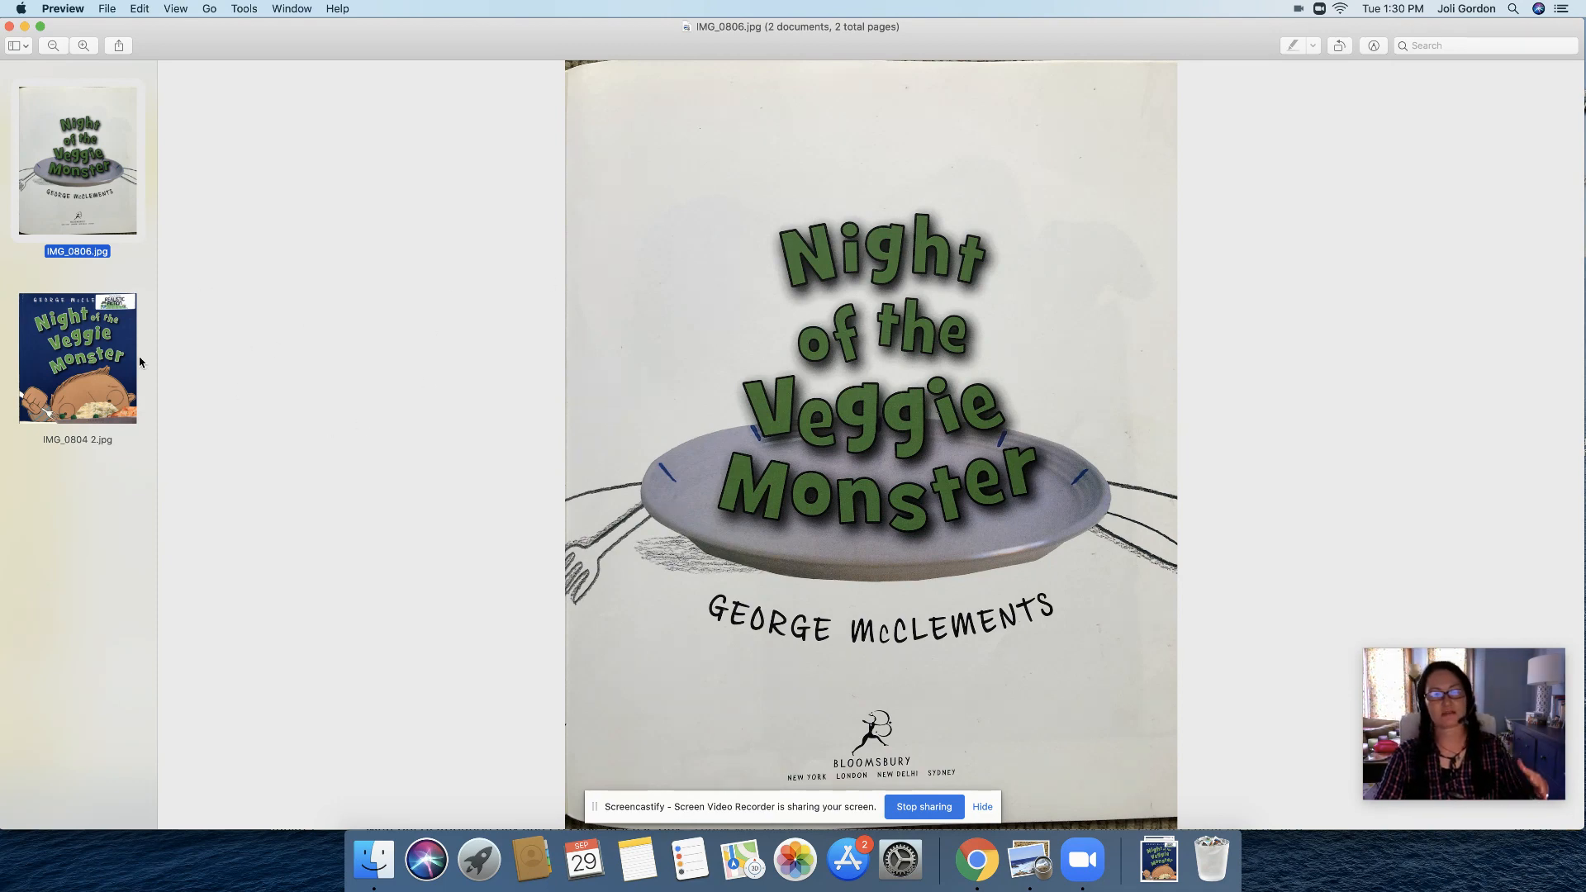
{"action": "left_click", "coordinate": [77, 356]}
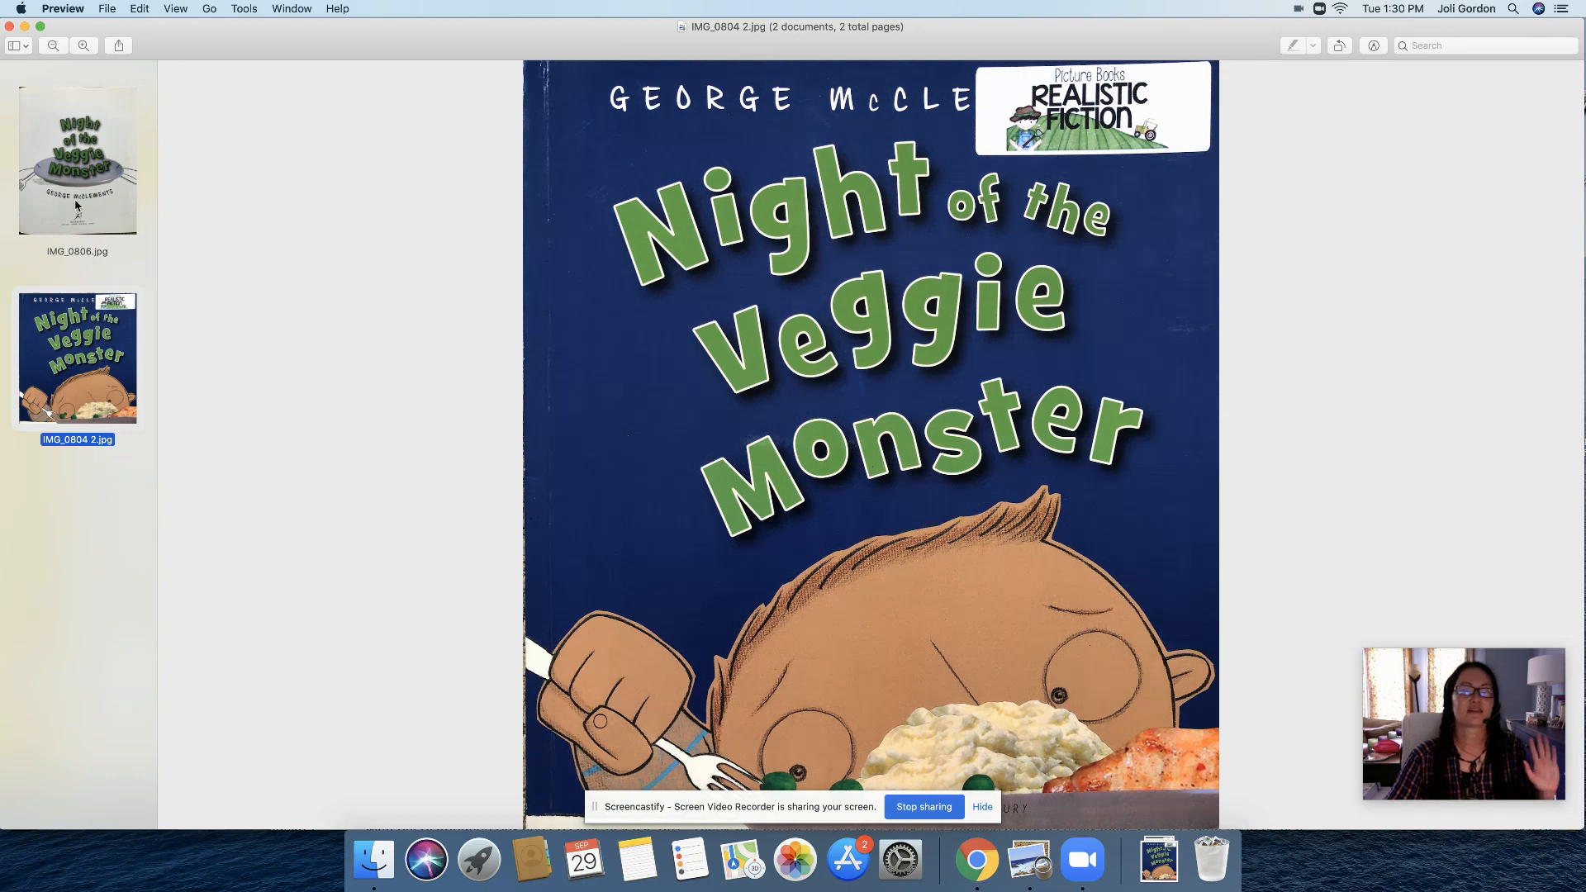
{"action": "left_click", "coordinate": [77, 158]}
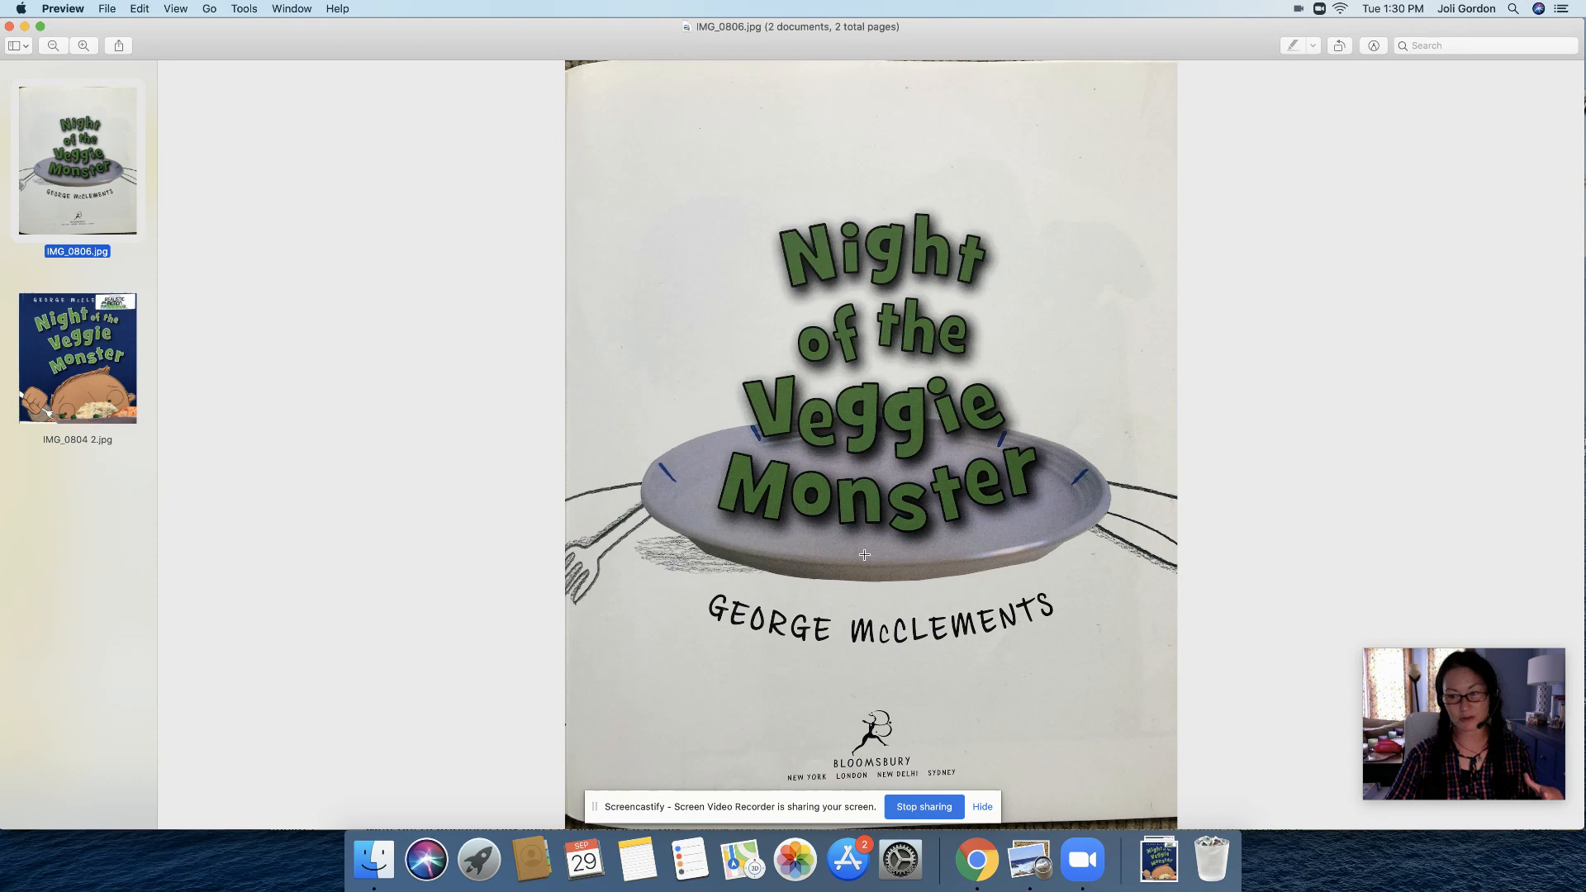
{"action": "mouse_move", "coordinate": [949, 659]}
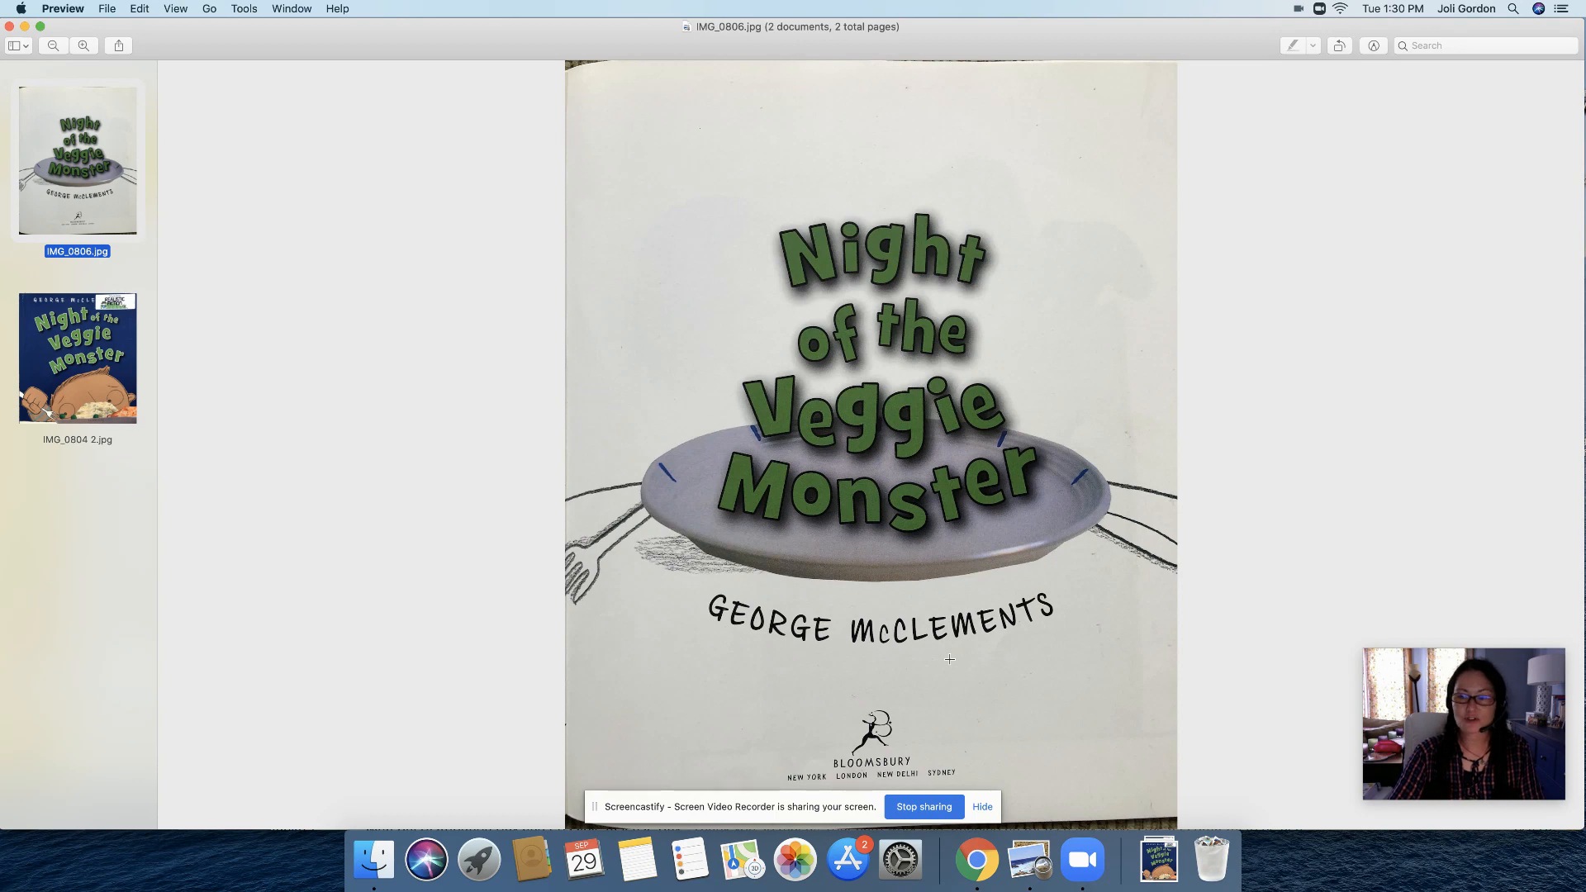
{"action": "mouse_move", "coordinate": [58, 80]}
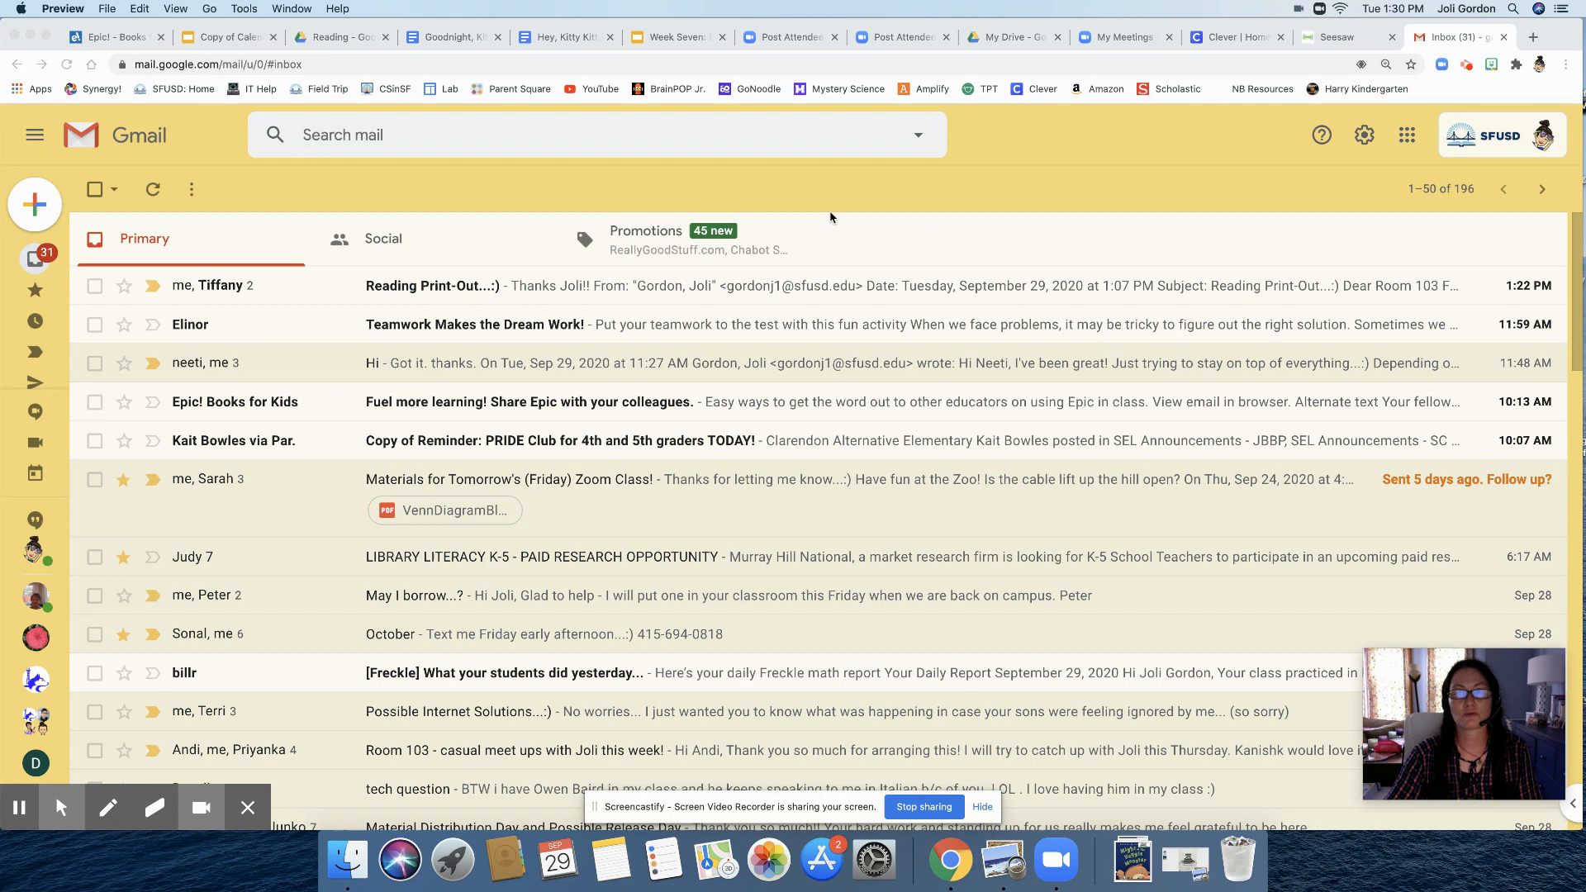
{"action": "mouse_move", "coordinate": [869, 216]}
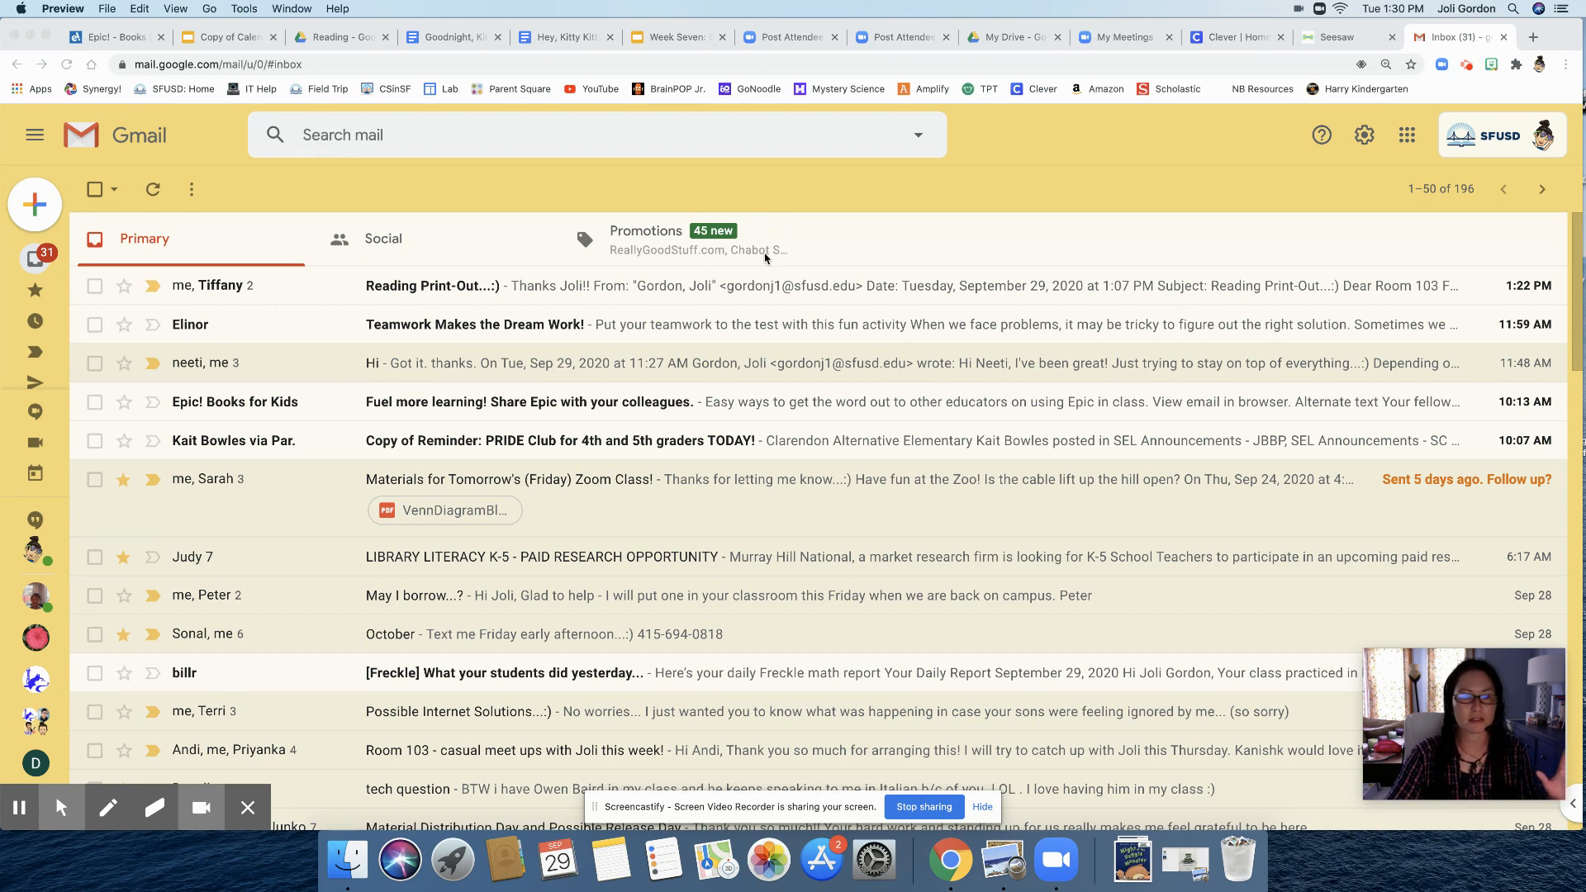
{"action": "mouse_move", "coordinate": [958, 149]}
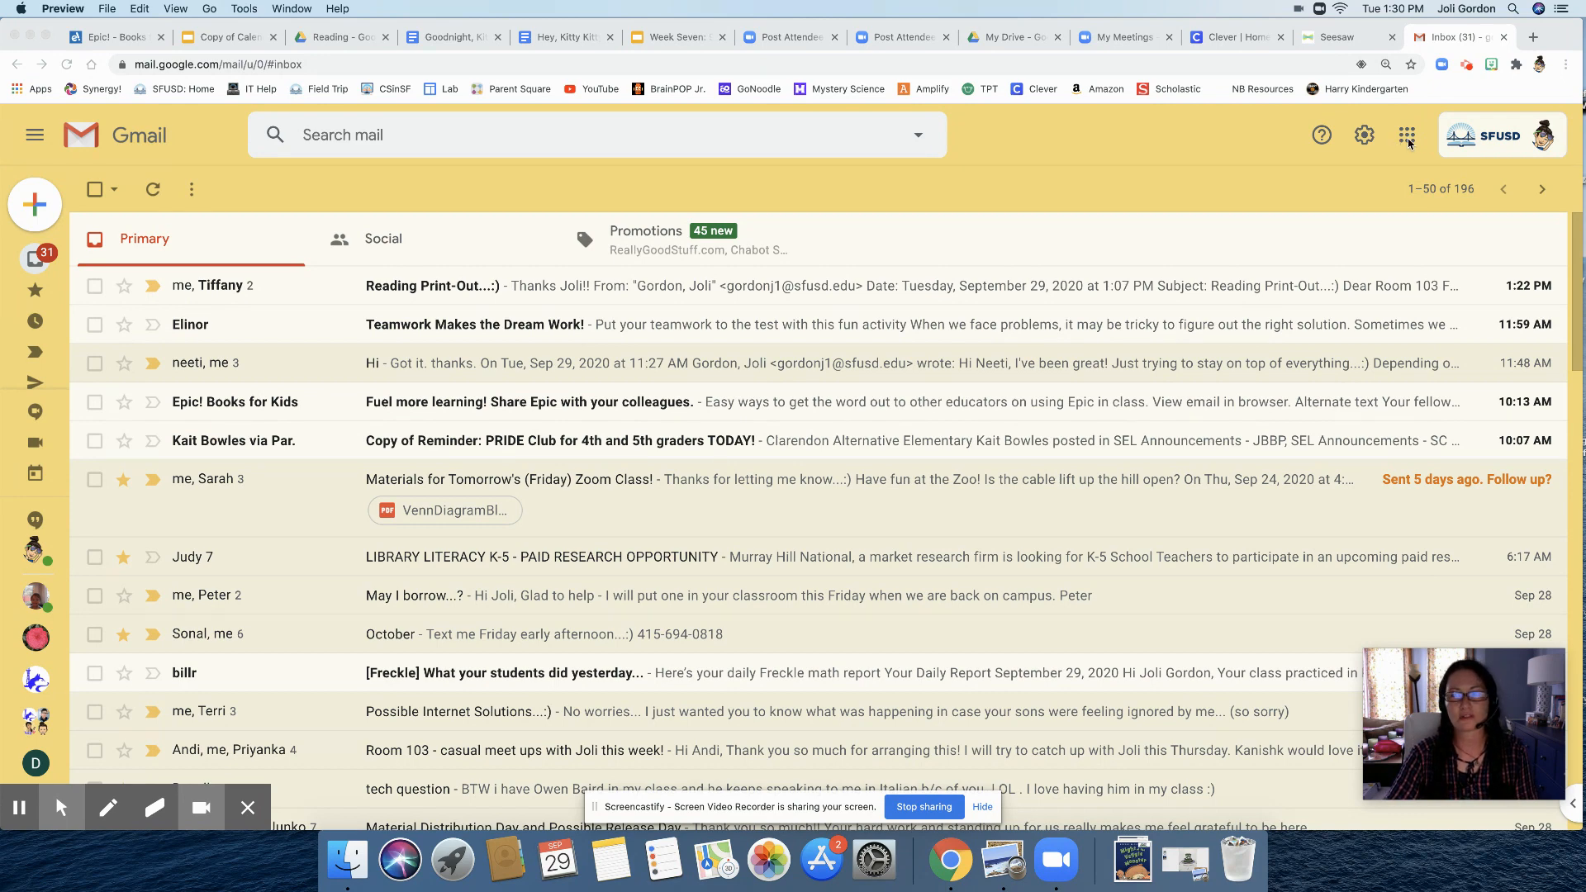
{"action": "mouse_move", "coordinate": [1406, 134]}
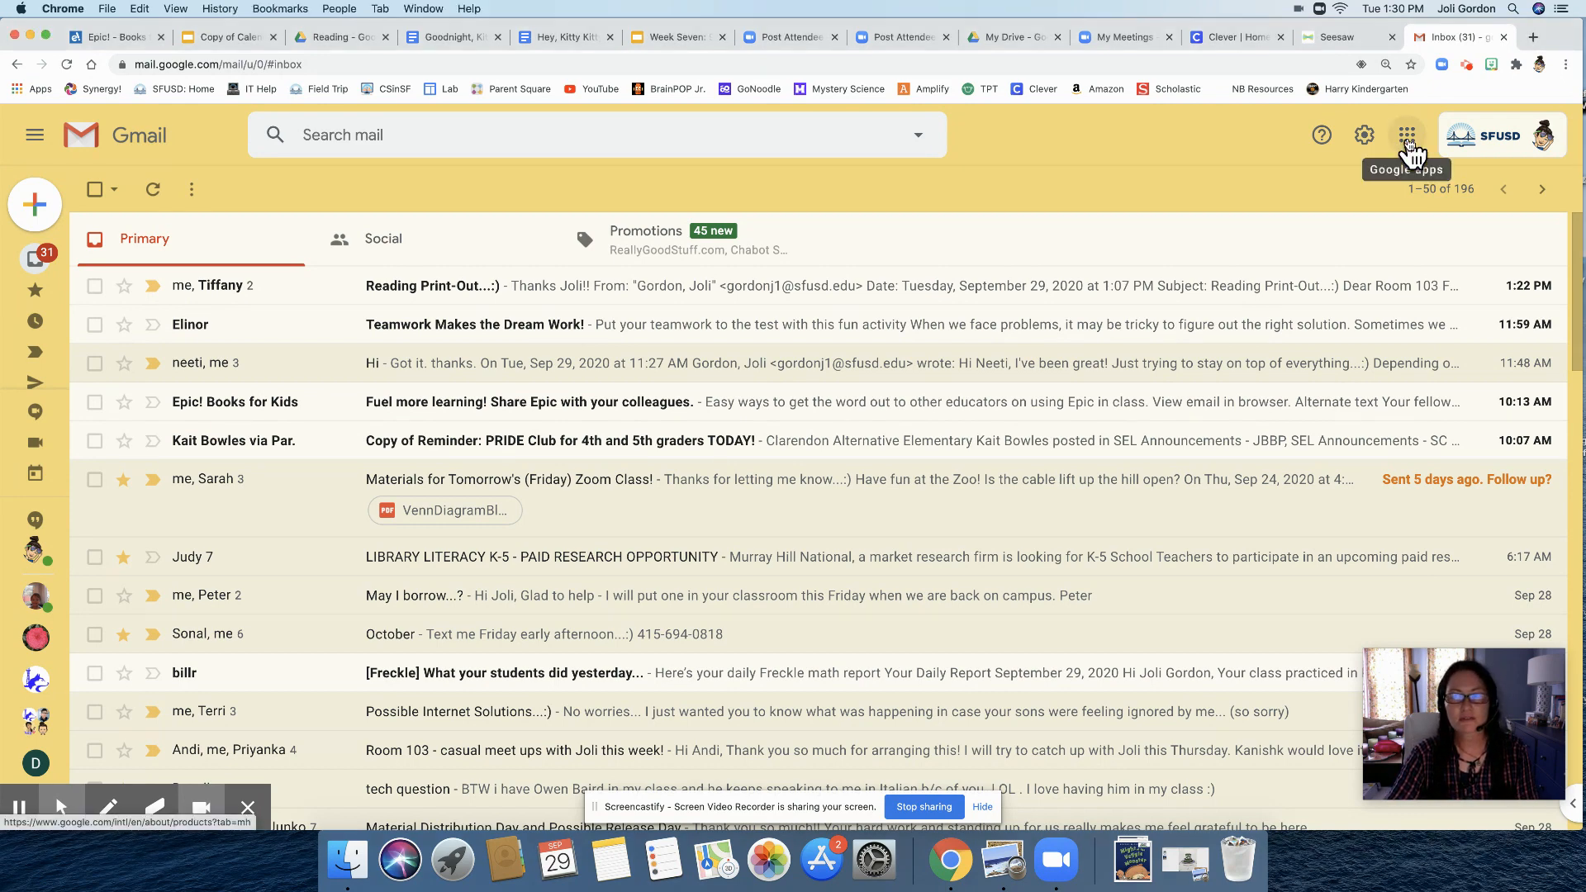
Go from Gmail's Google apps grid to Google Docs' document list
{"action": "left_click", "coordinate": [1406, 135]}
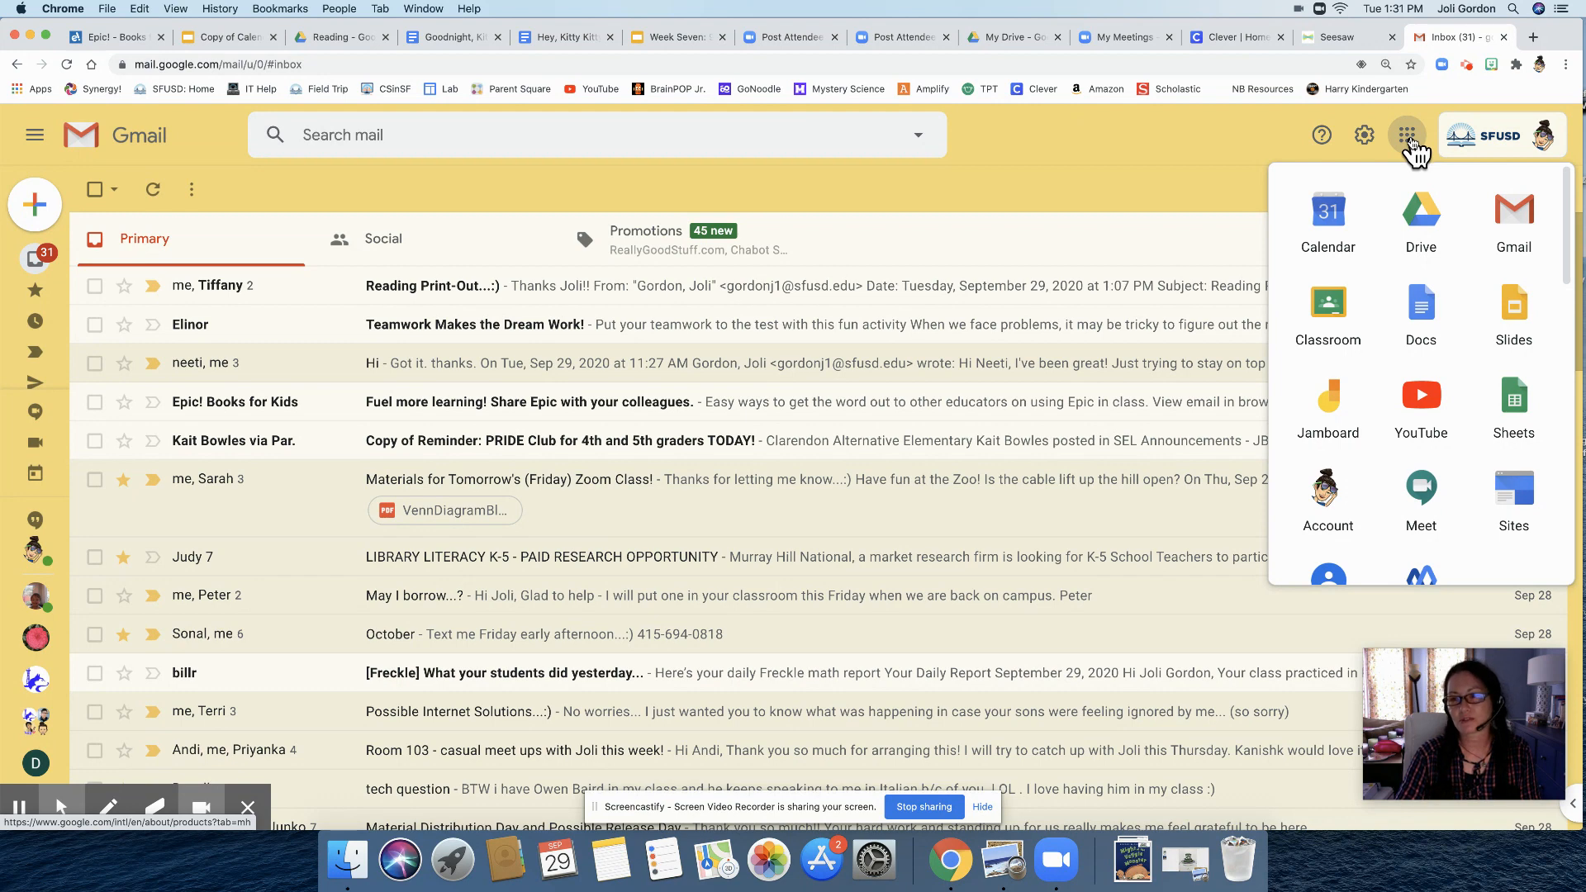
{"action": "left_click", "coordinate": [1420, 308]}
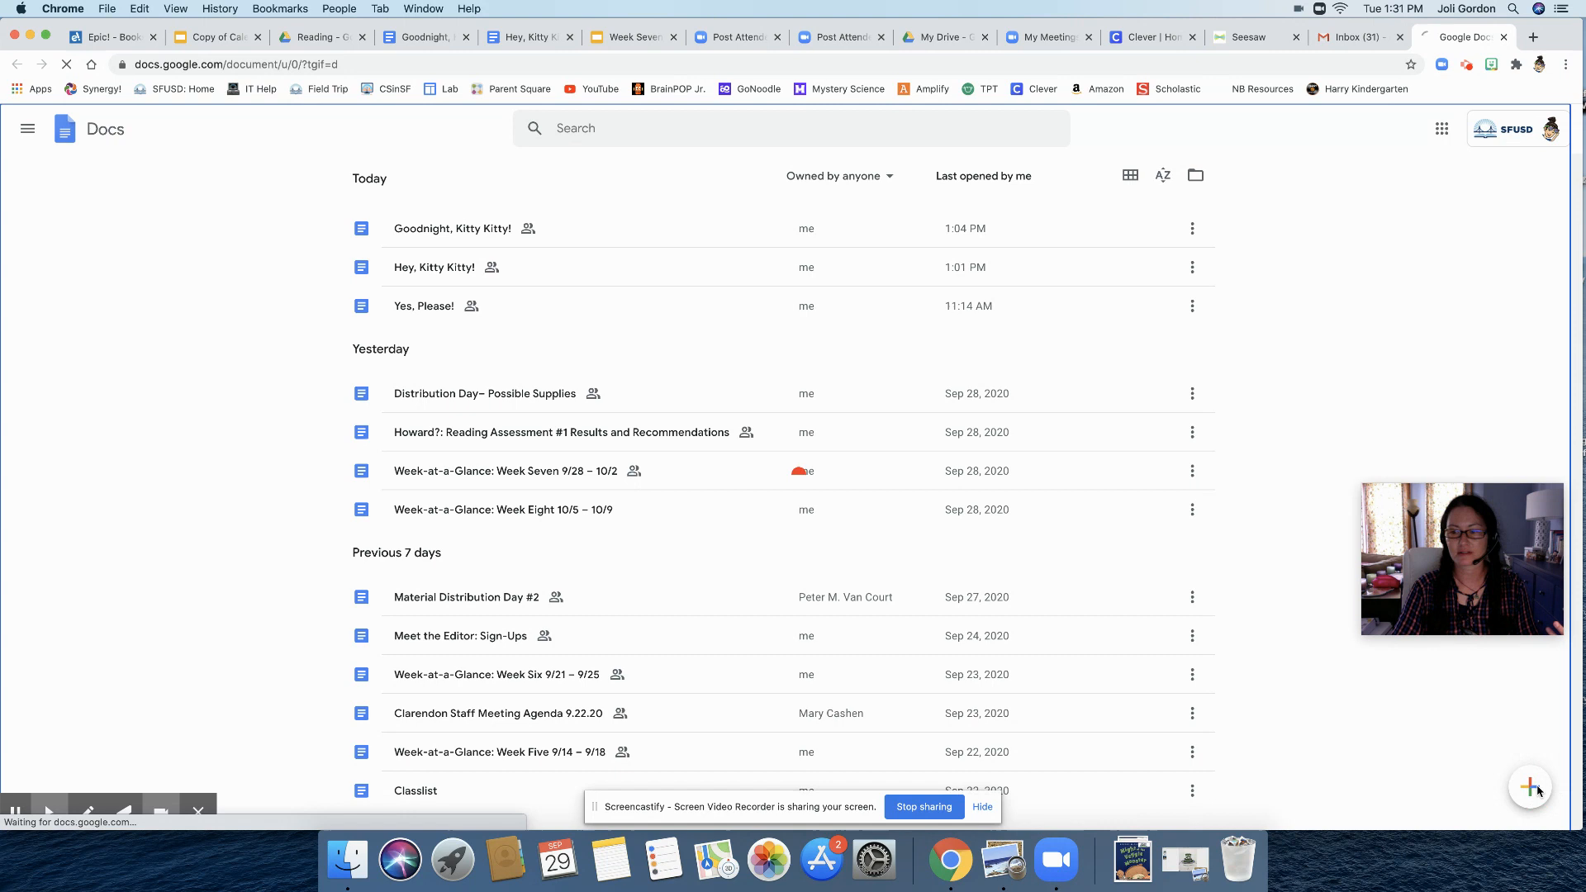
Create a new blank Google Doc and select the title area
{"action": "left_click", "coordinate": [1528, 786]}
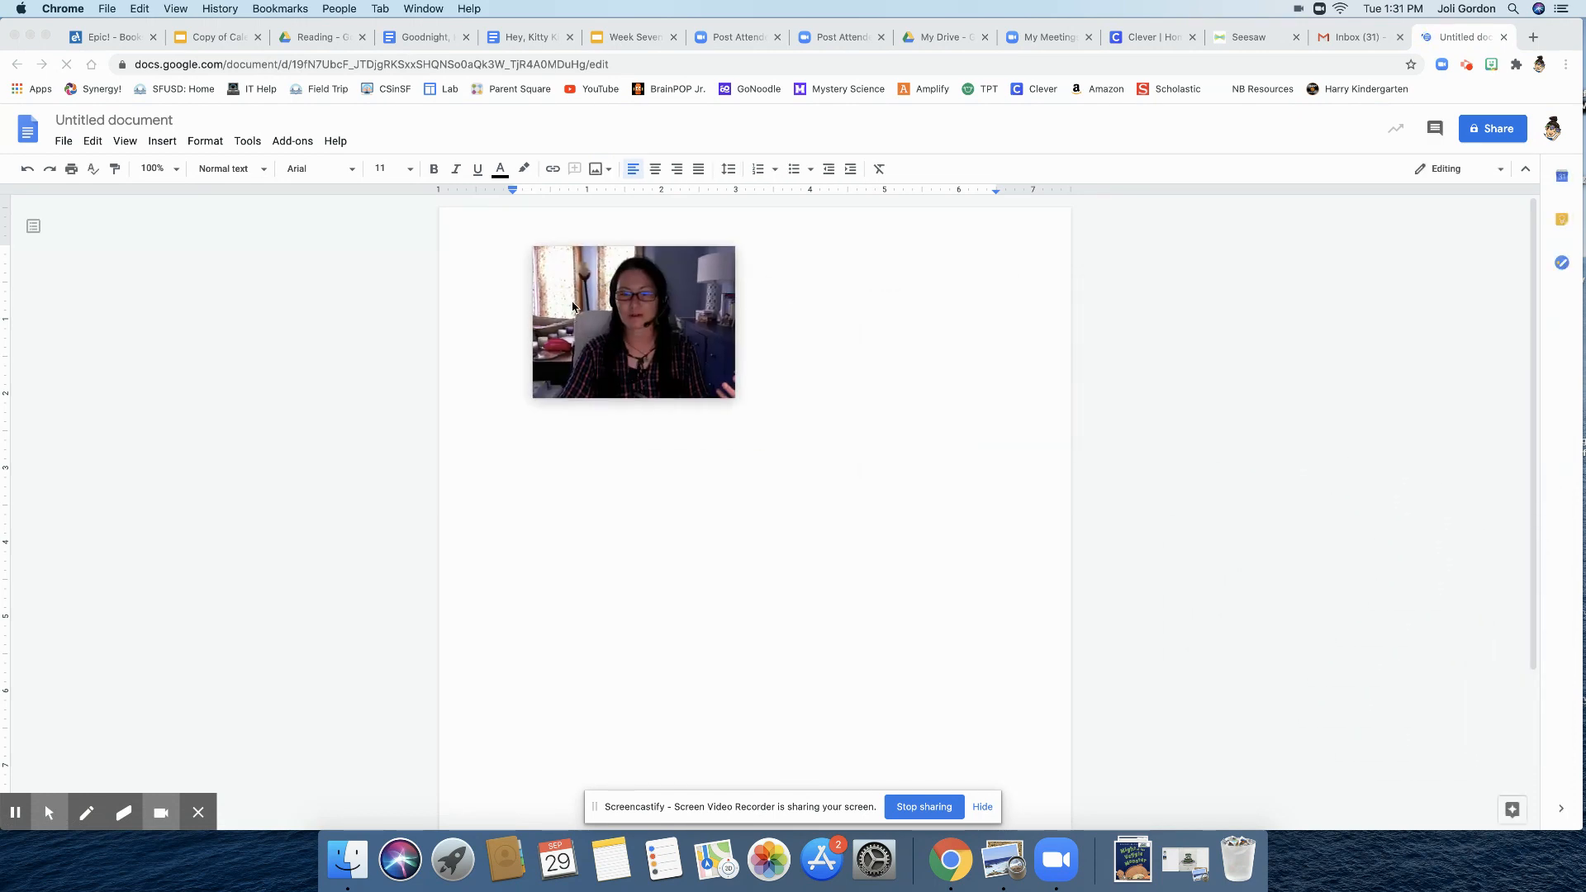
{"action": "left_click_drag", "start_coordinate": [633, 321], "coordinate": [1459, 681]}
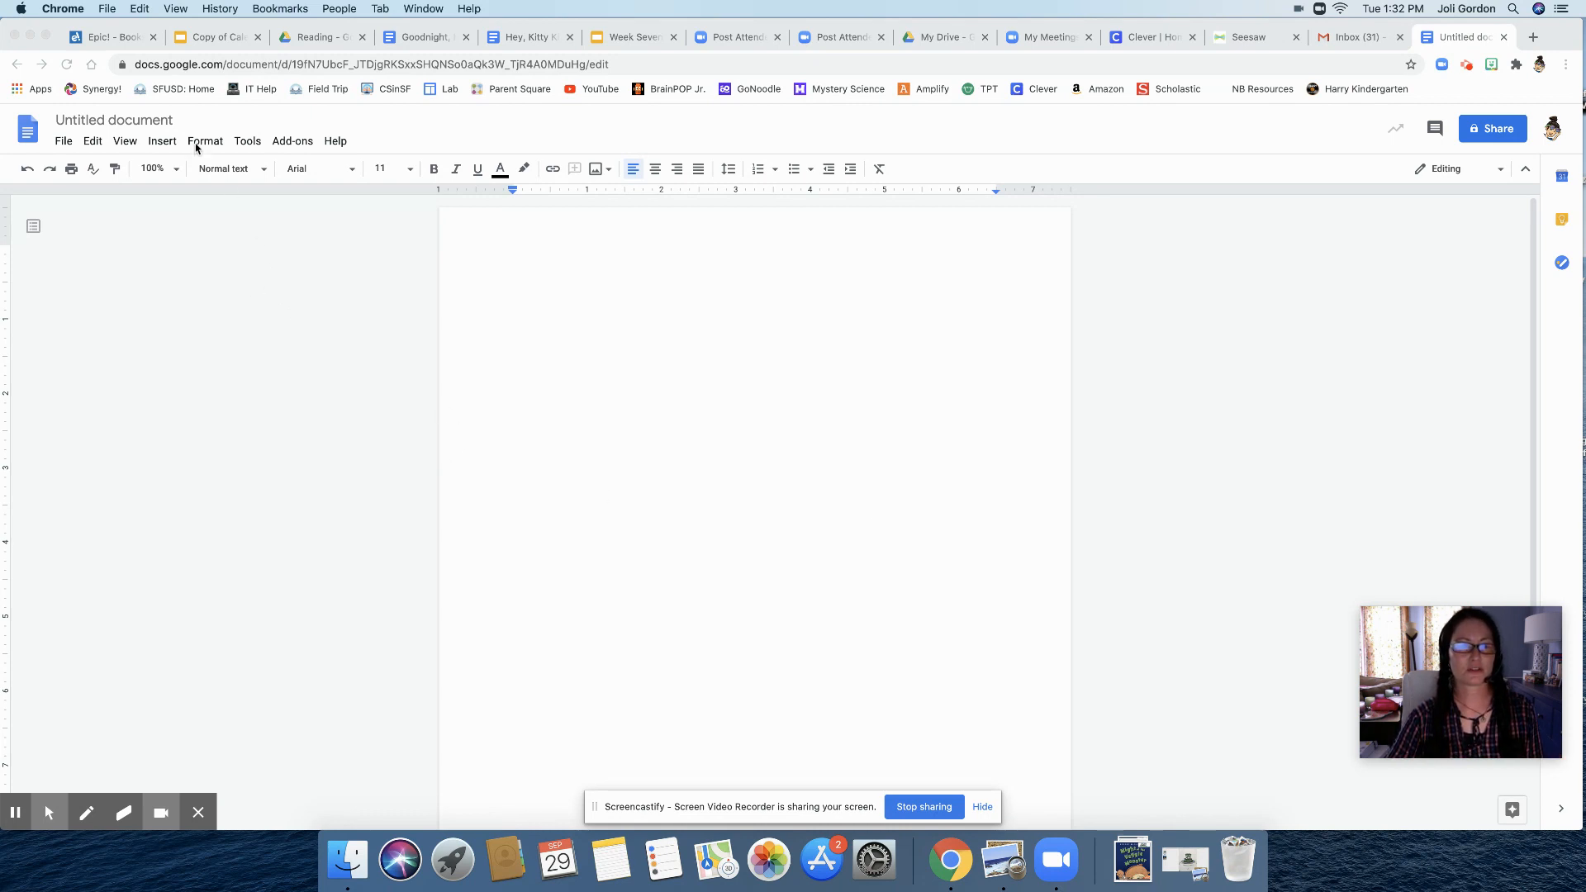
{"action": "mouse_move", "coordinate": [91, 121]}
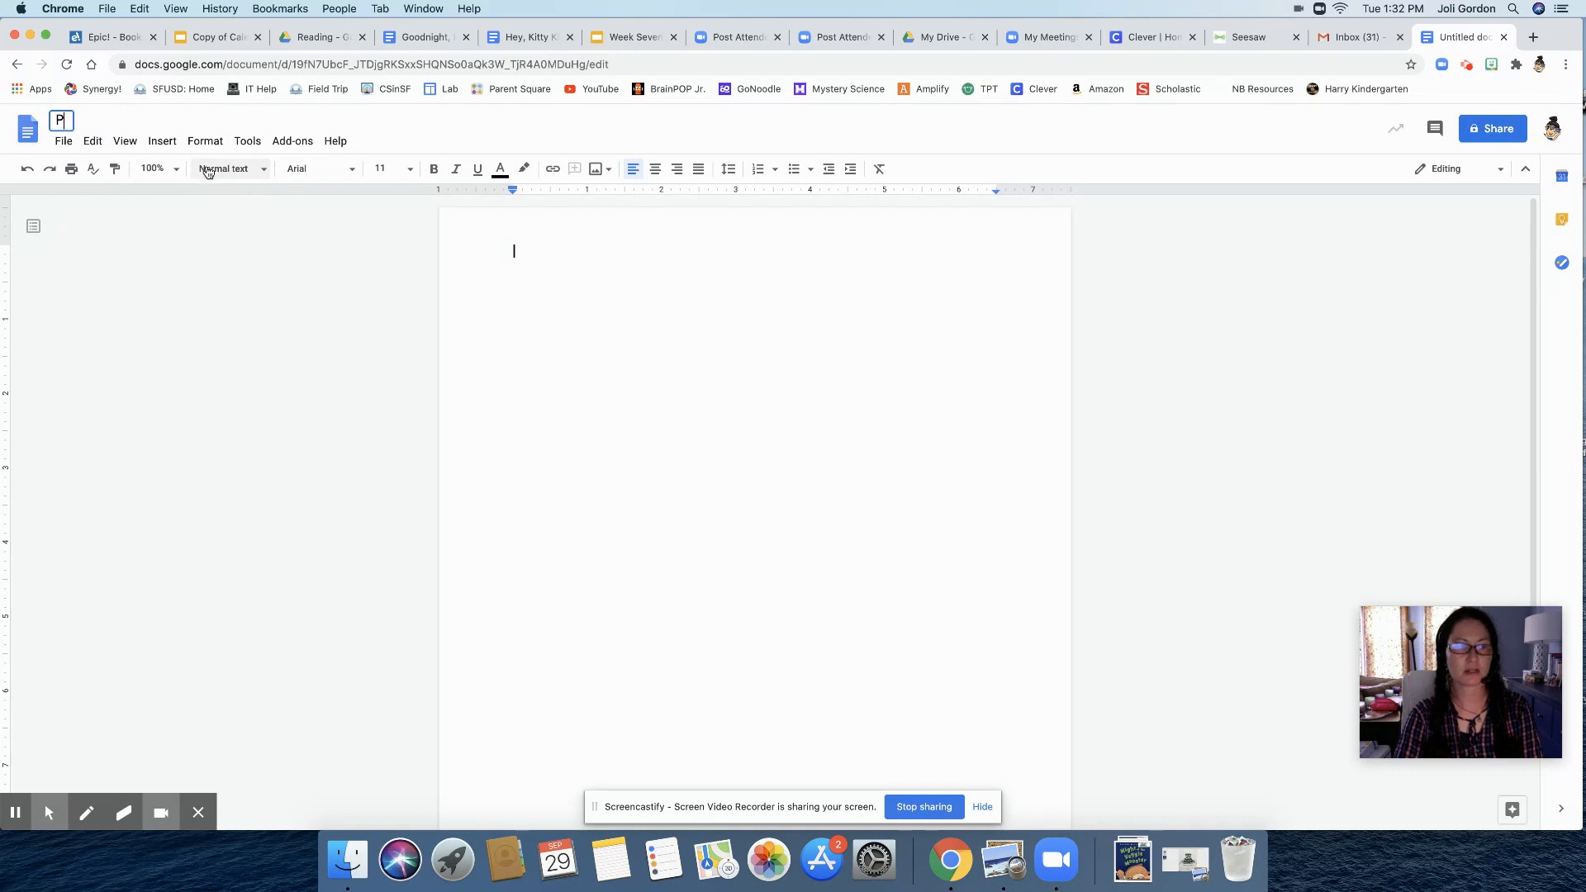
Title the document 'Postcard Stories'
{"action": "type", "text": "Postcard"}
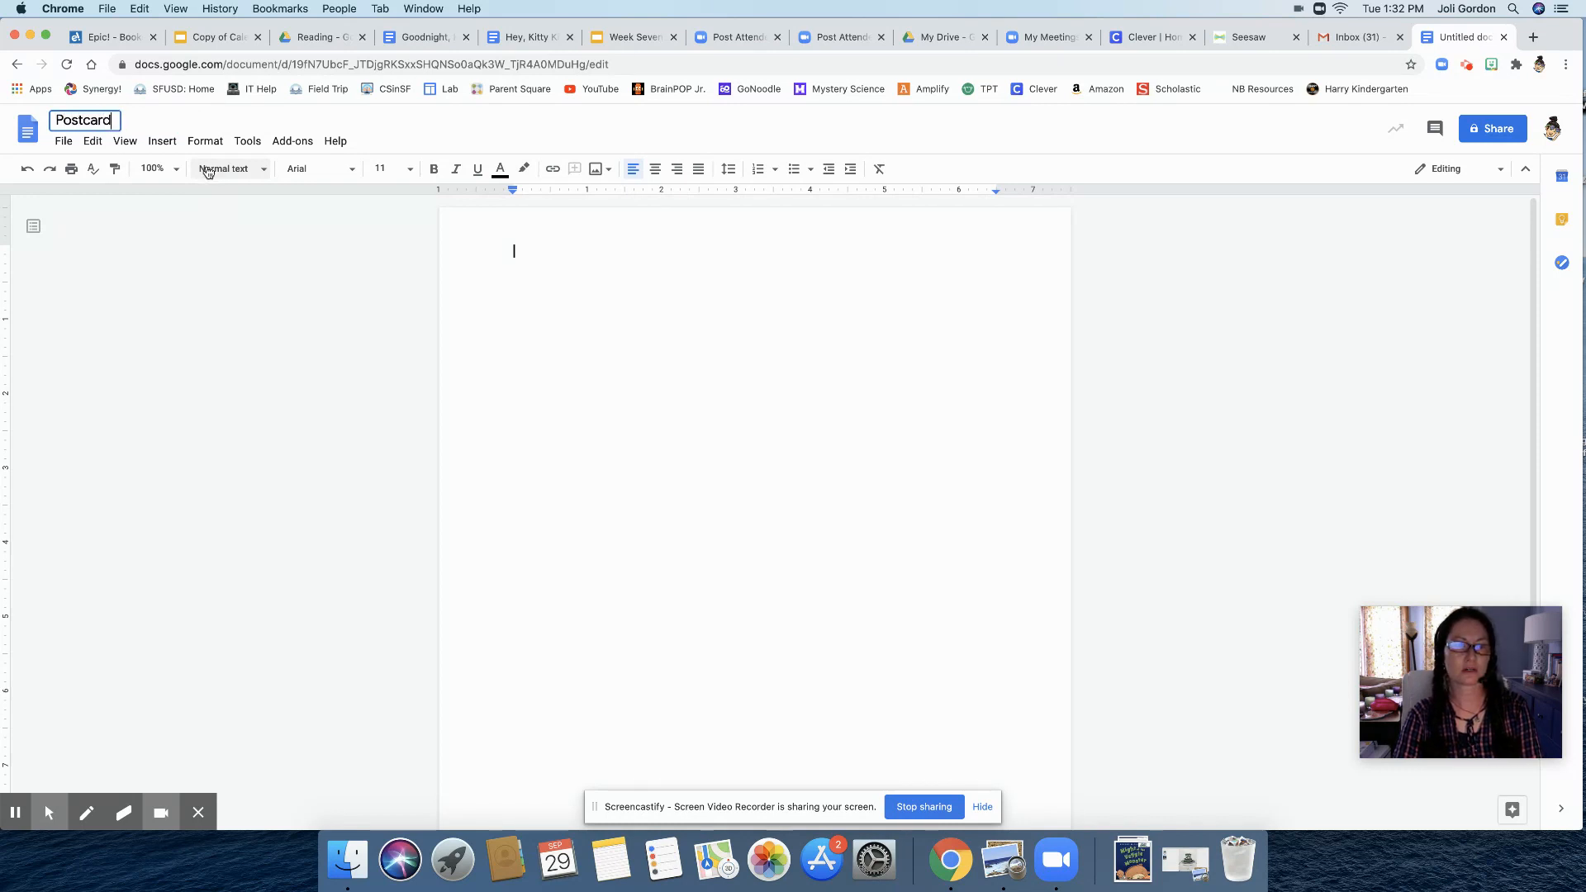
{"action": "type", "text": "Storie"}
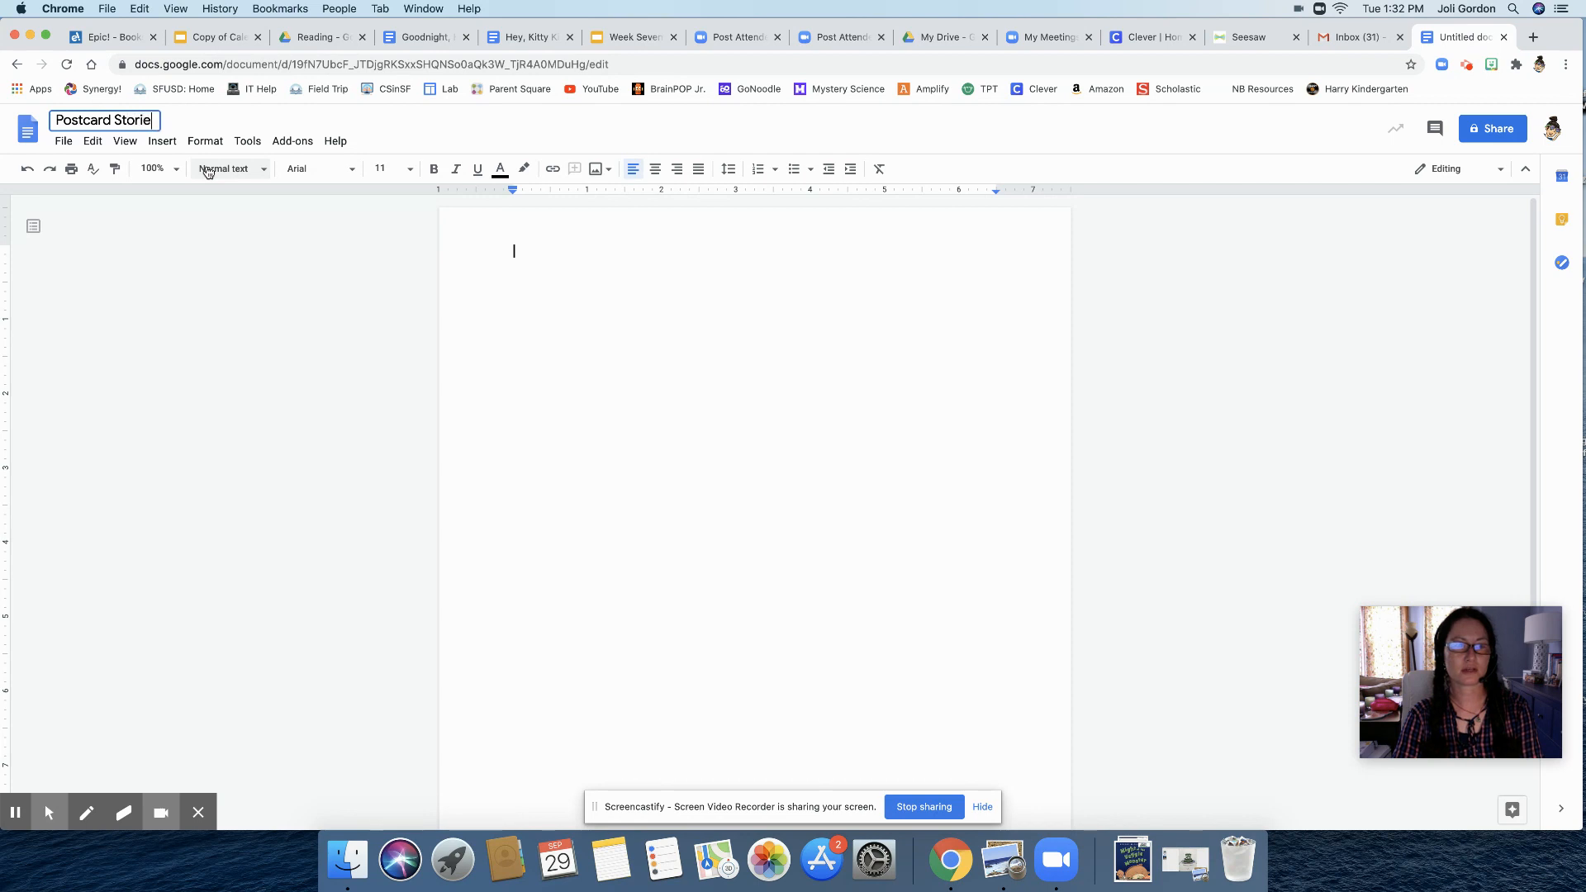
{"action": "type", "text": "s"}
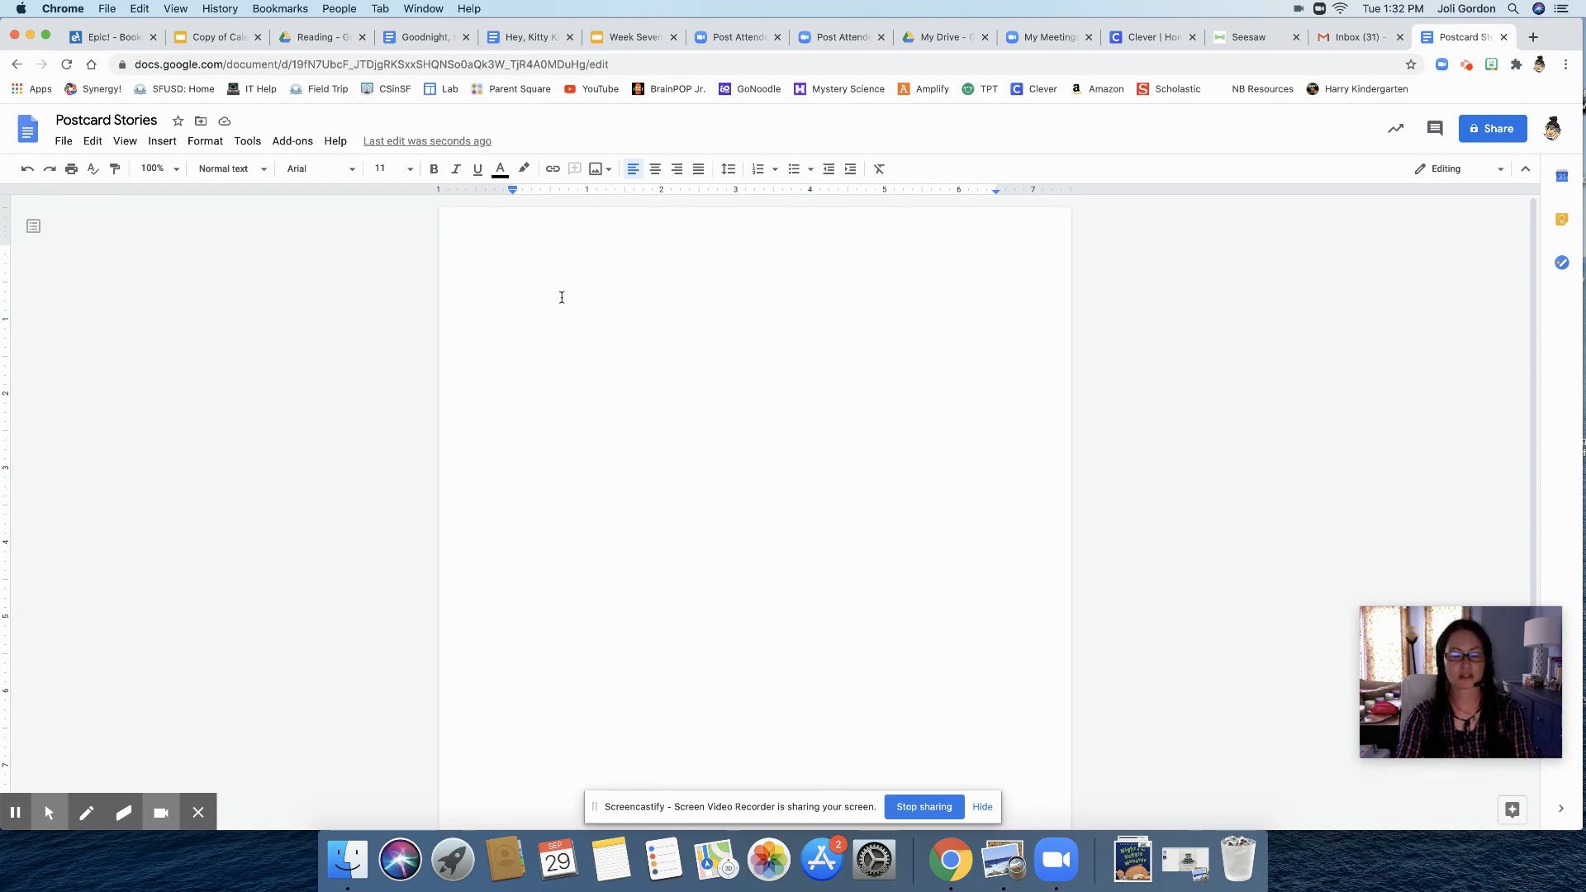
Erase the small test text and set the font size to 36
{"action": "type", "text": "P"}
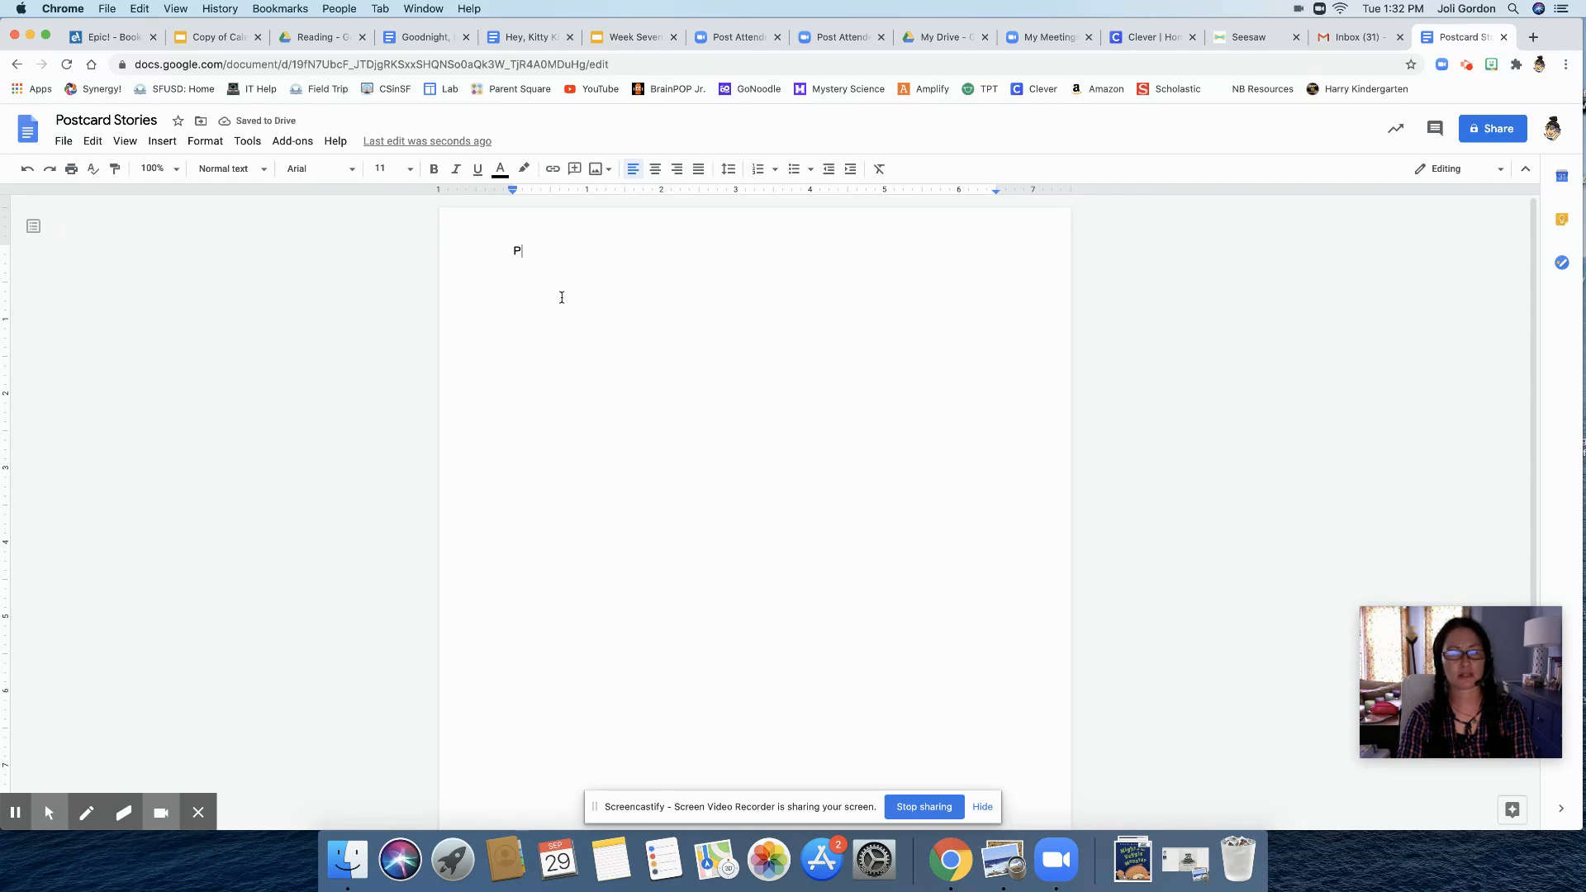
{"action": "type", "text": "ost"}
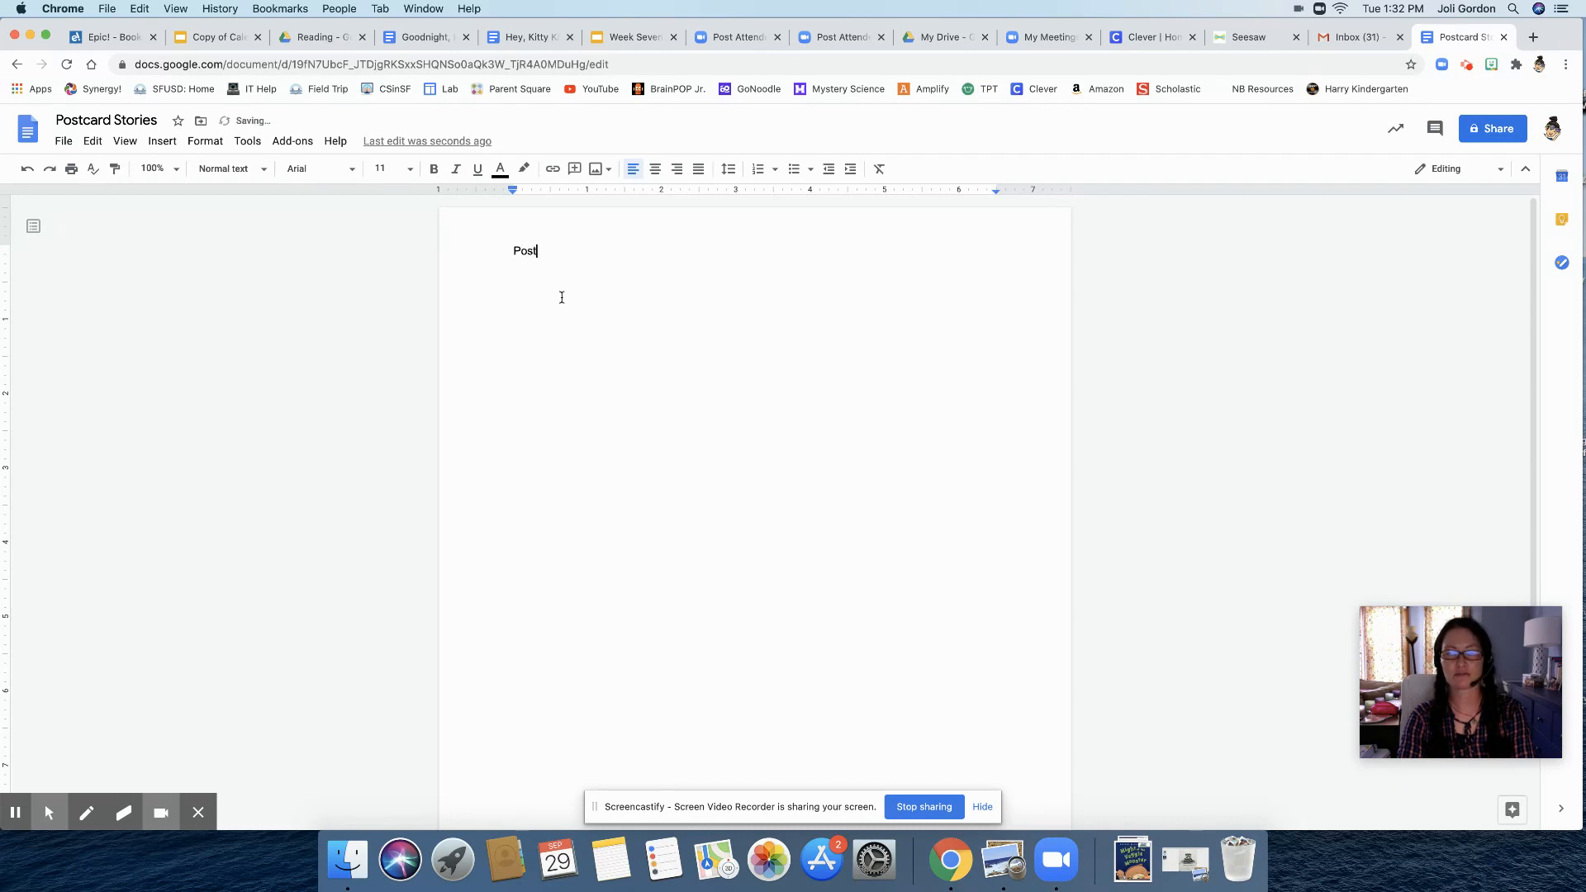
{"action": "key", "text": "backspace"}
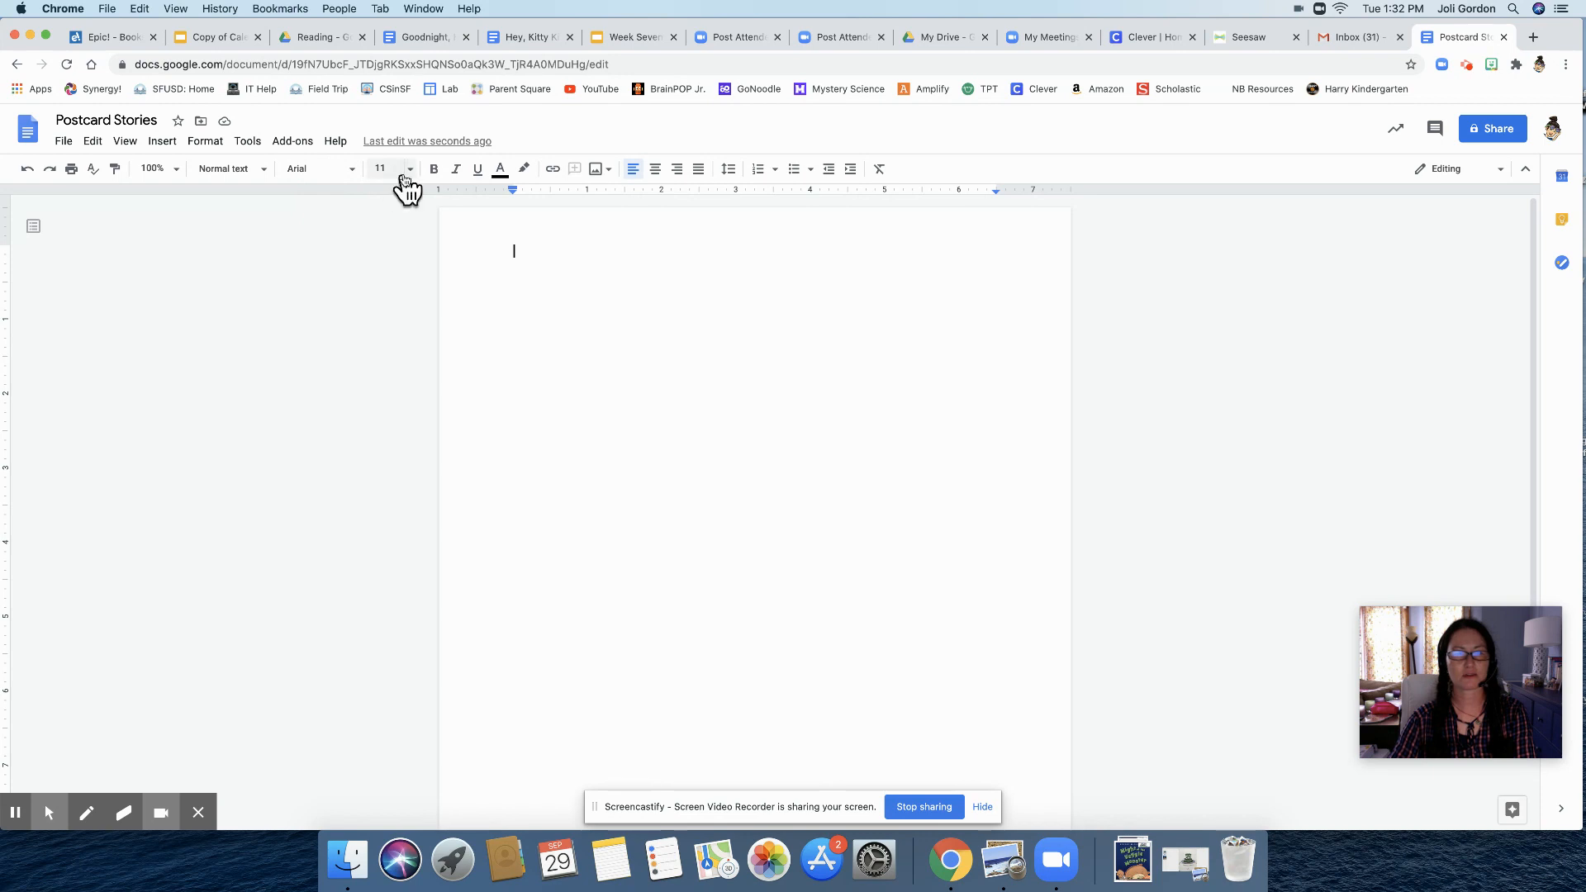
{"action": "left_click", "coordinate": [382, 167]}
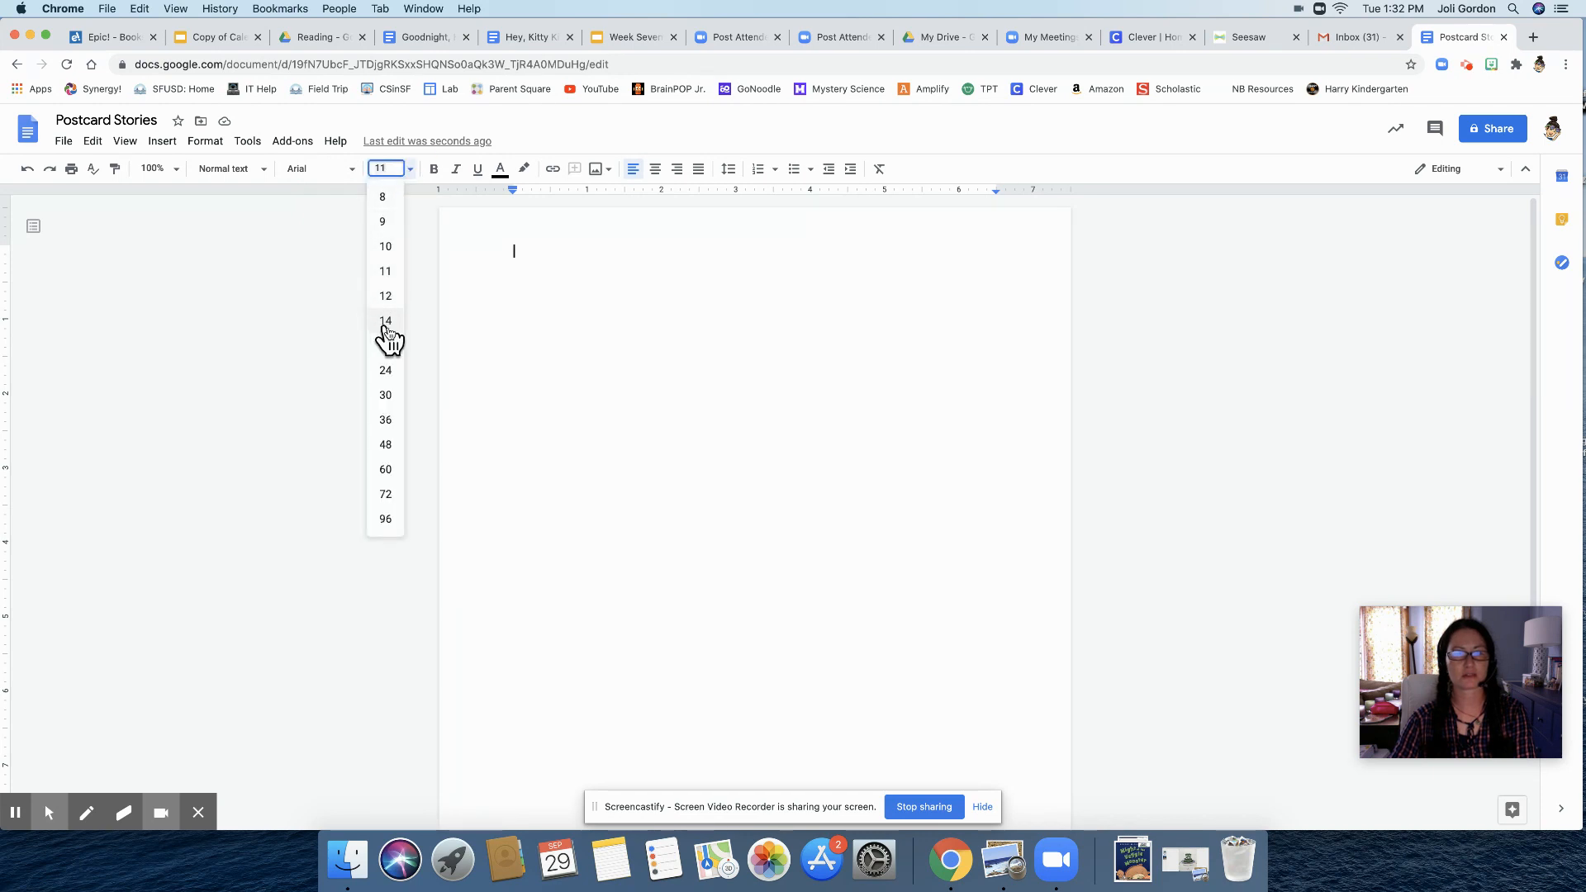
{"action": "mouse_move", "coordinate": [386, 419]}
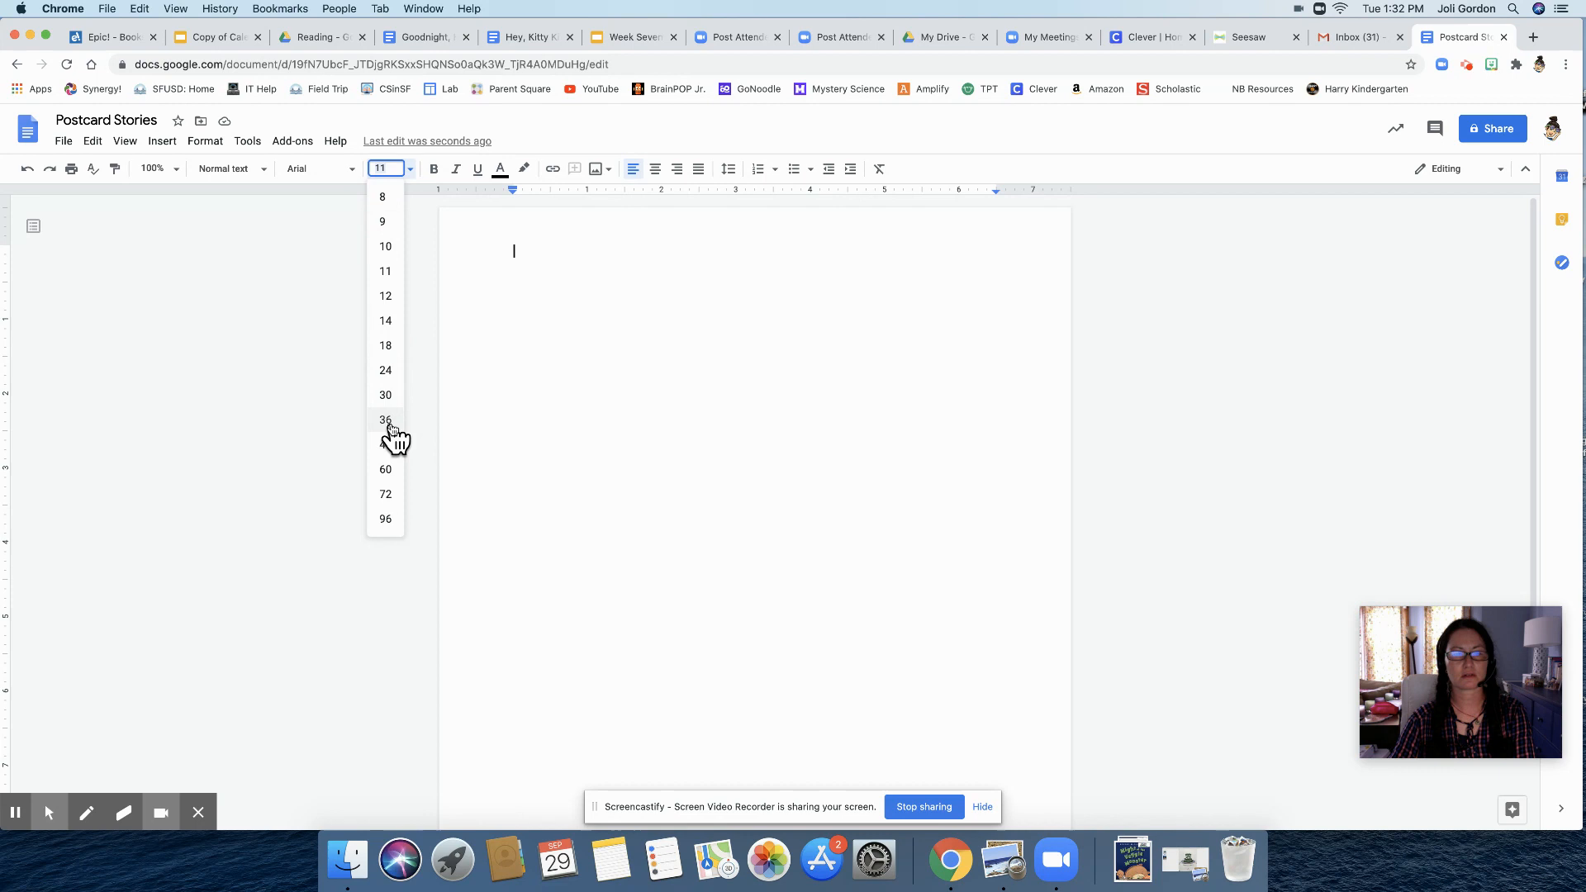
{"action": "left_click", "coordinate": [386, 419]}
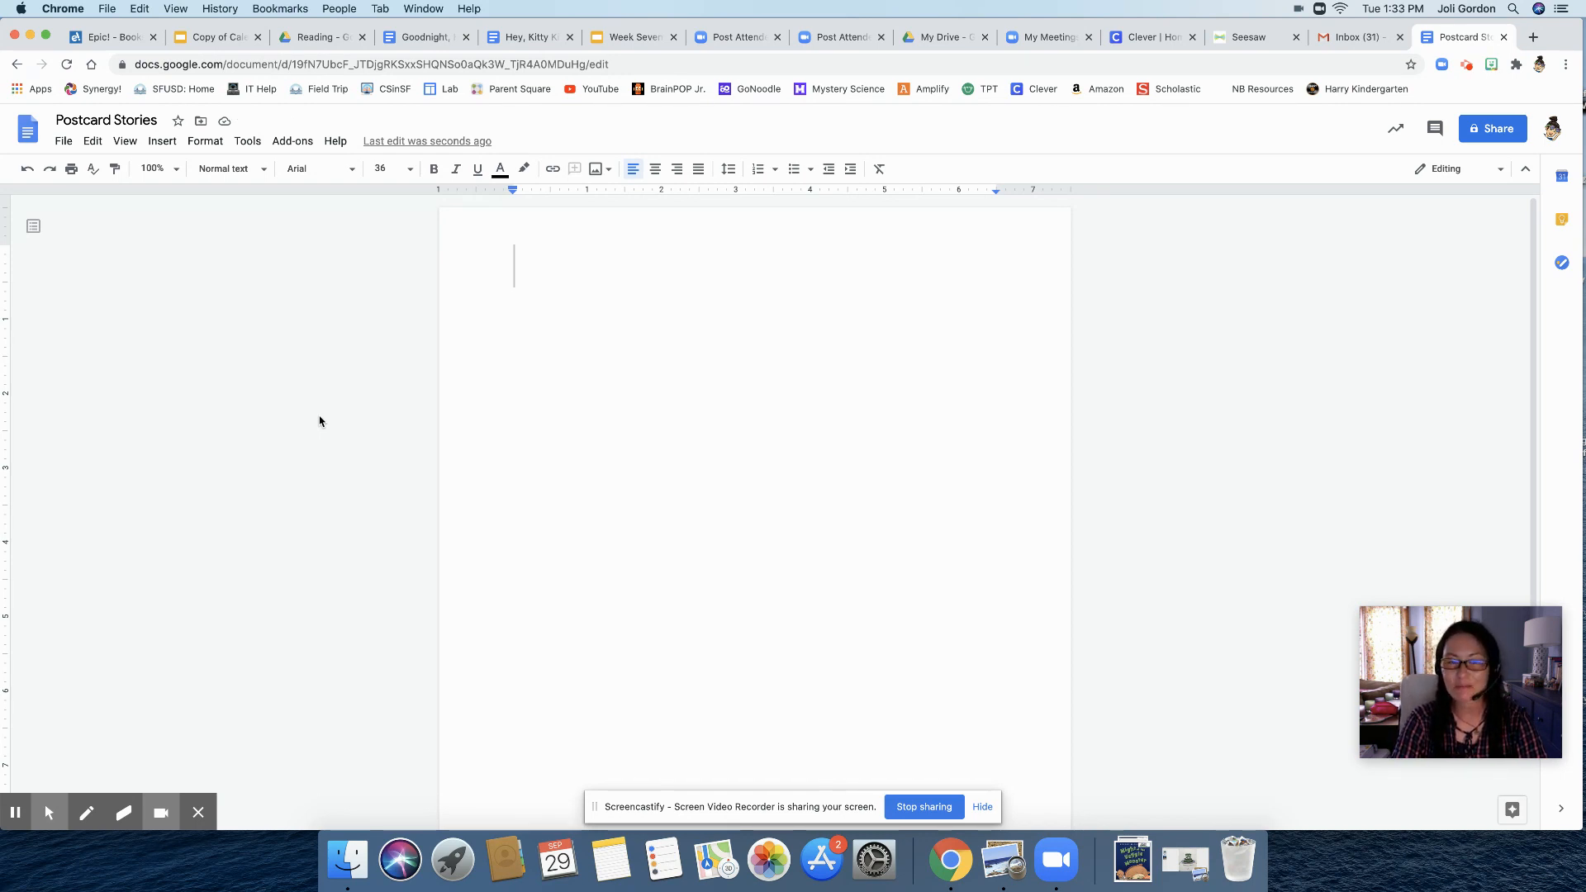
Type the title 'Postcard Stories' at size 36
{"action": "type", "text": "P"}
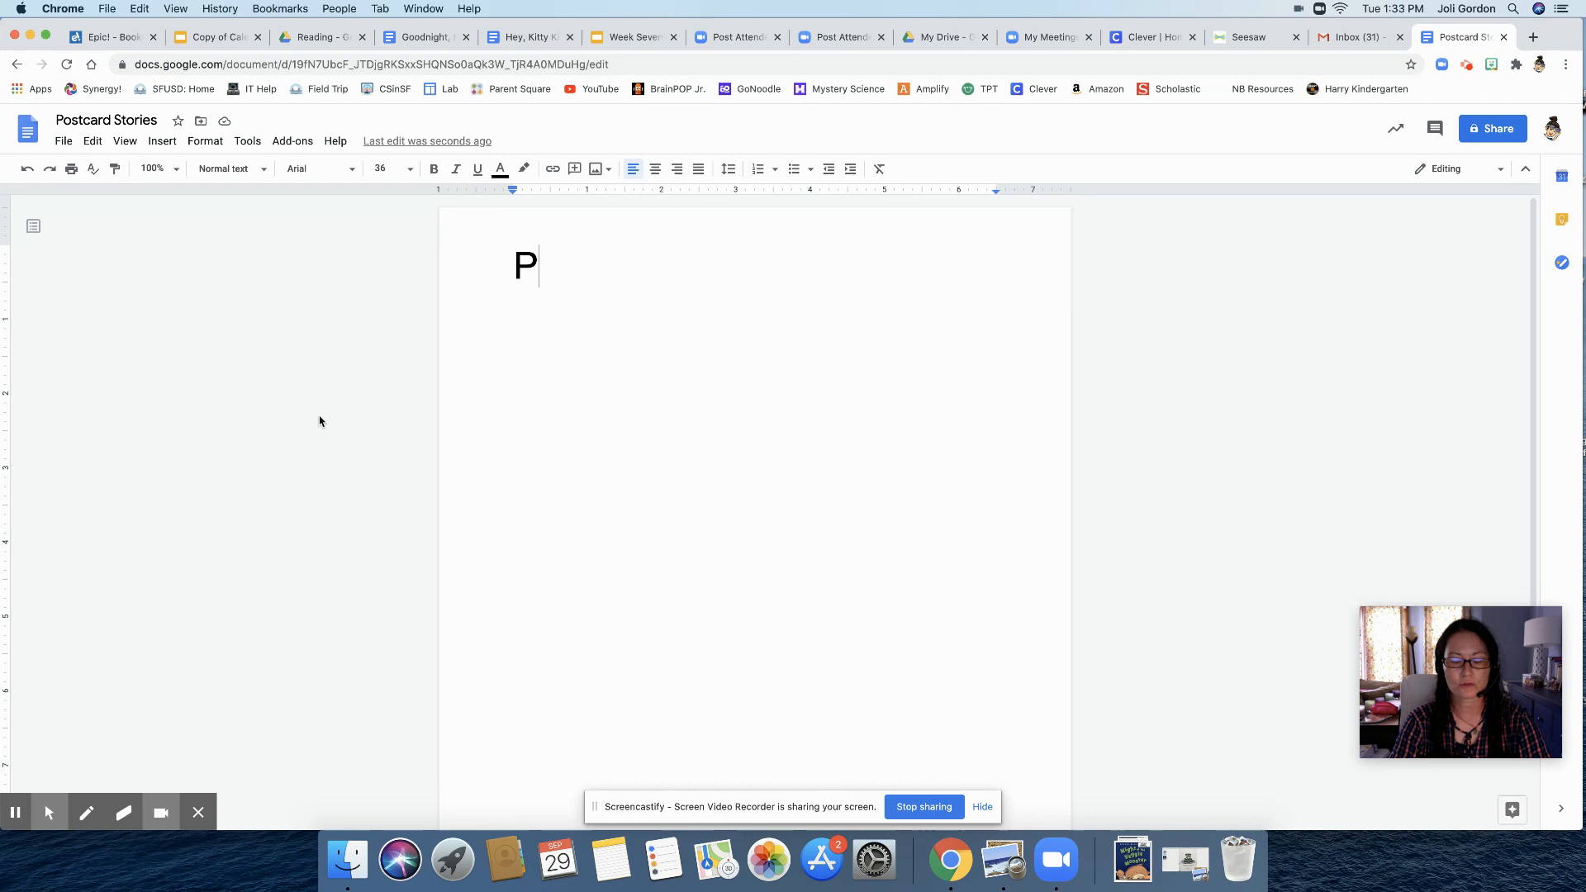
{"action": "type", "text": "o"}
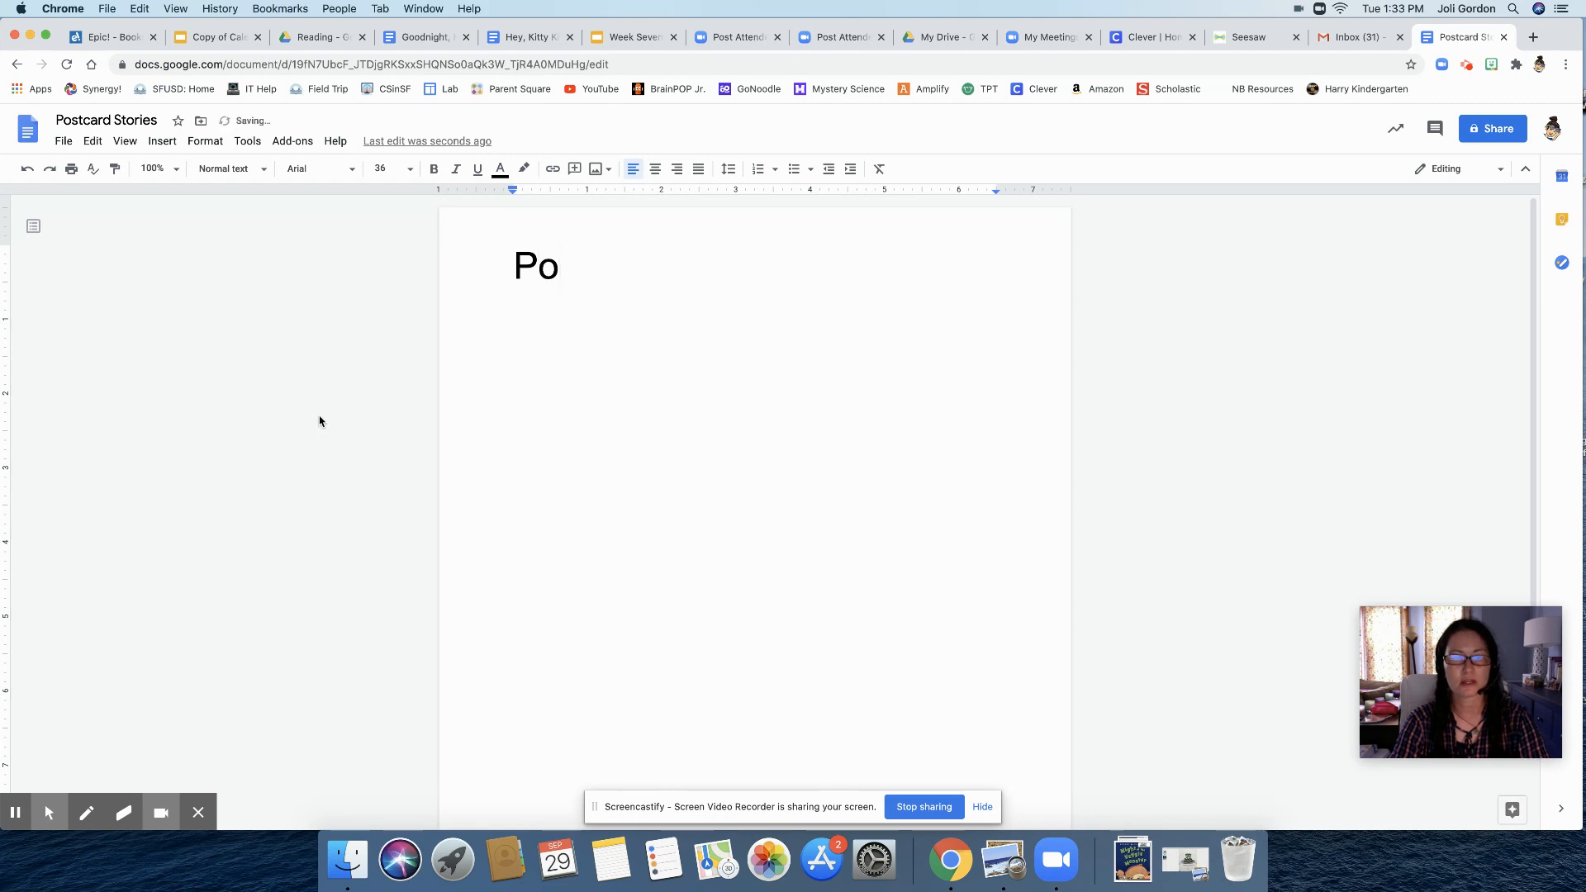
{"action": "type", "text": "st"}
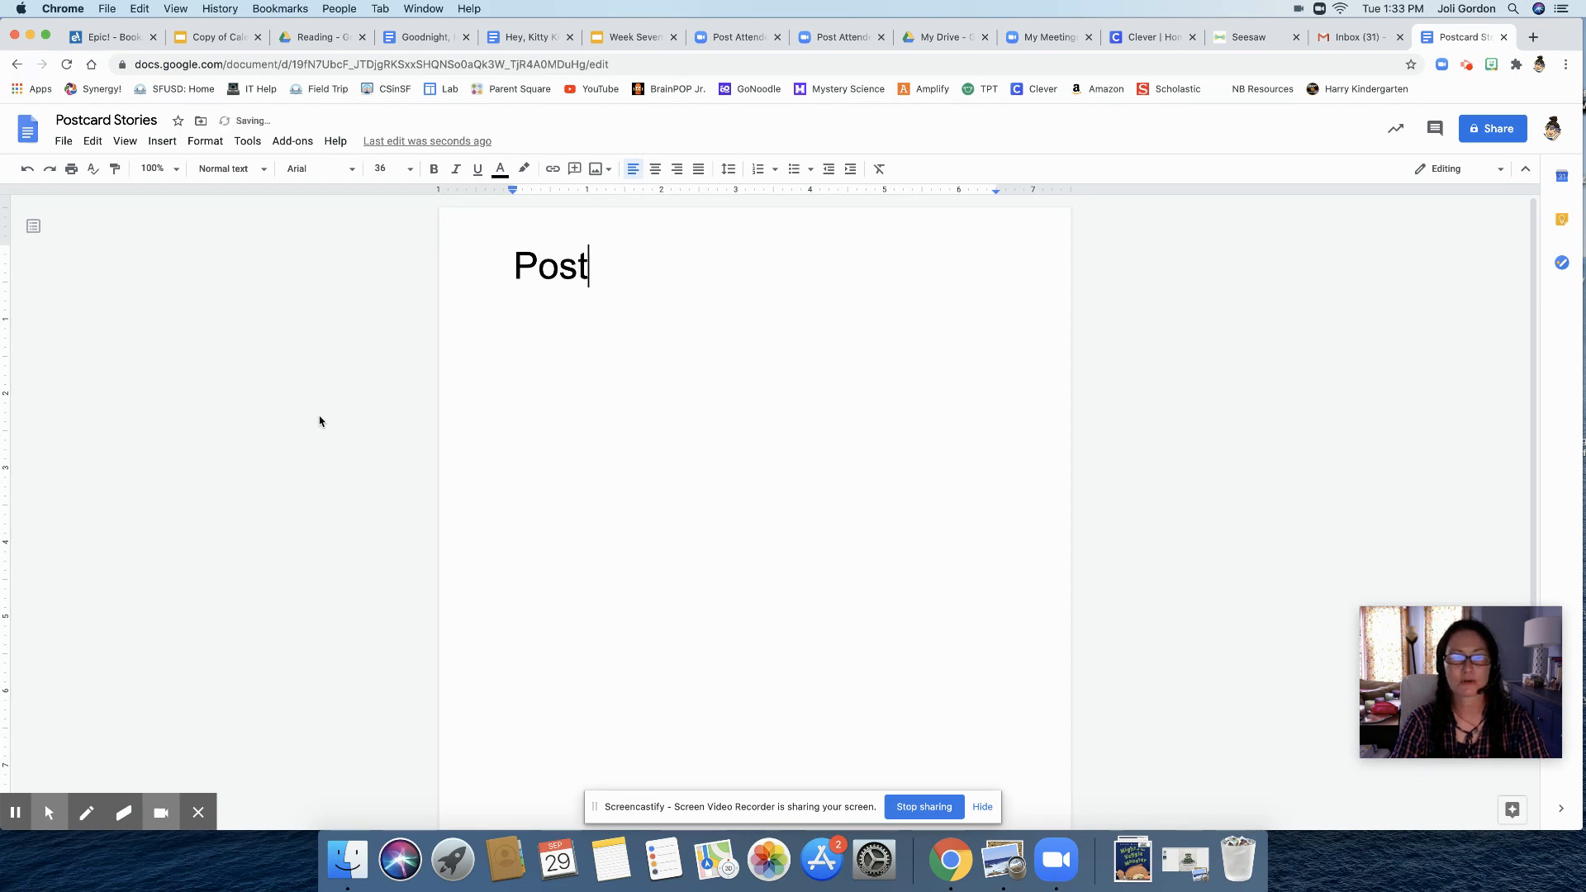
{"action": "type", "text": "c"}
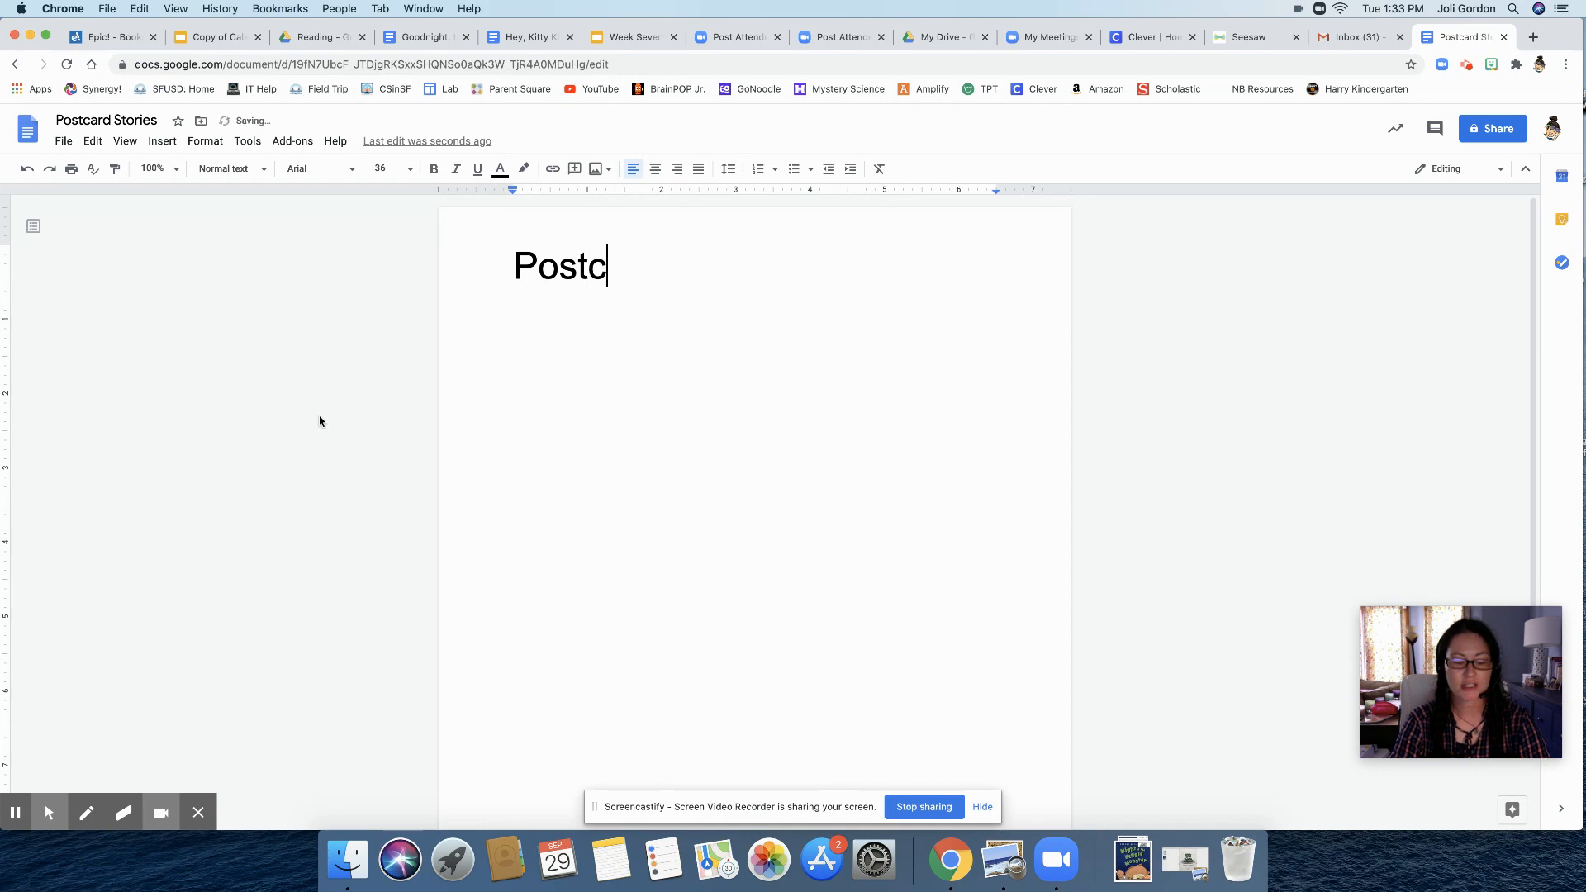
{"action": "type", "text": "ard"}
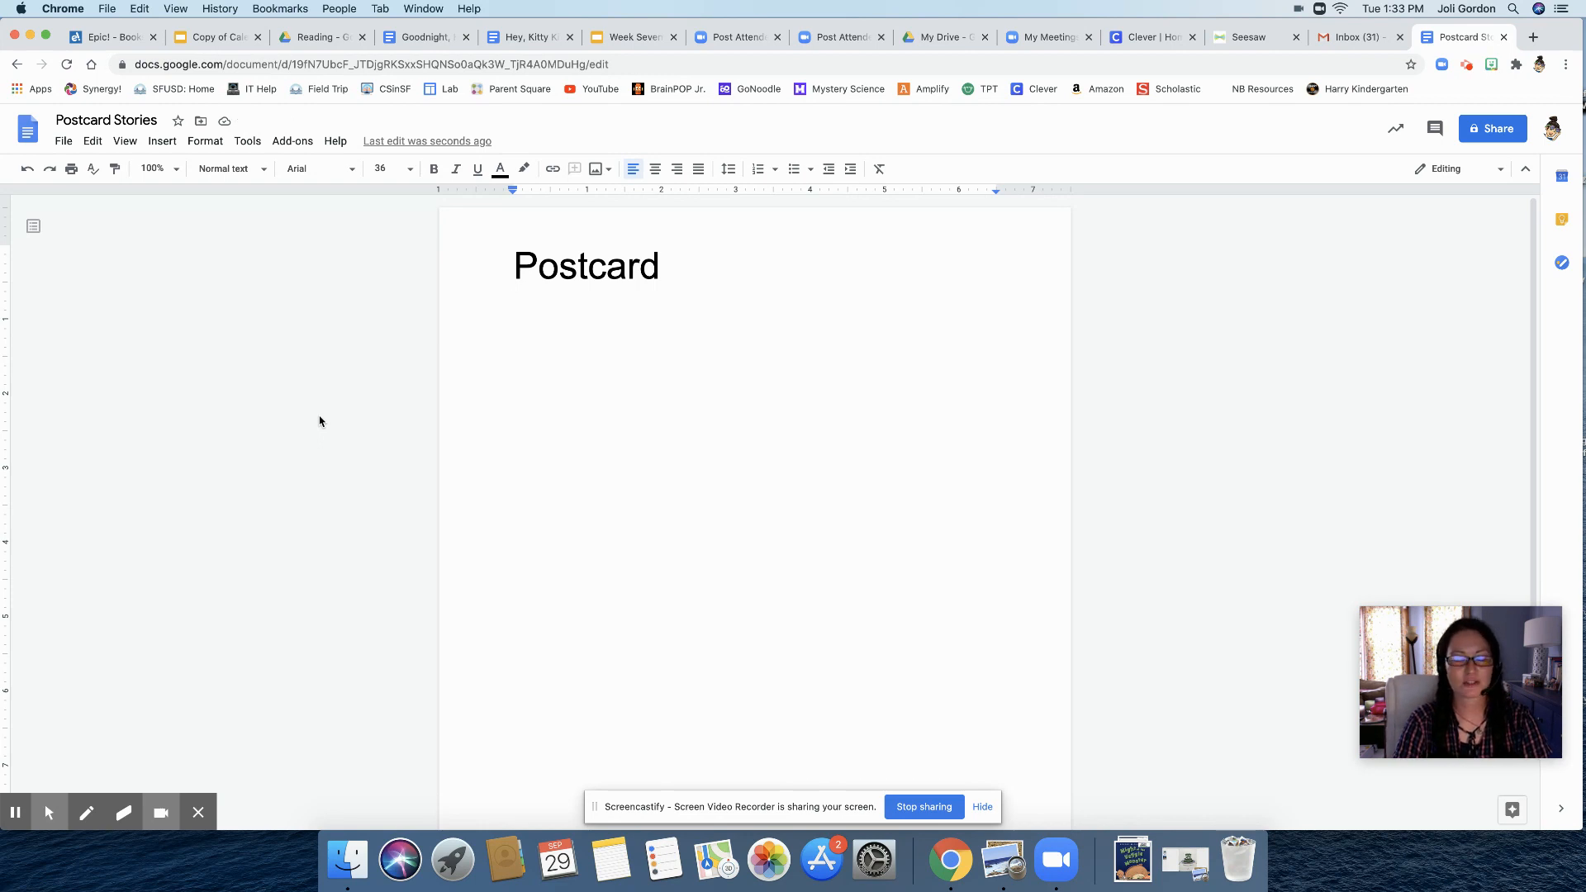
{"action": "type", "text": "S"}
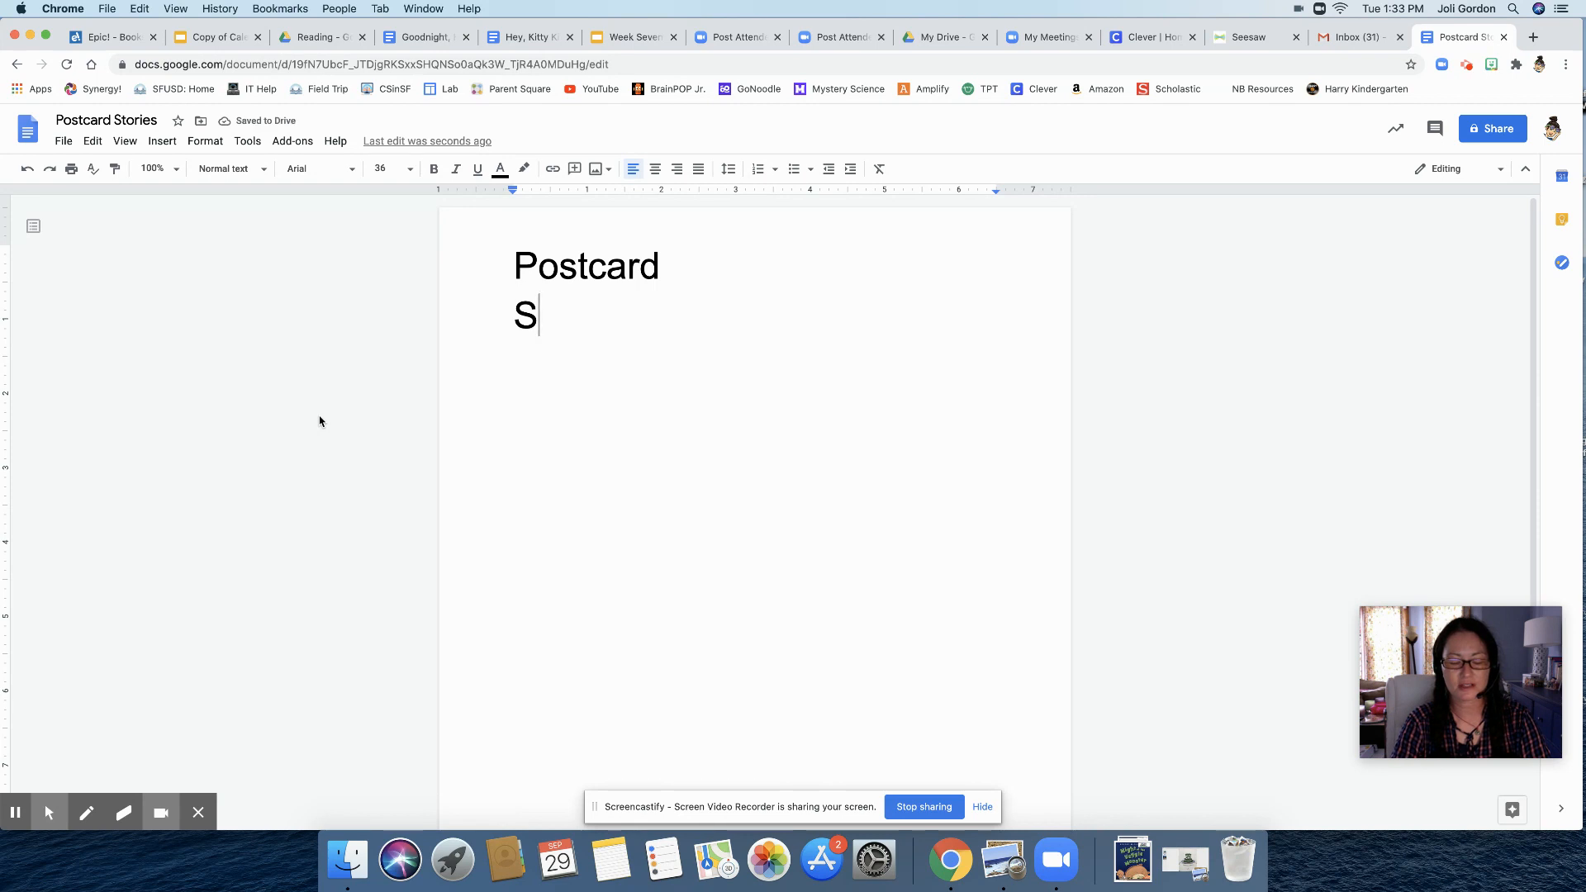
{"action": "type", "text": "tories"}
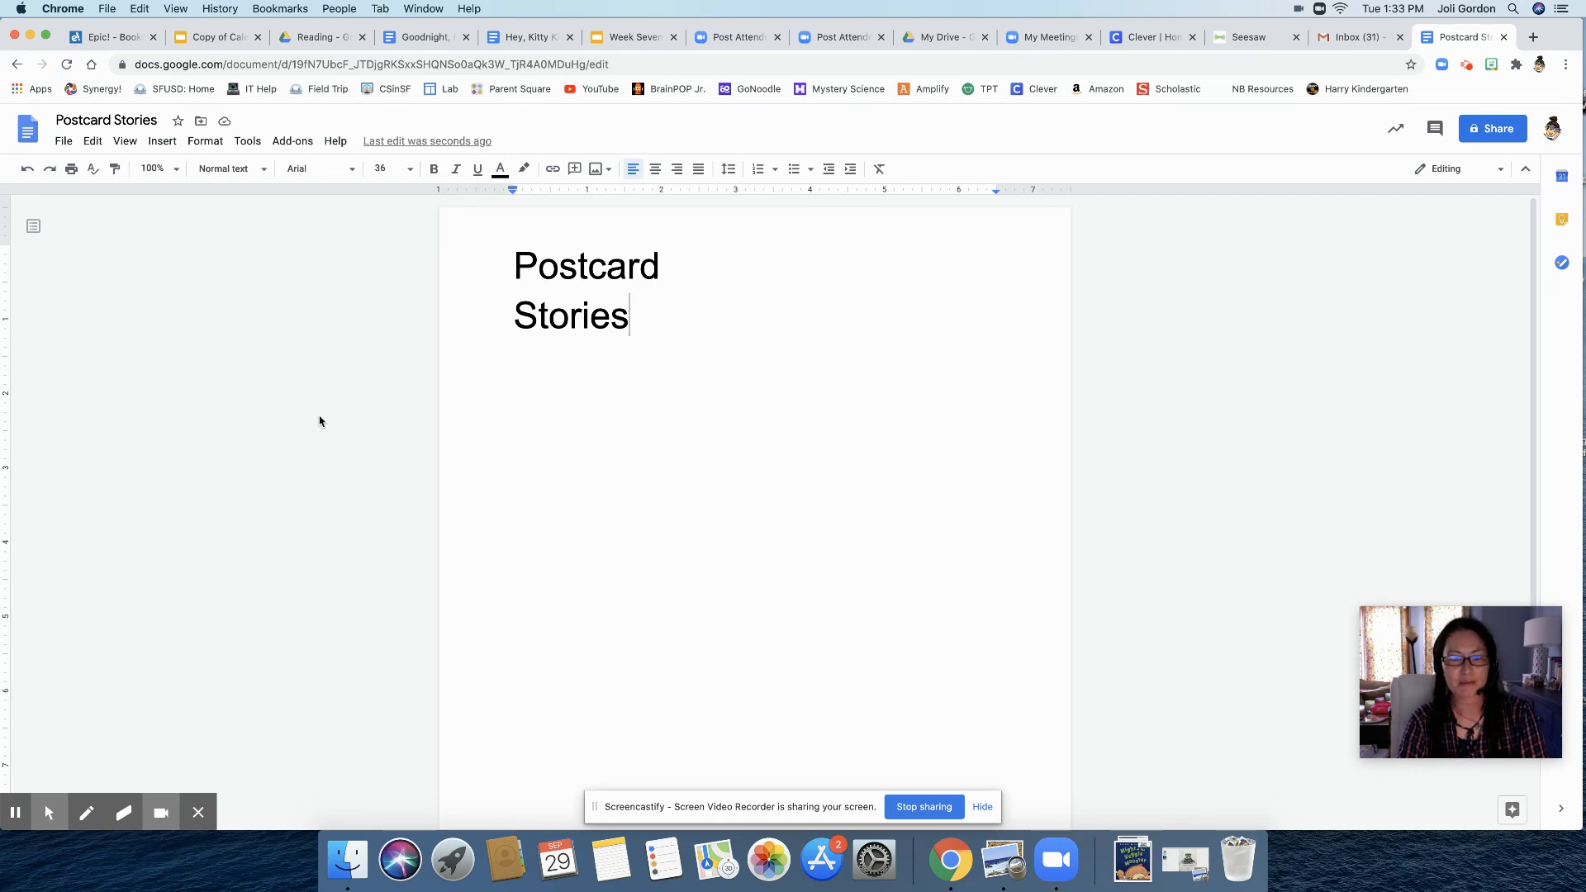
{"action": "key", "text": "enter"}
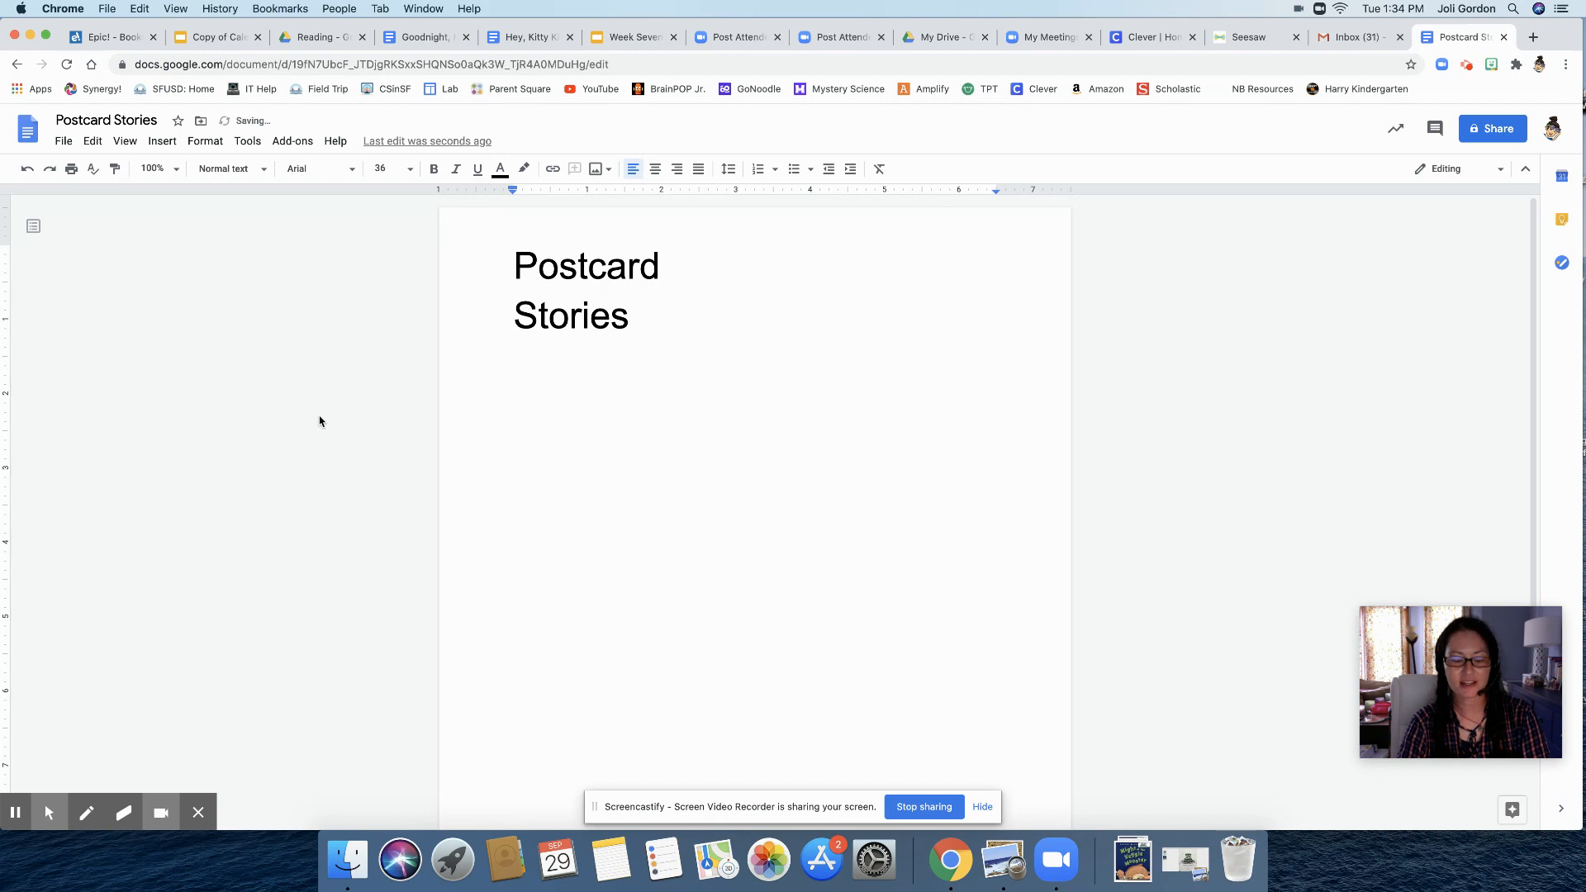
{"action": "type", "text": "by"}
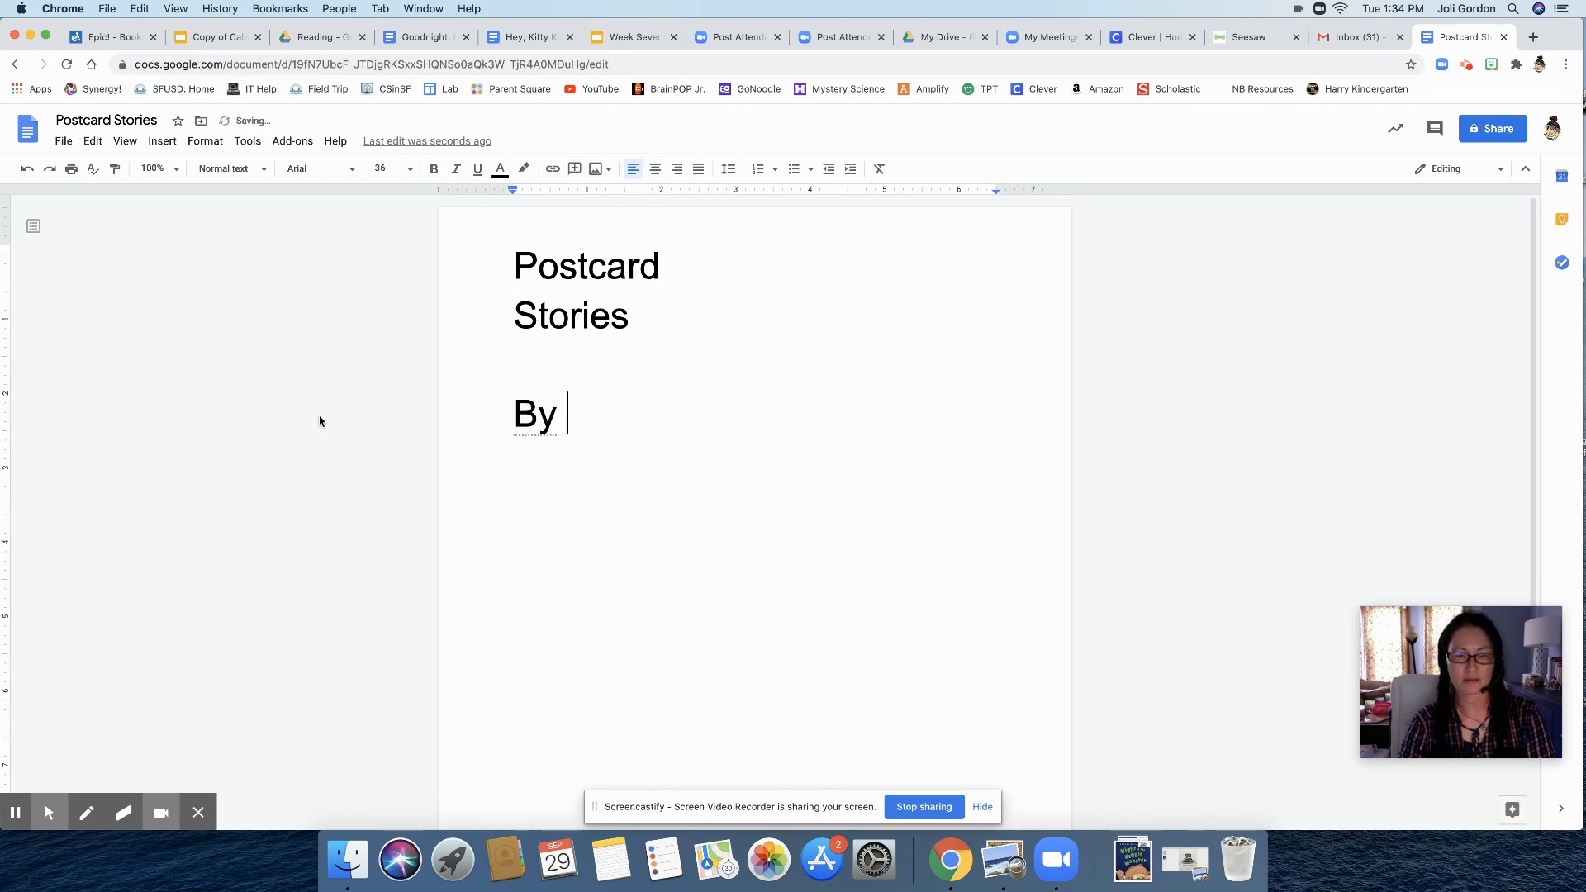
{"action": "type", "text": "Joli Go"}
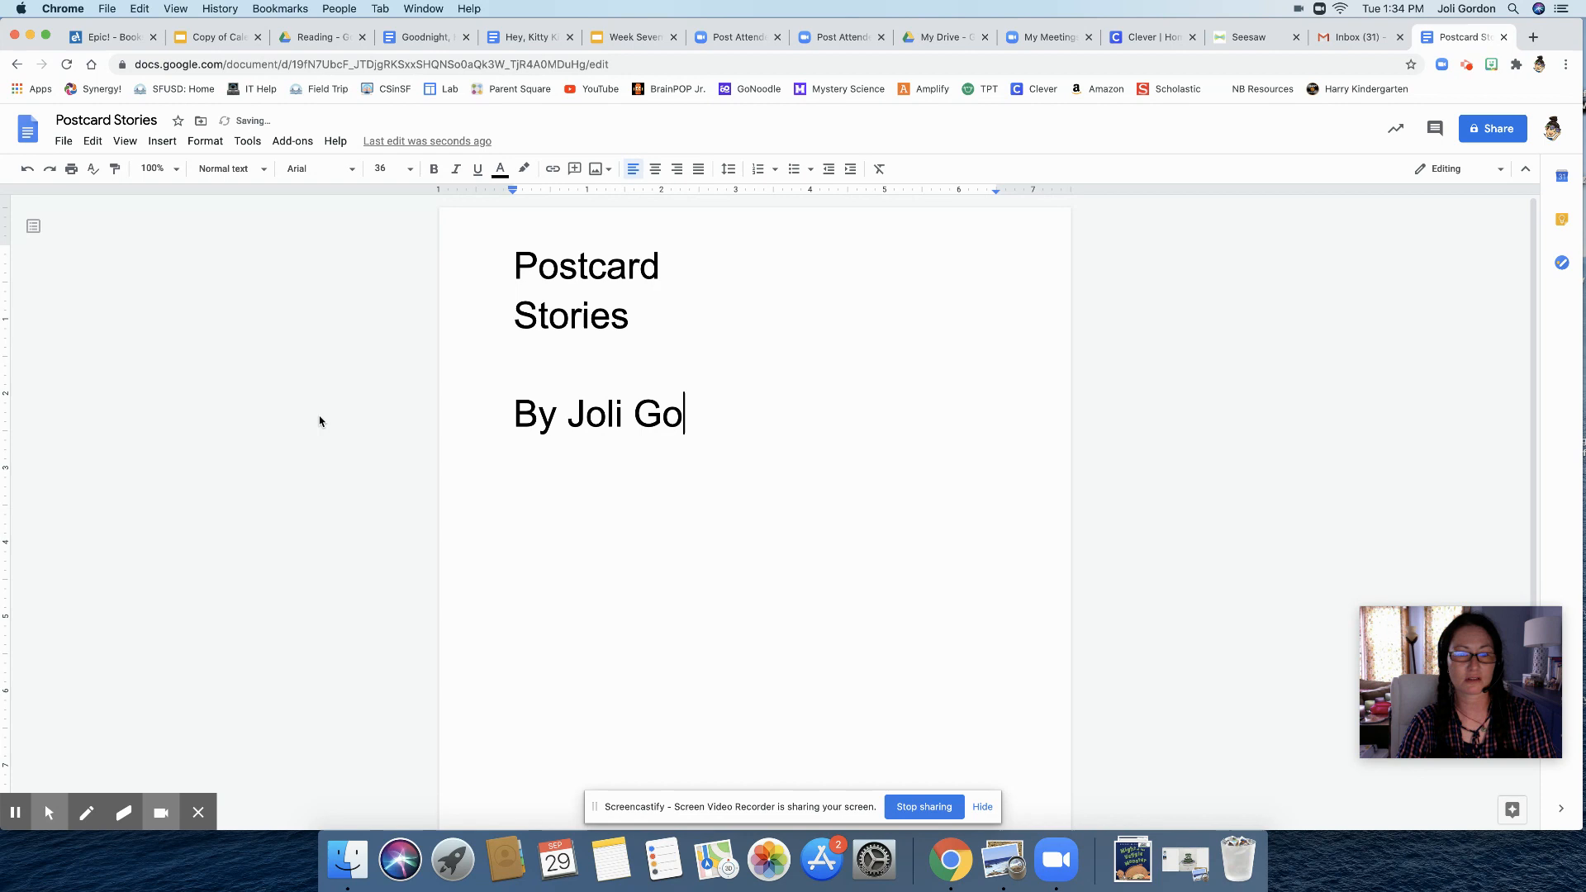
{"action": "type", "text": "rdon"}
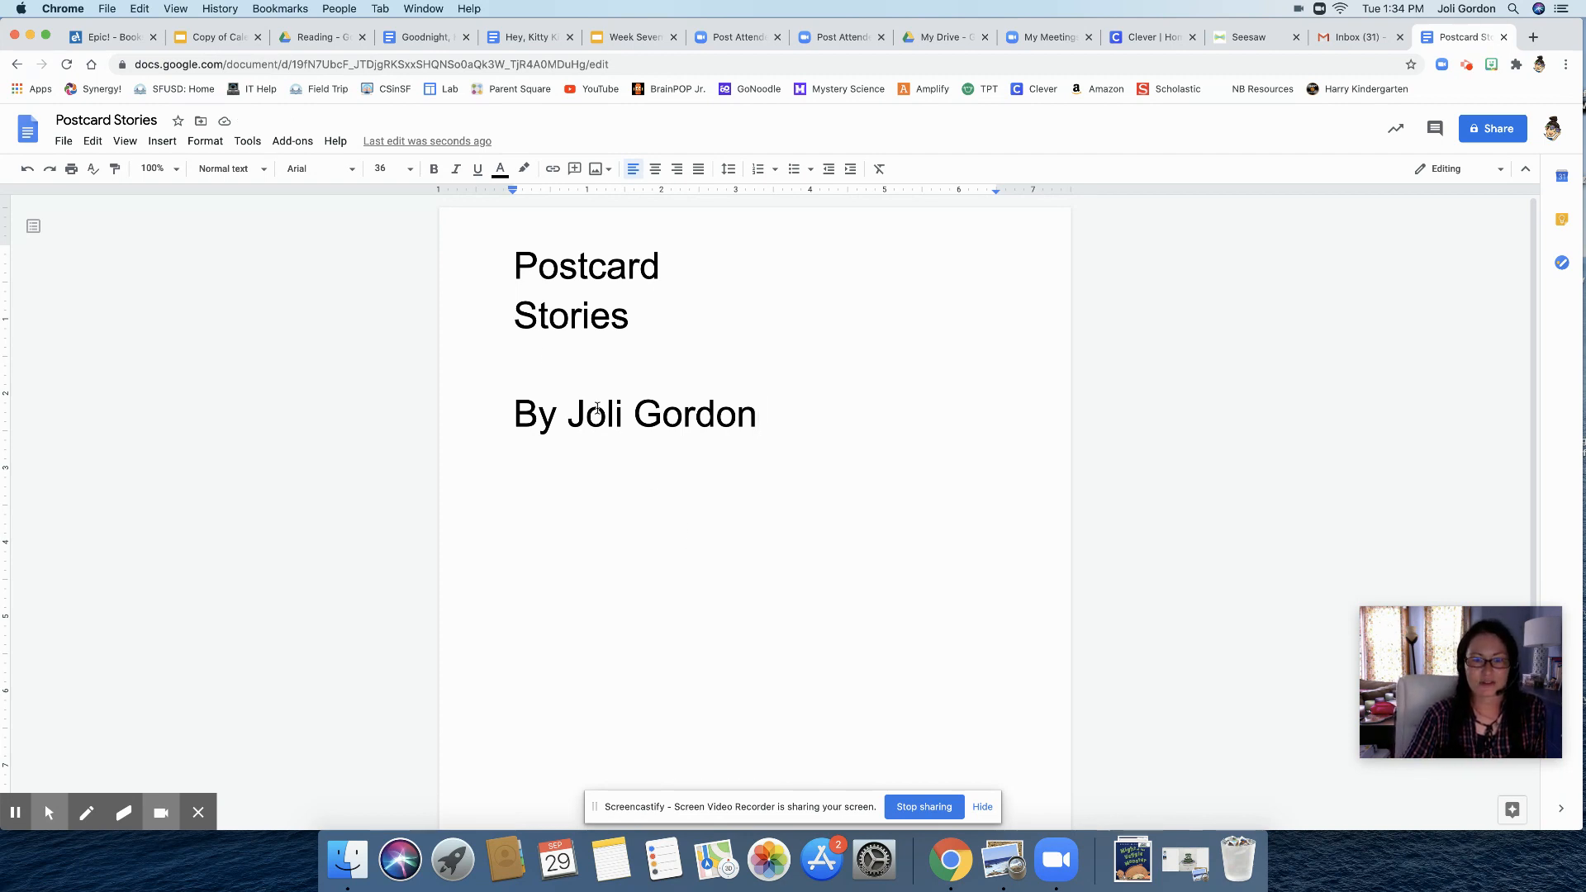
Select the two-line Postcard Stories title and center the title page text
{"action": "left_click", "coordinate": [514, 271]}
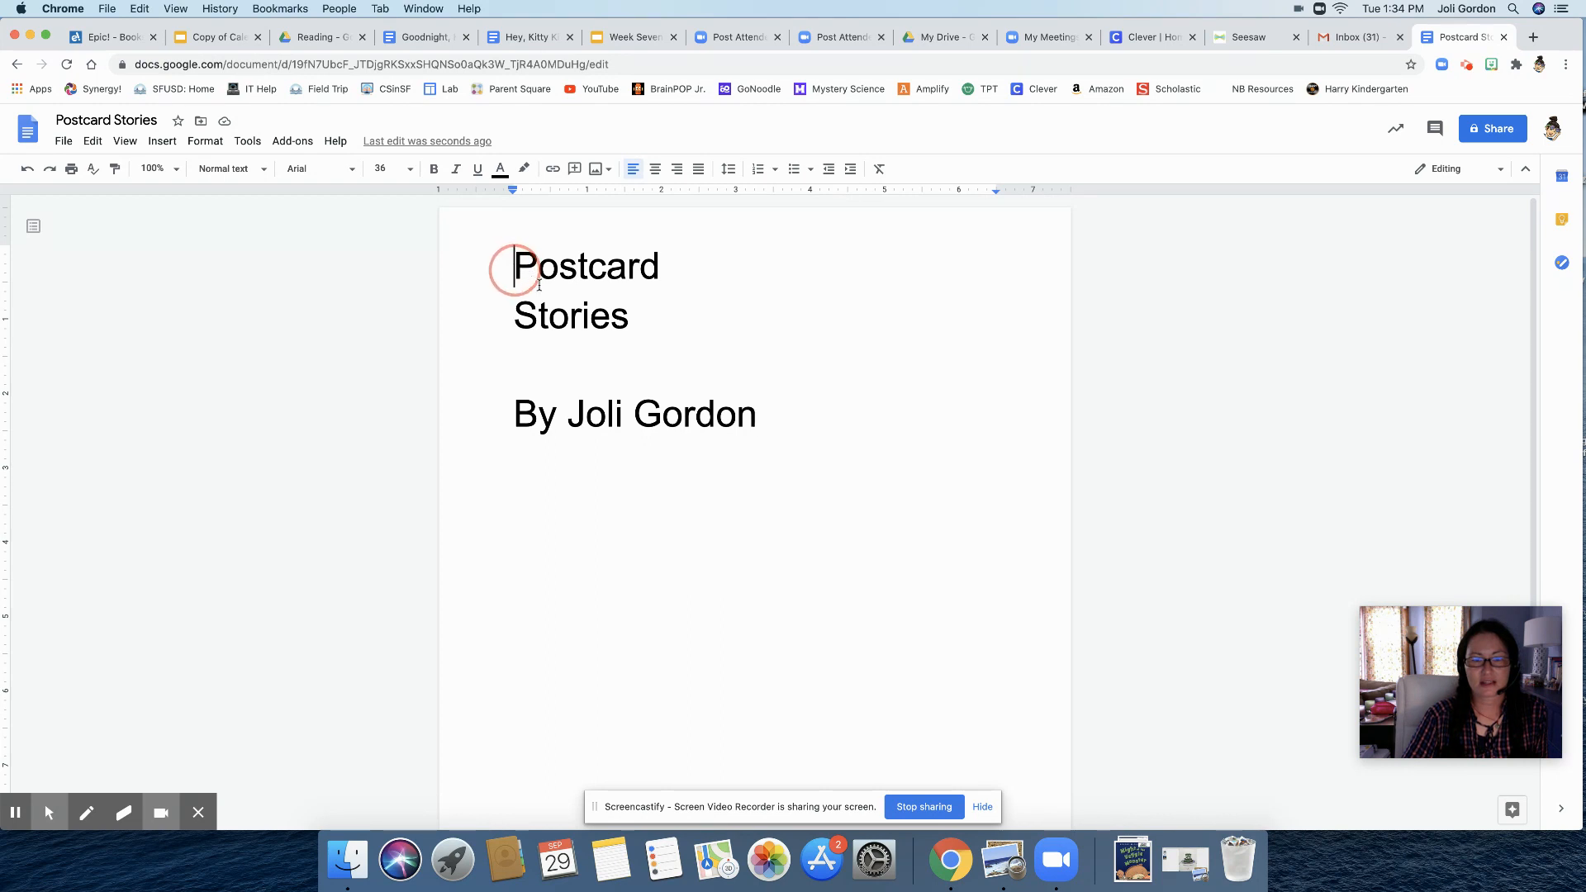
{"action": "left_click_drag", "start_coordinate": [516, 266], "coordinate": [753, 415]}
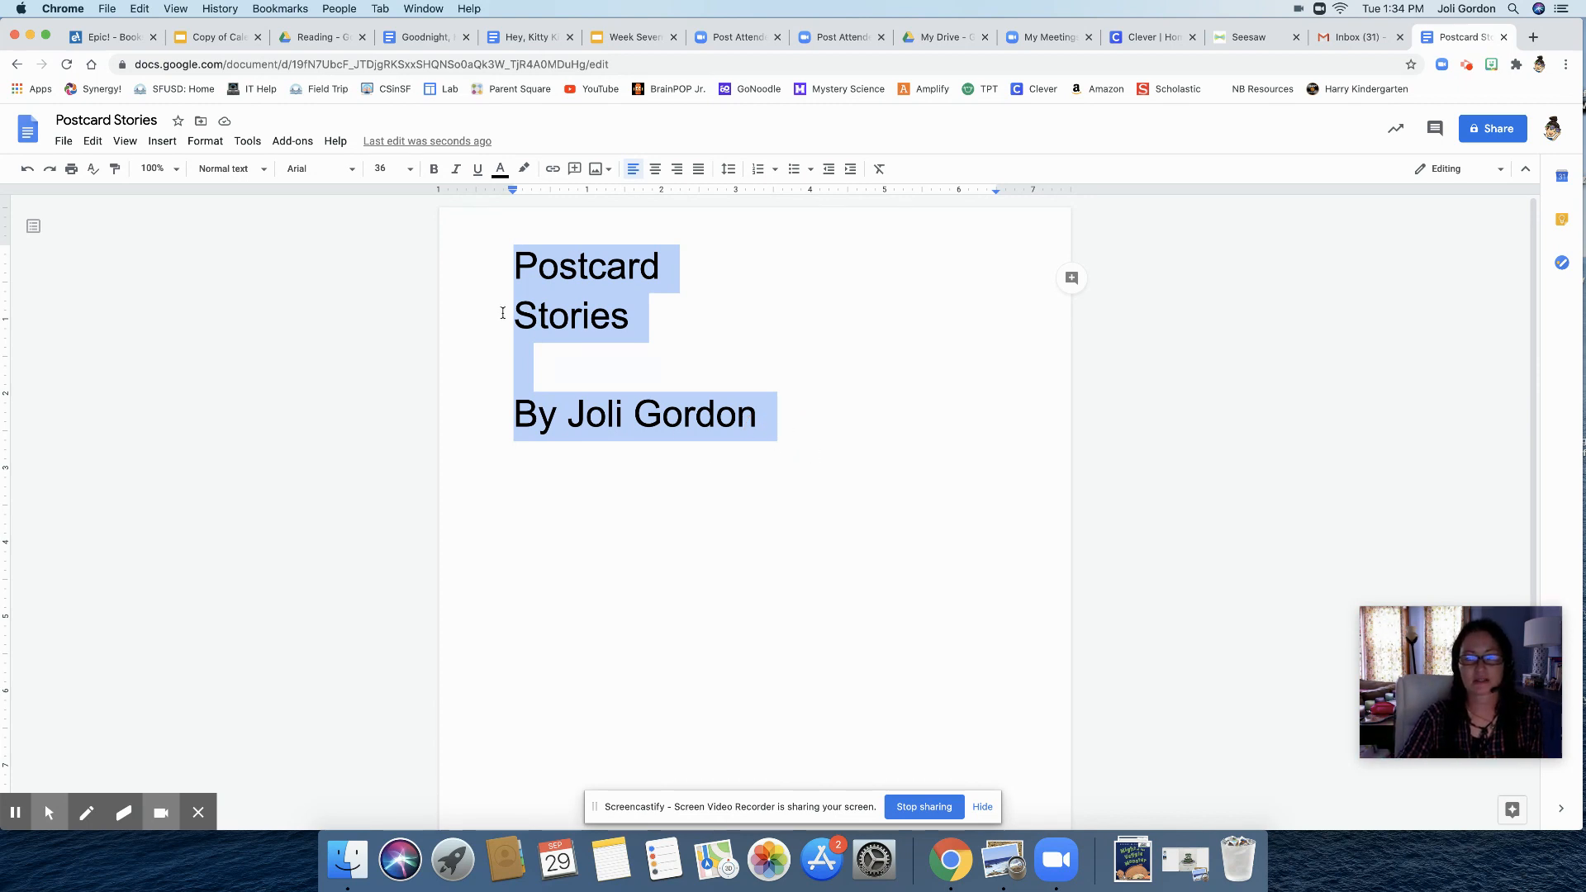
{"action": "mouse_move", "coordinate": [790, 437]}
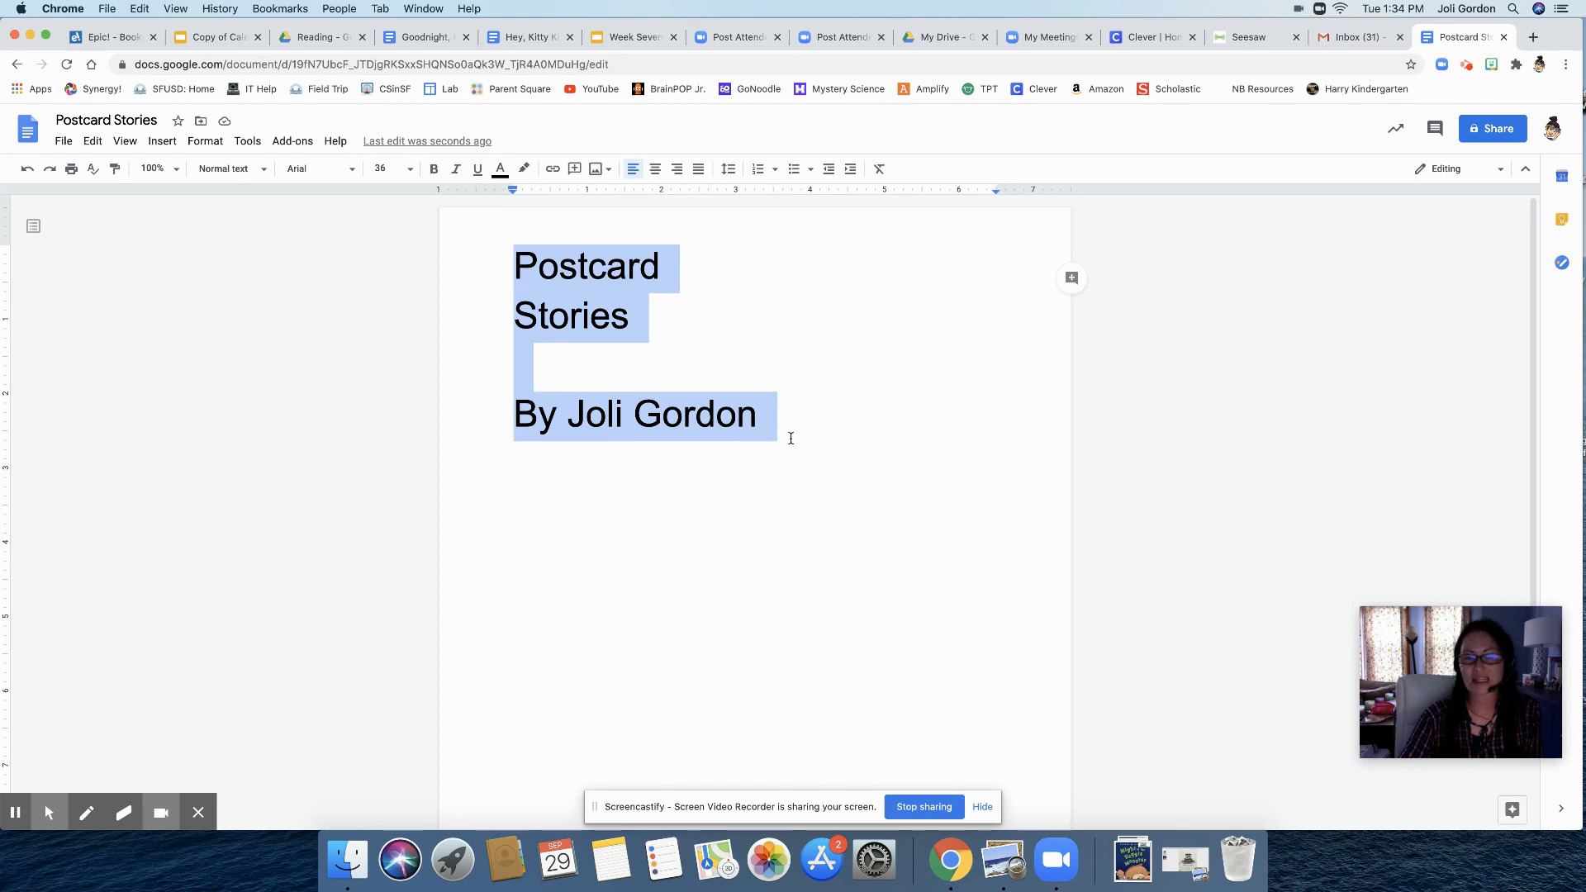
{"action": "mouse_move", "coordinate": [697, 366]}
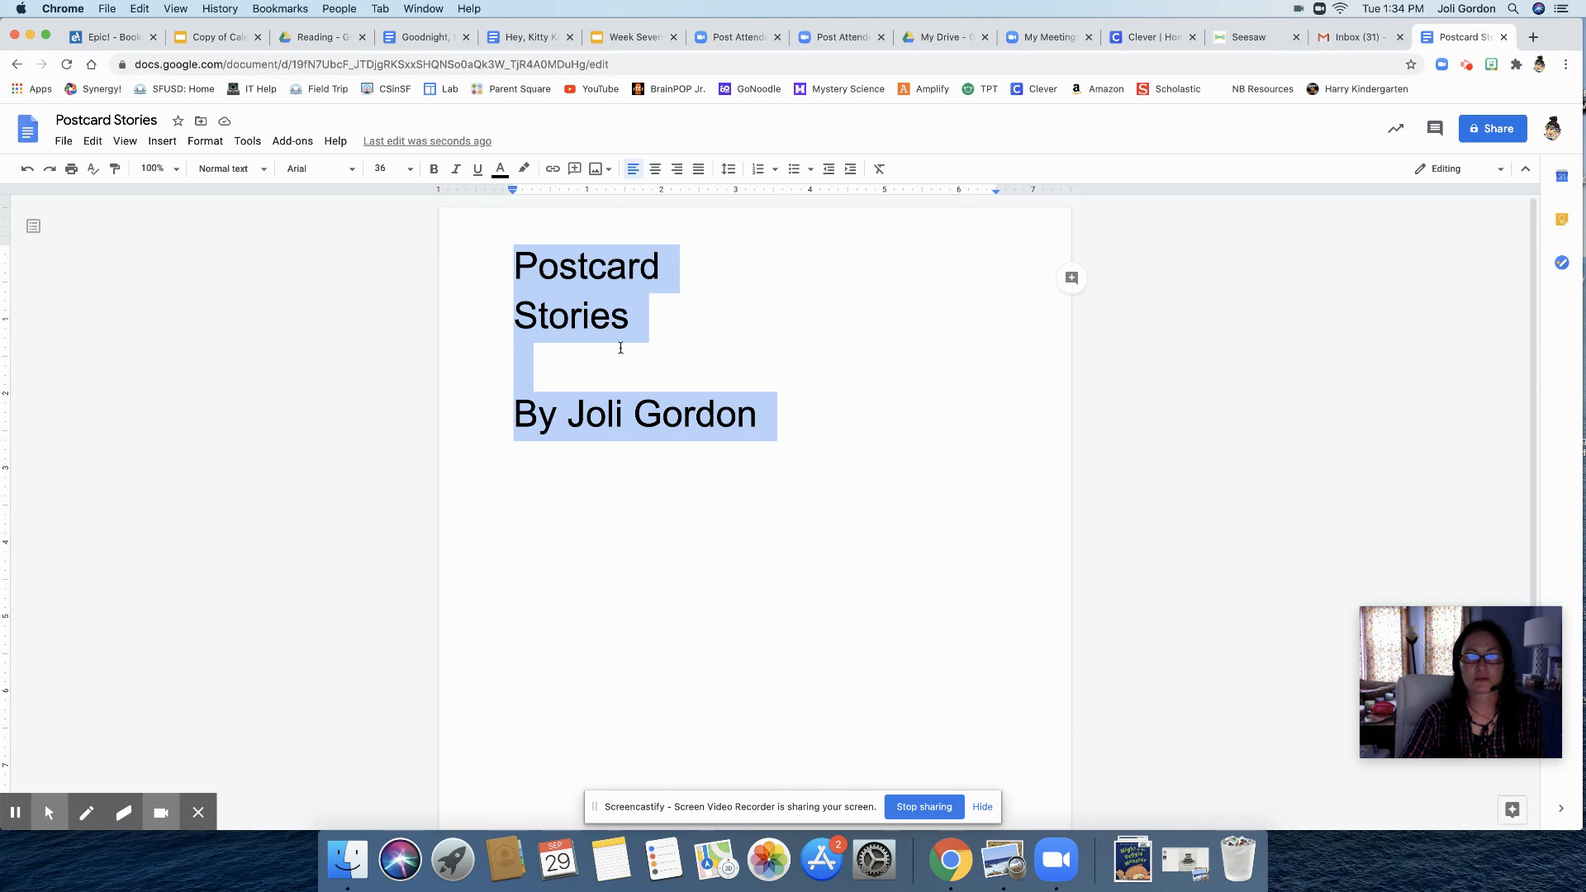
{"action": "mouse_move", "coordinate": [655, 169]}
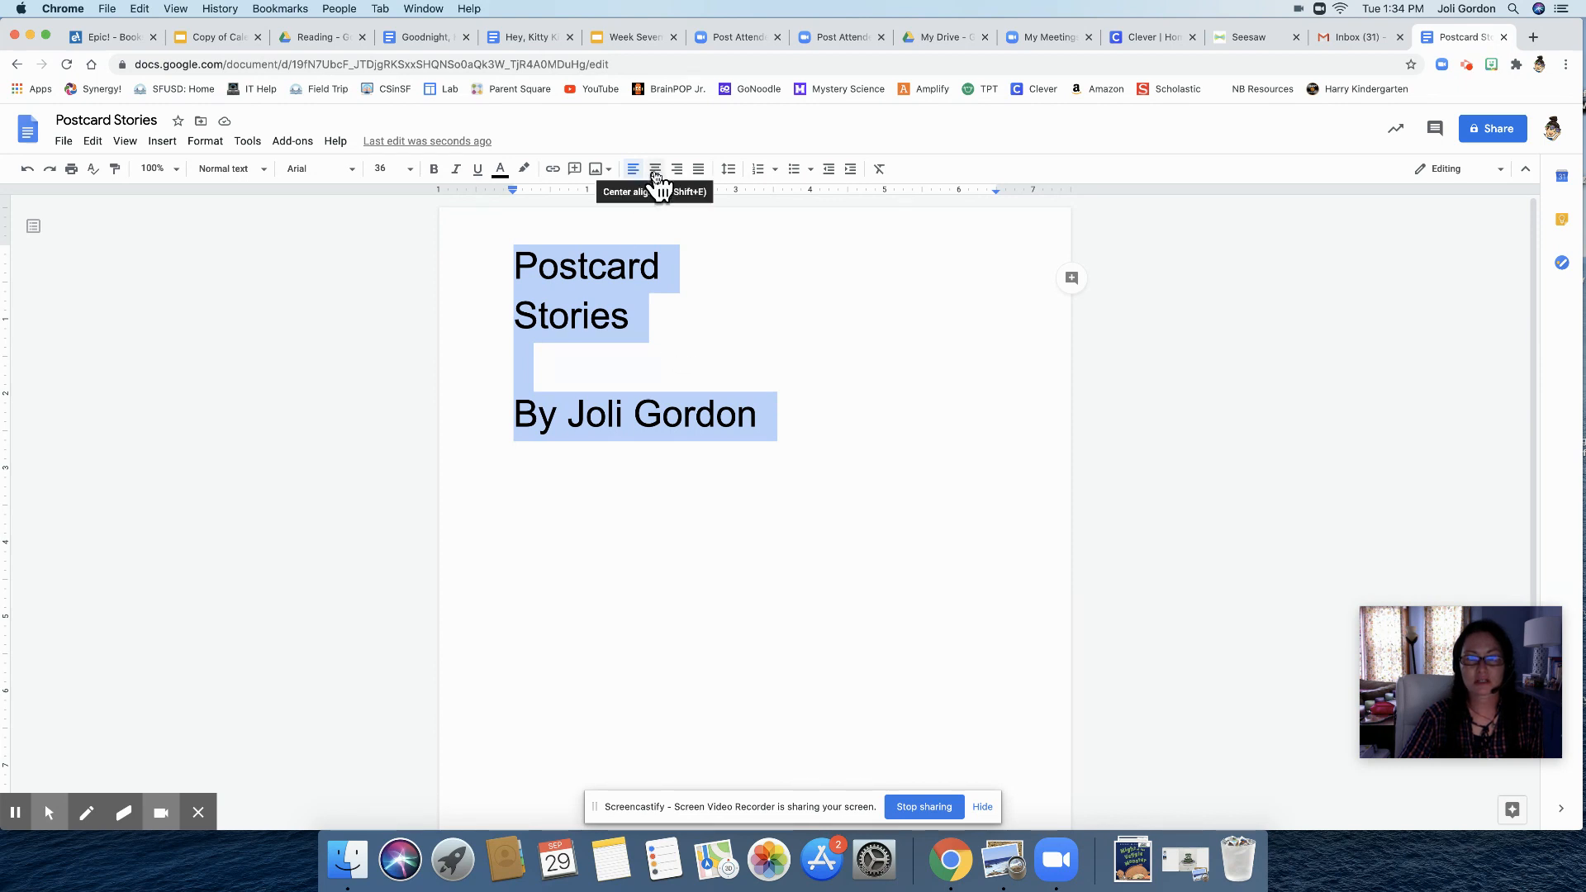
{"action": "left_click", "coordinate": [654, 168]}
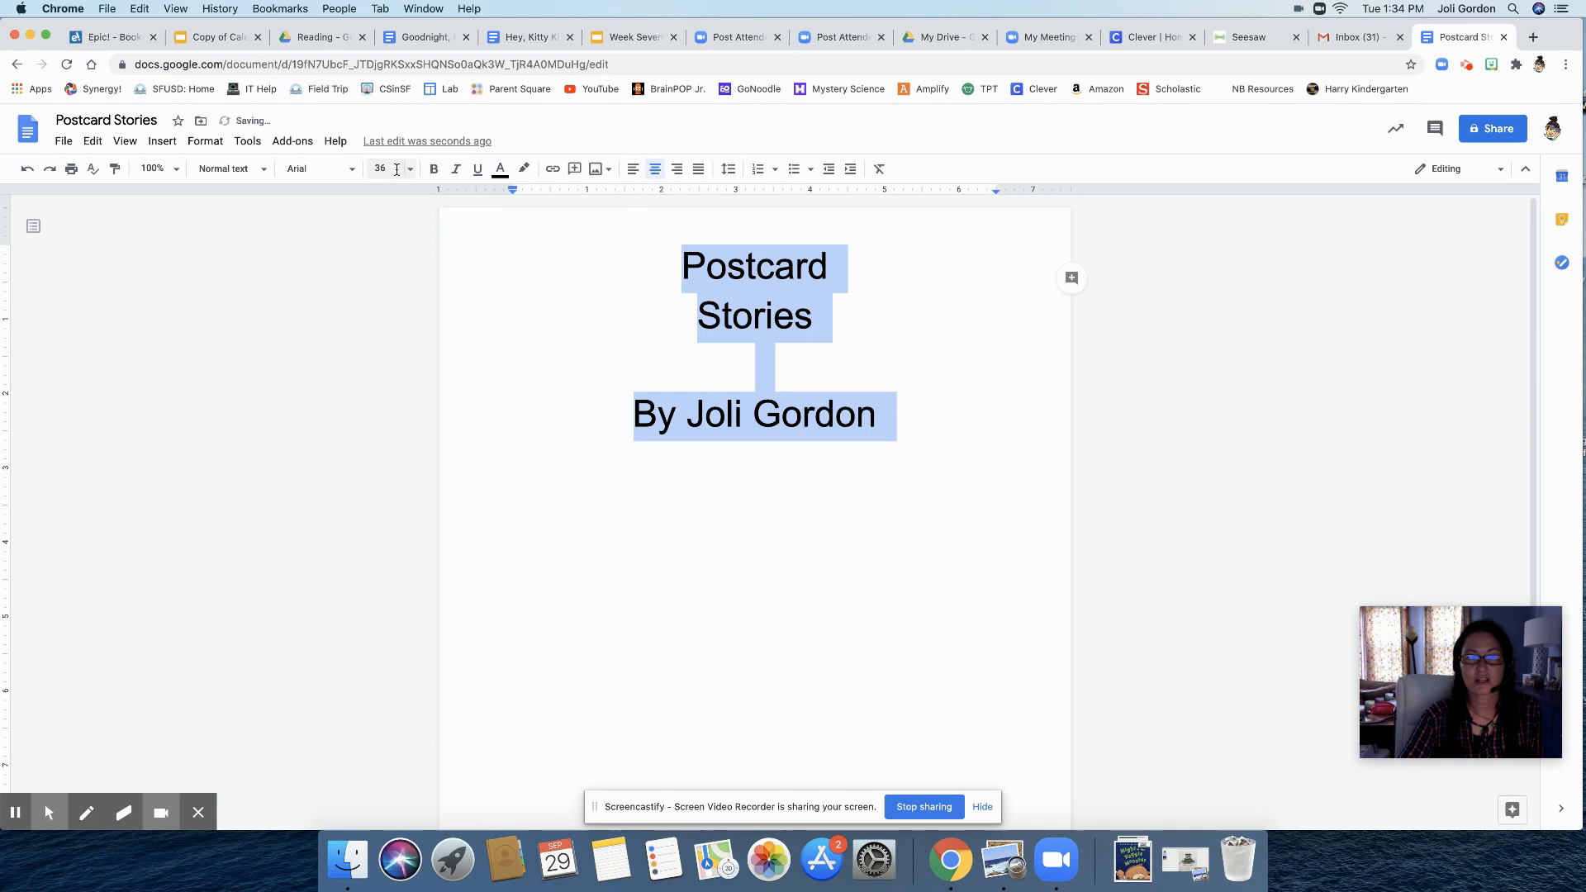
Adjust font sizes, shrinking the byline to size 18
{"action": "left_click", "coordinate": [379, 168]}
{"action": "type", "text": "72"}
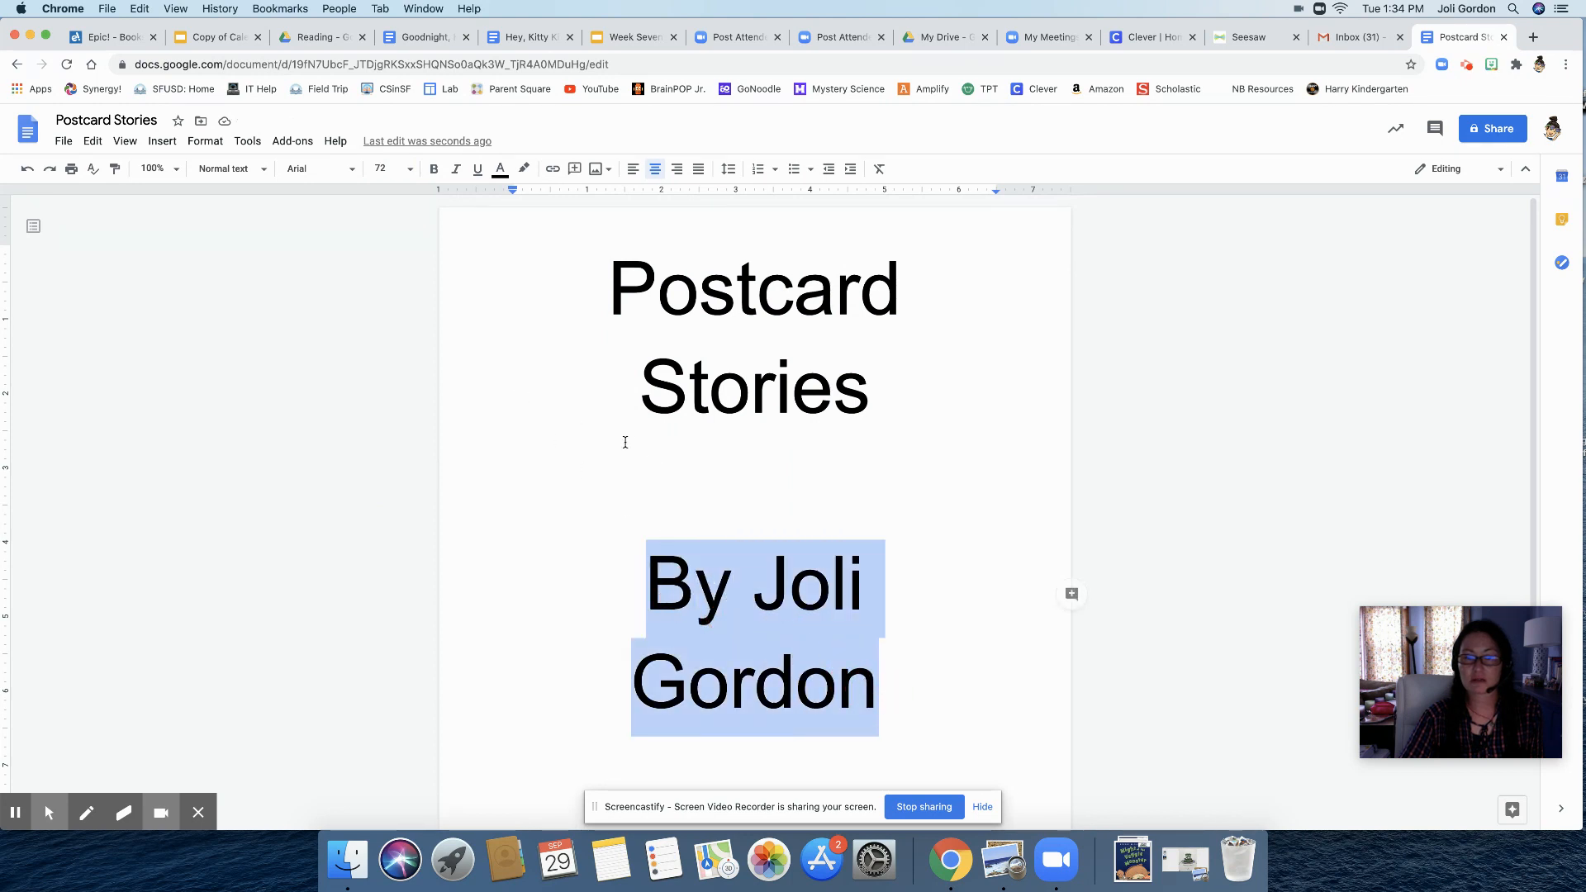
{"action": "mouse_move", "coordinate": [450, 383]}
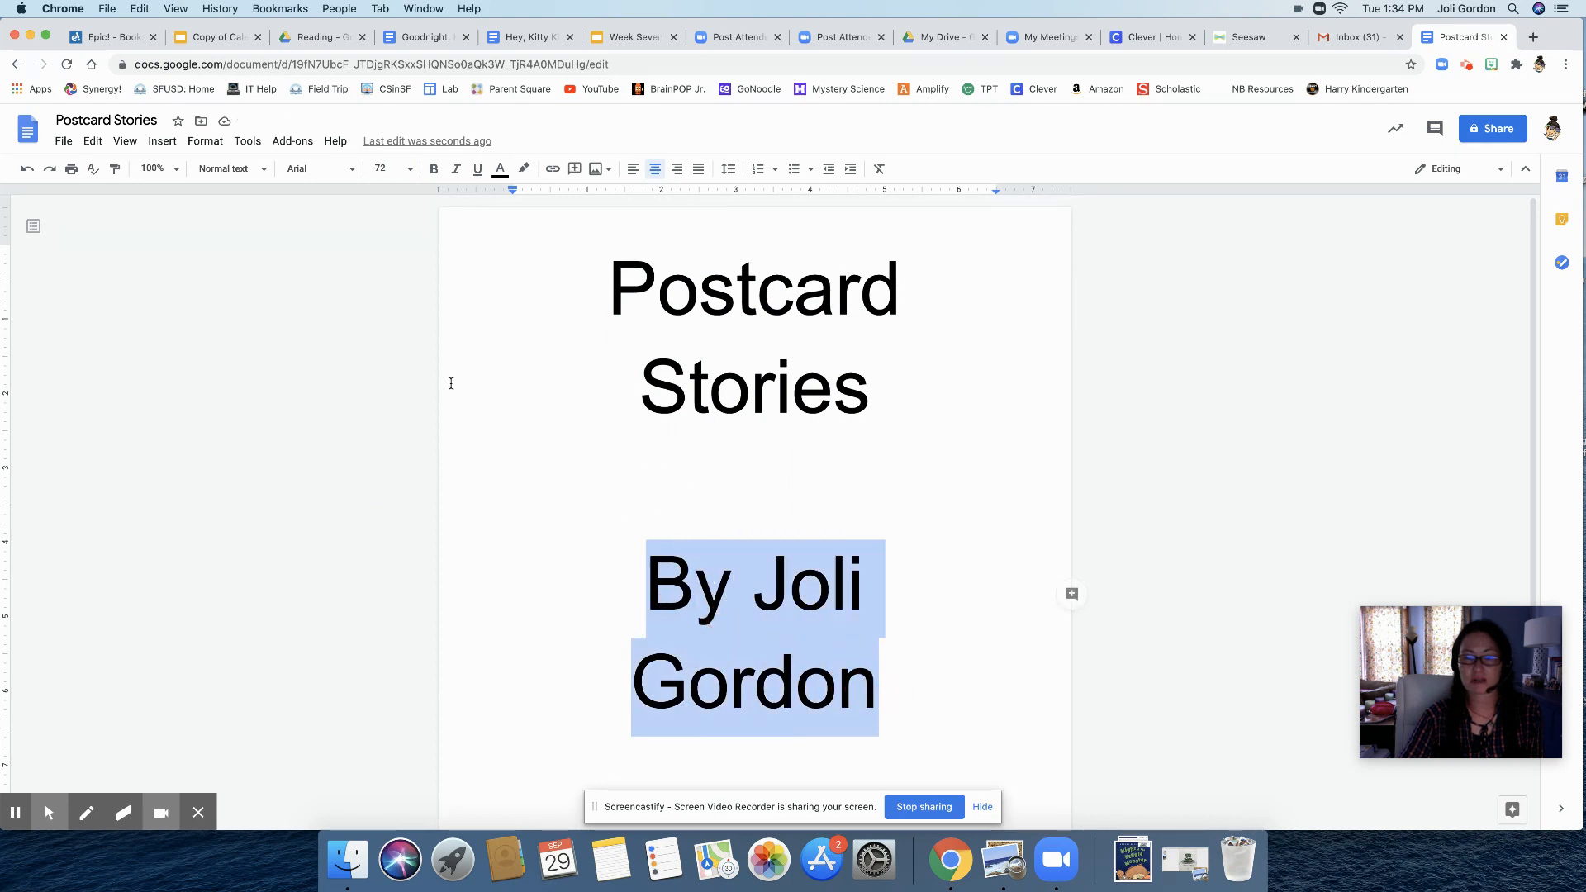
{"action": "left_click", "coordinate": [385, 167]}
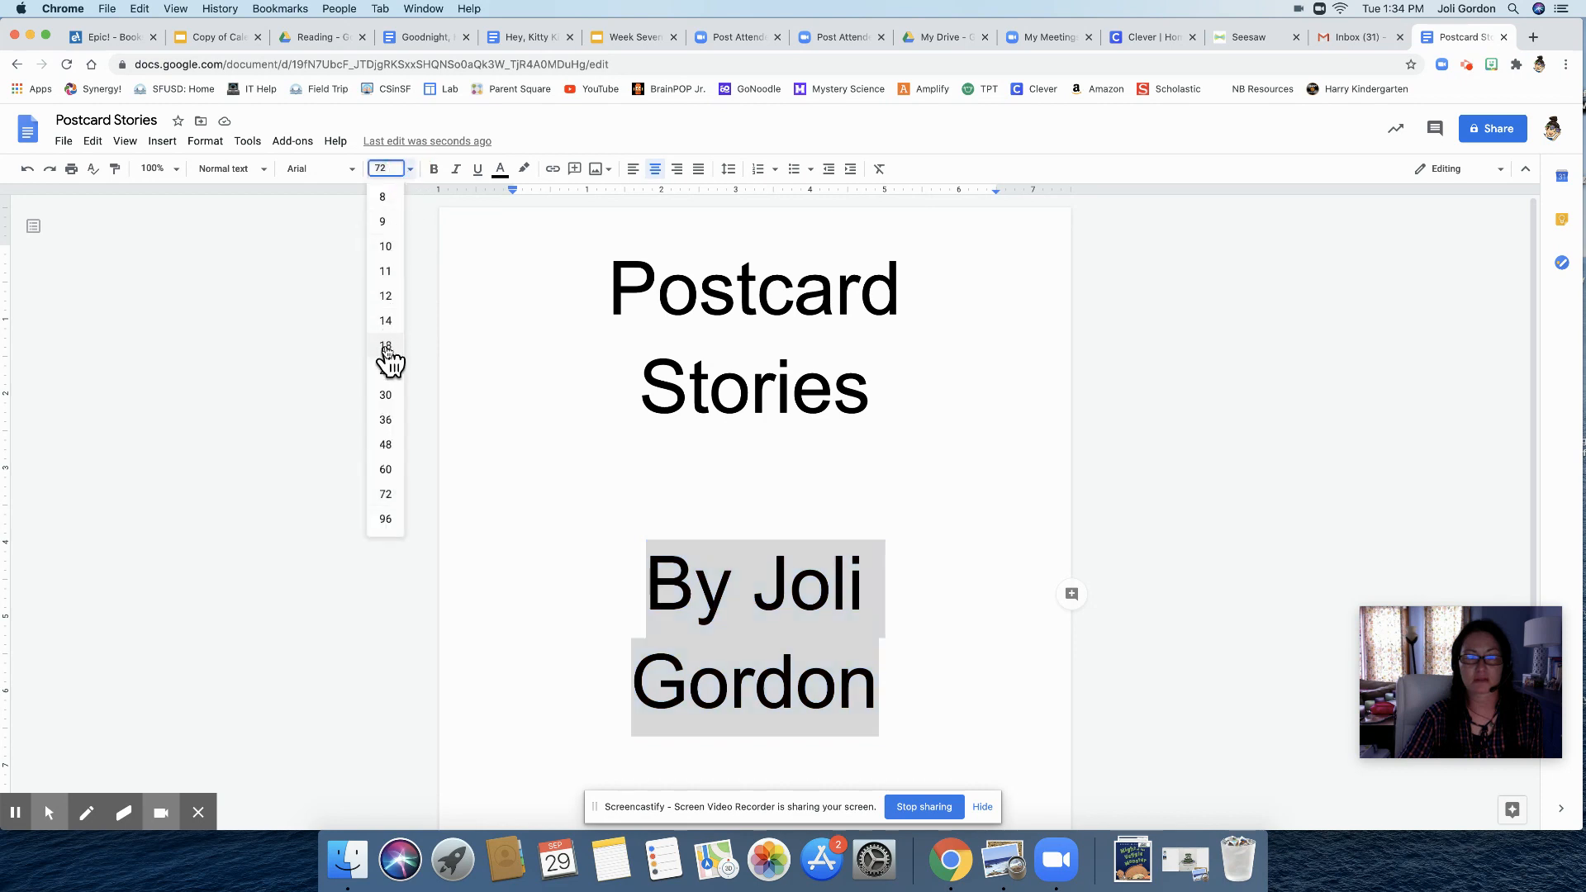
{"action": "left_click", "coordinate": [384, 347]}
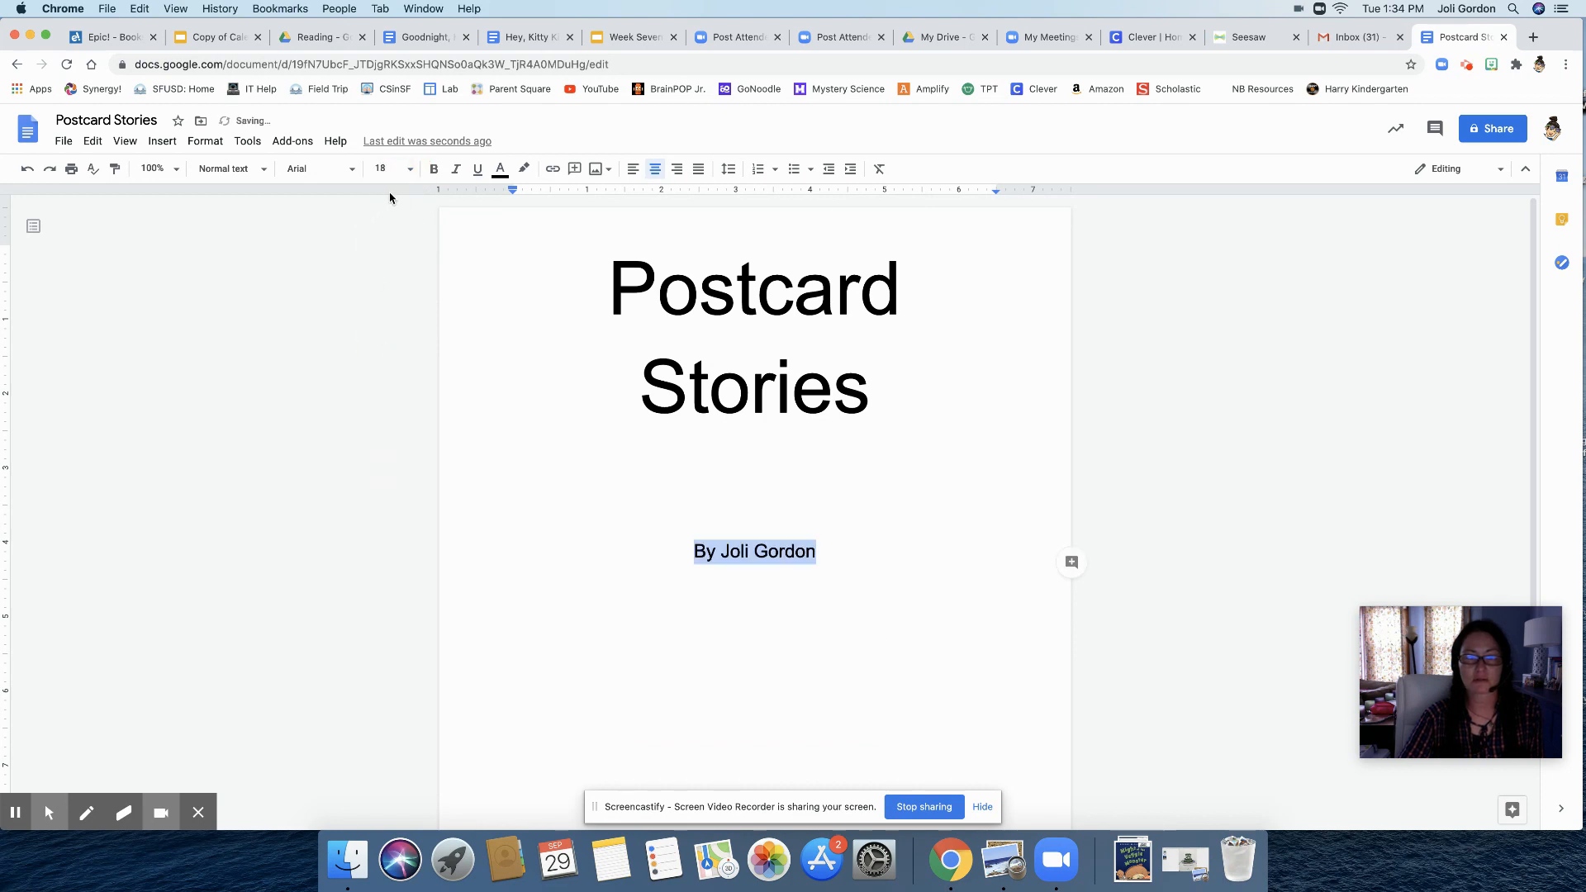
{"action": "left_click", "coordinate": [383, 168]}
{"action": "type", "text": "36"}
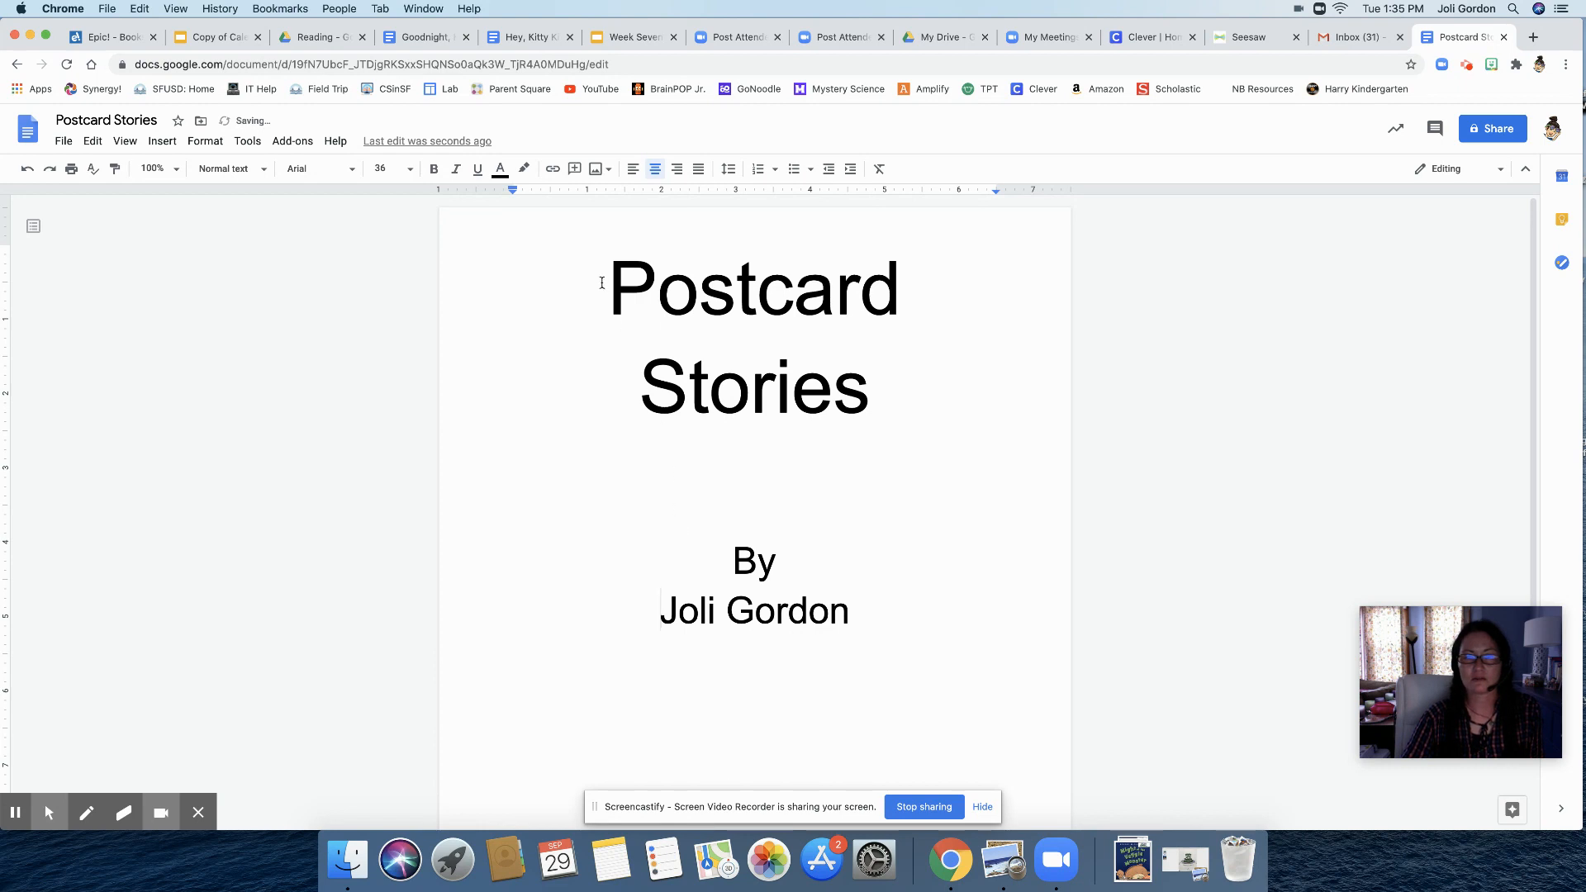
Try Pacifico and a script font on the title, then settle on Cambria
{"action": "triple_click", "coordinate": [754, 288]}
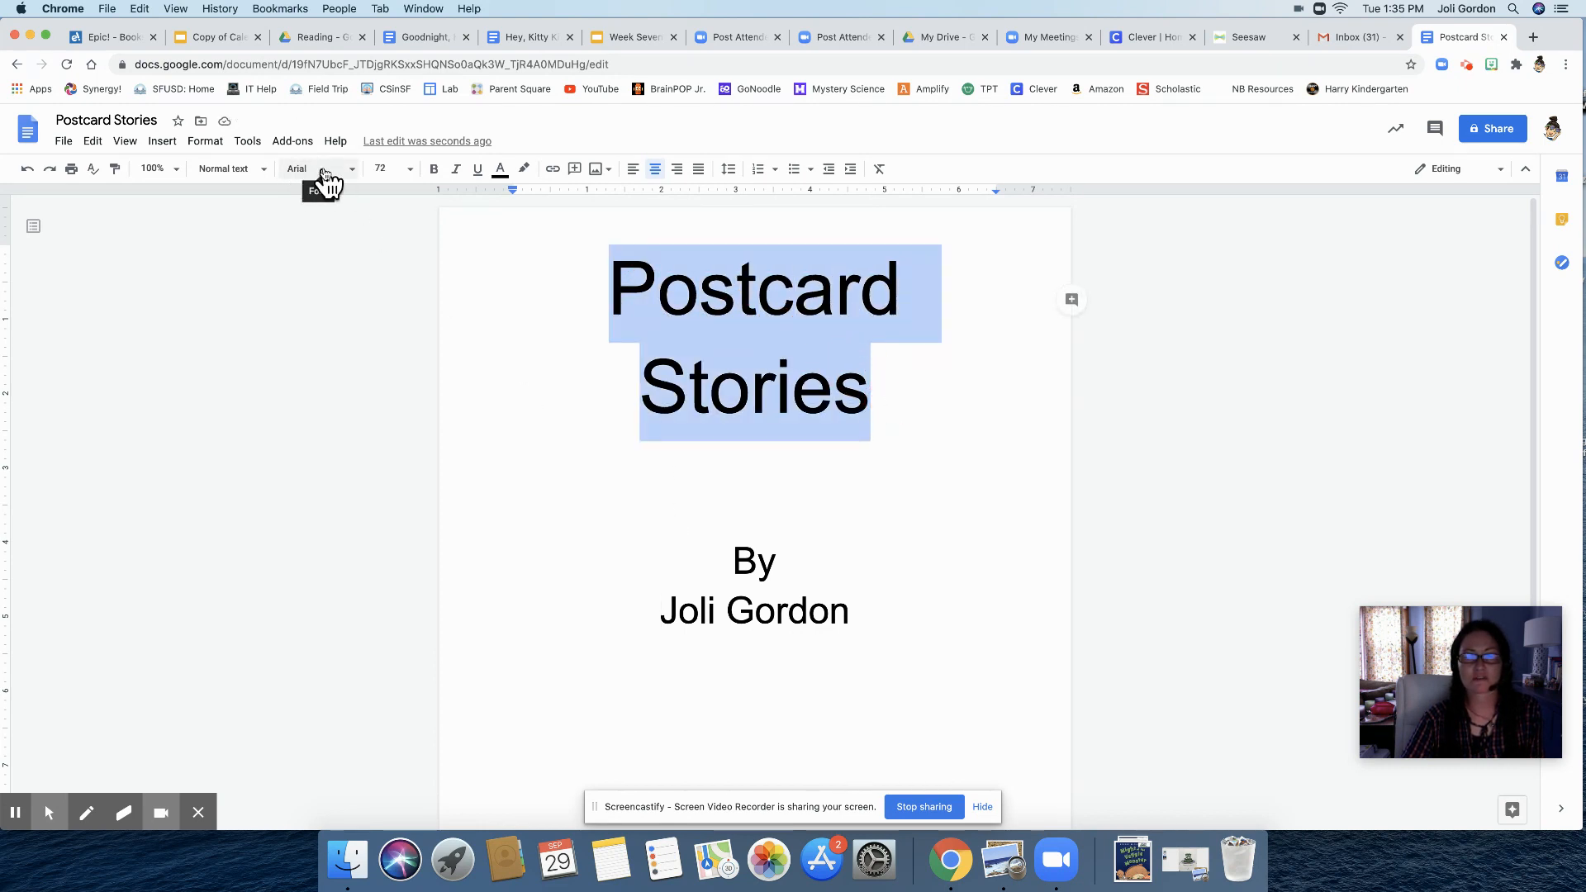
{"action": "mouse_move", "coordinate": [359, 184]}
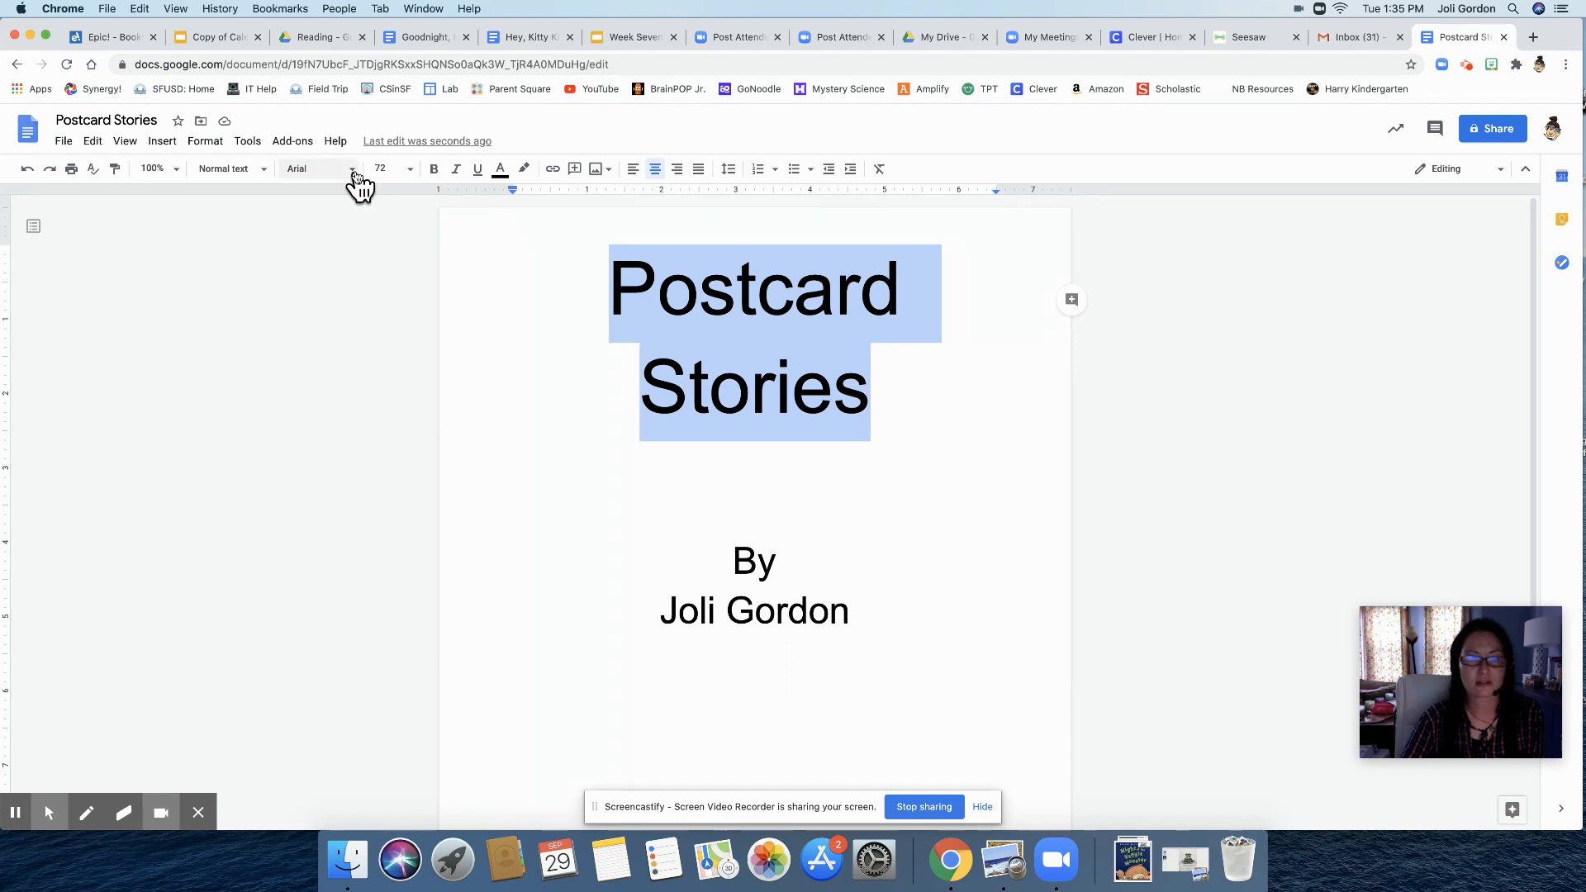
{"action": "left_click", "coordinate": [319, 167]}
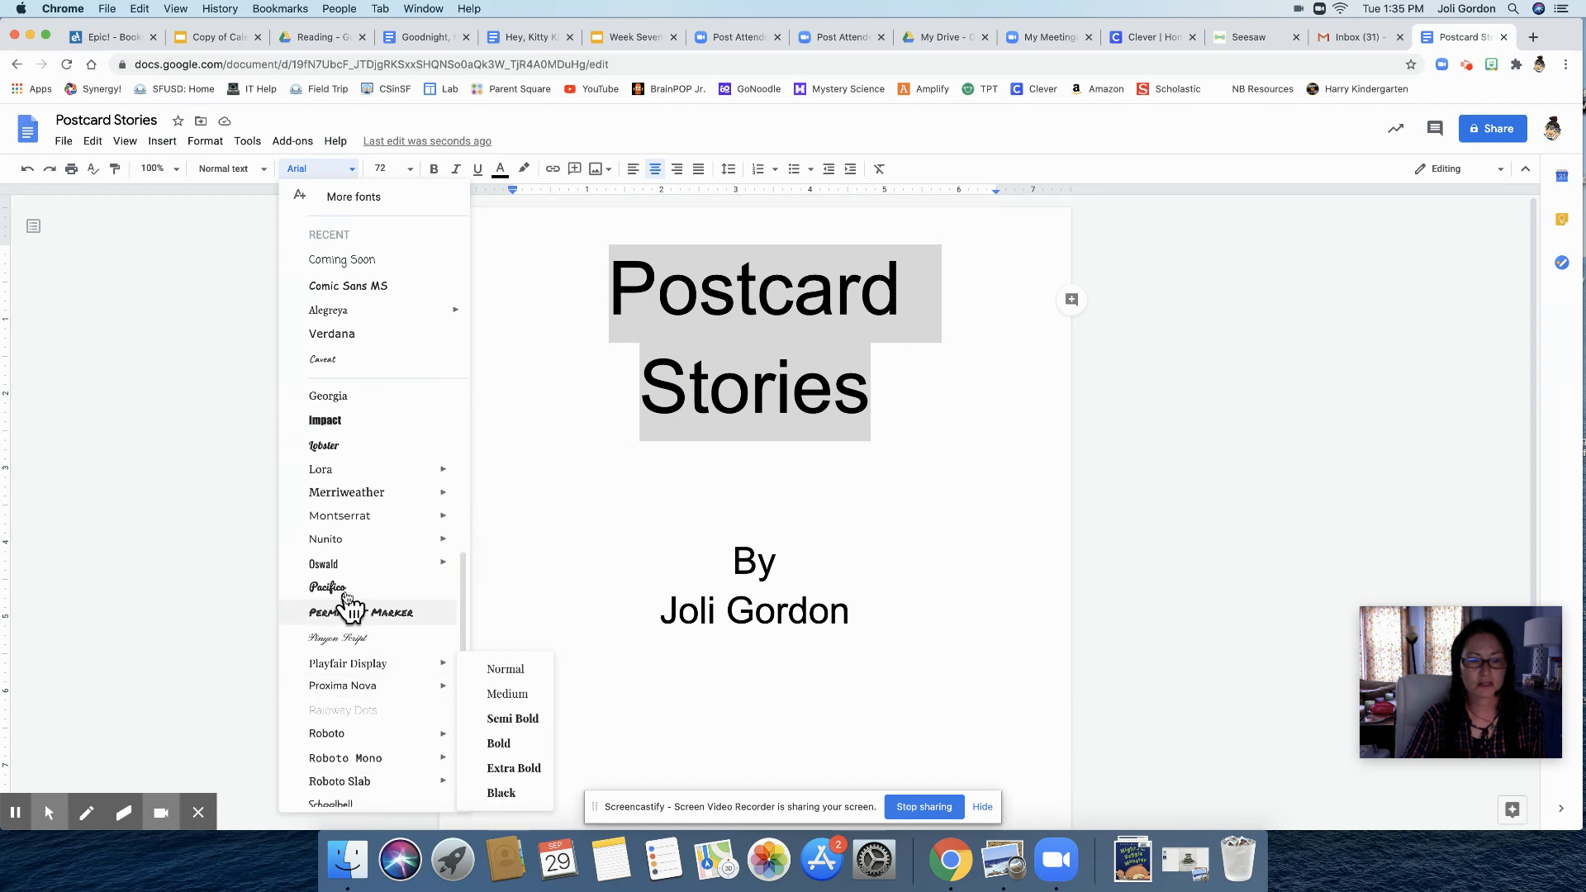
{"action": "left_click", "coordinate": [328, 586]}
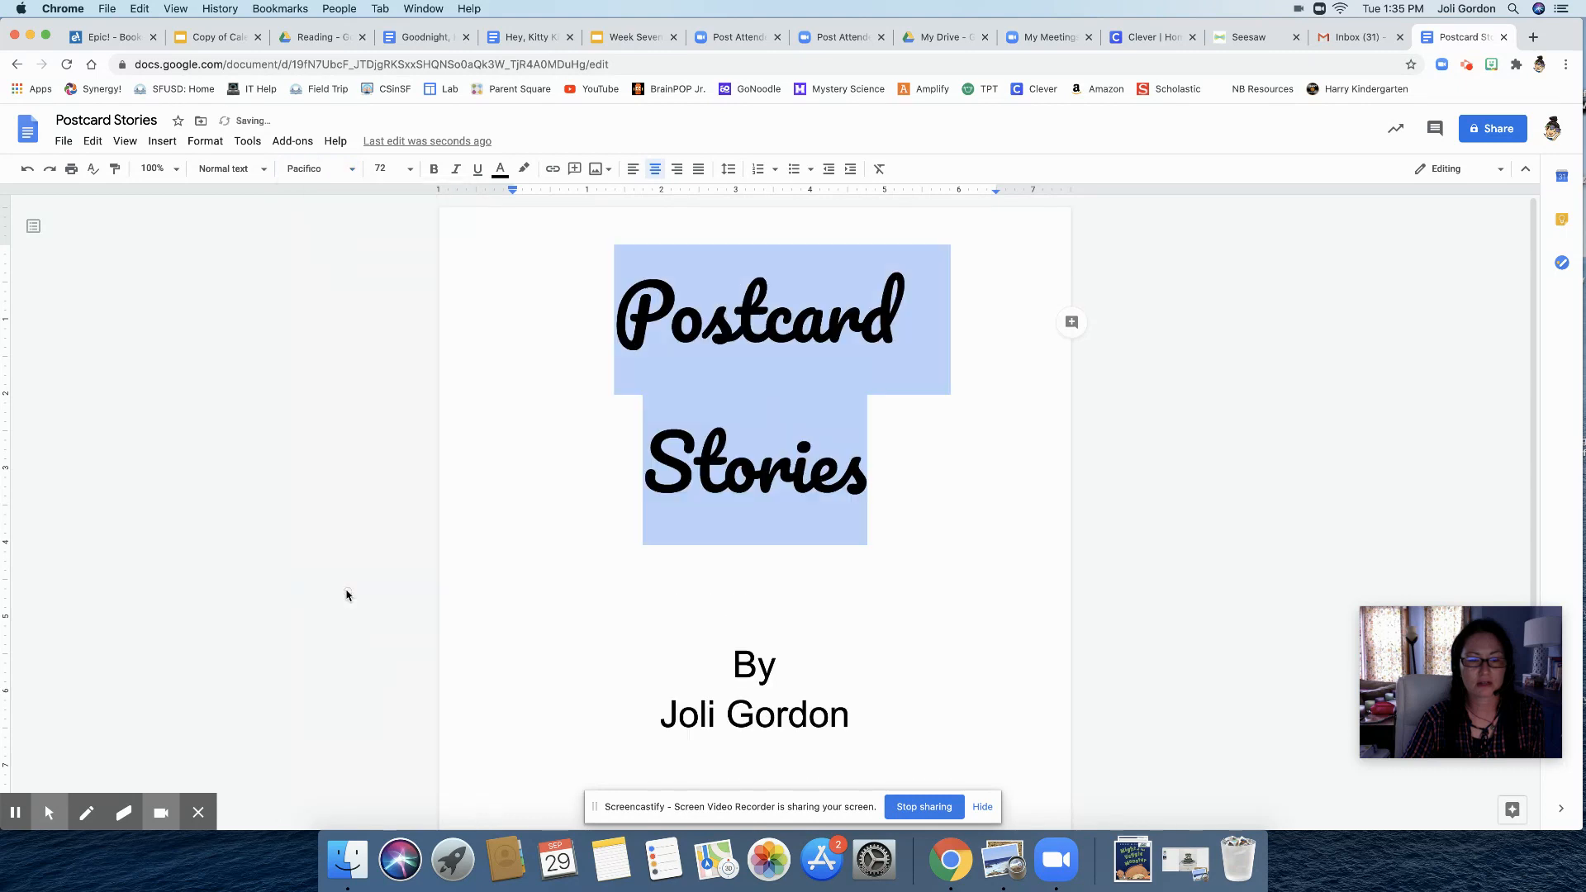
{"action": "mouse_move", "coordinate": [393, 588]}
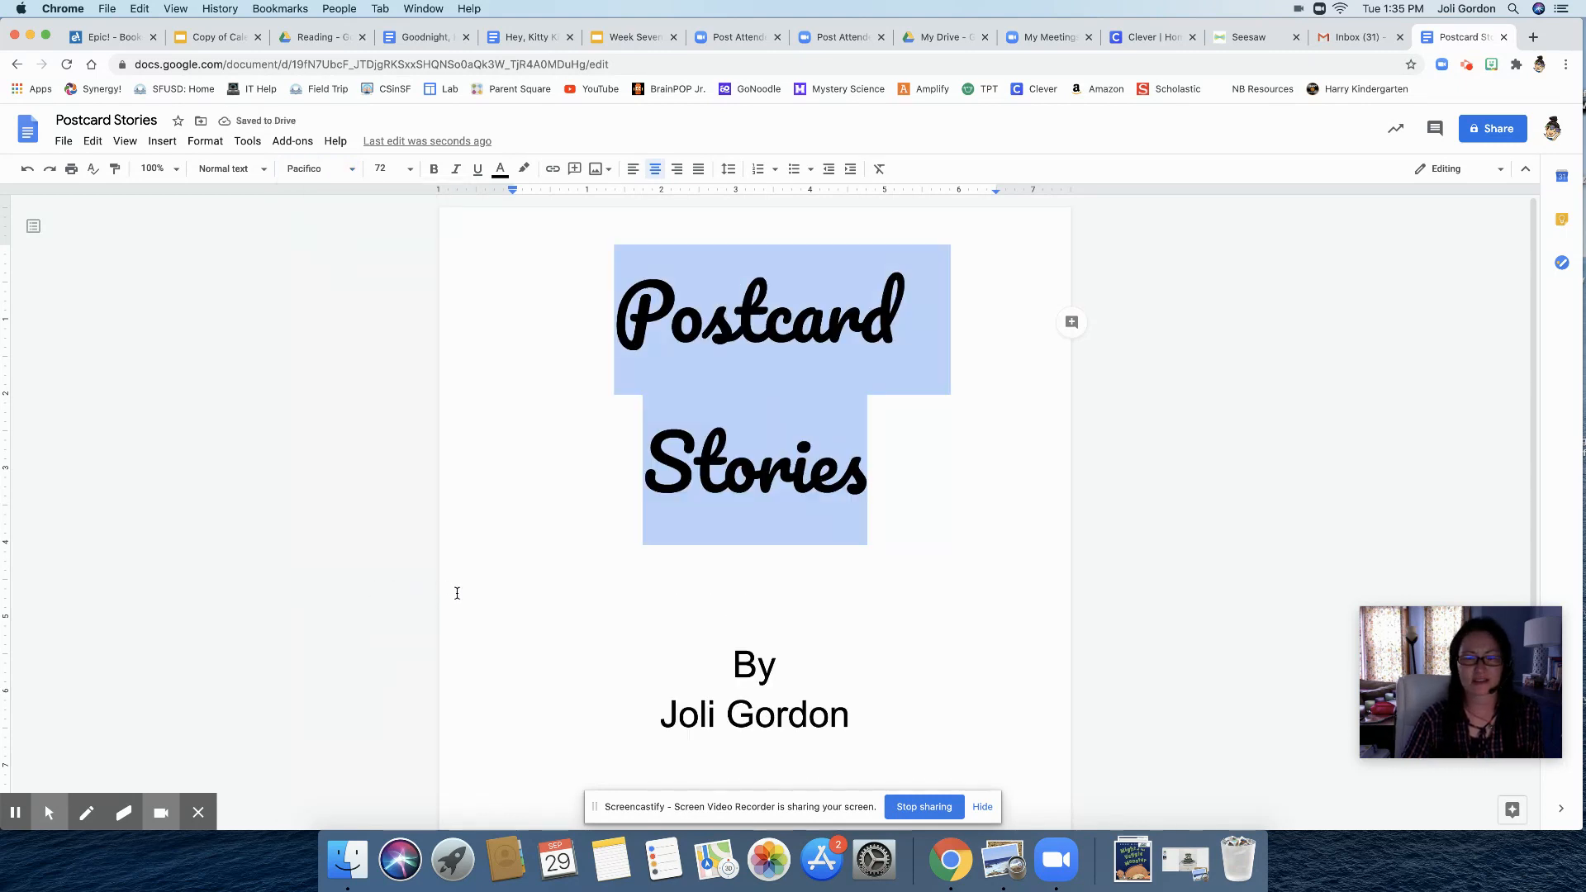
{"action": "left_click", "coordinate": [303, 168]}
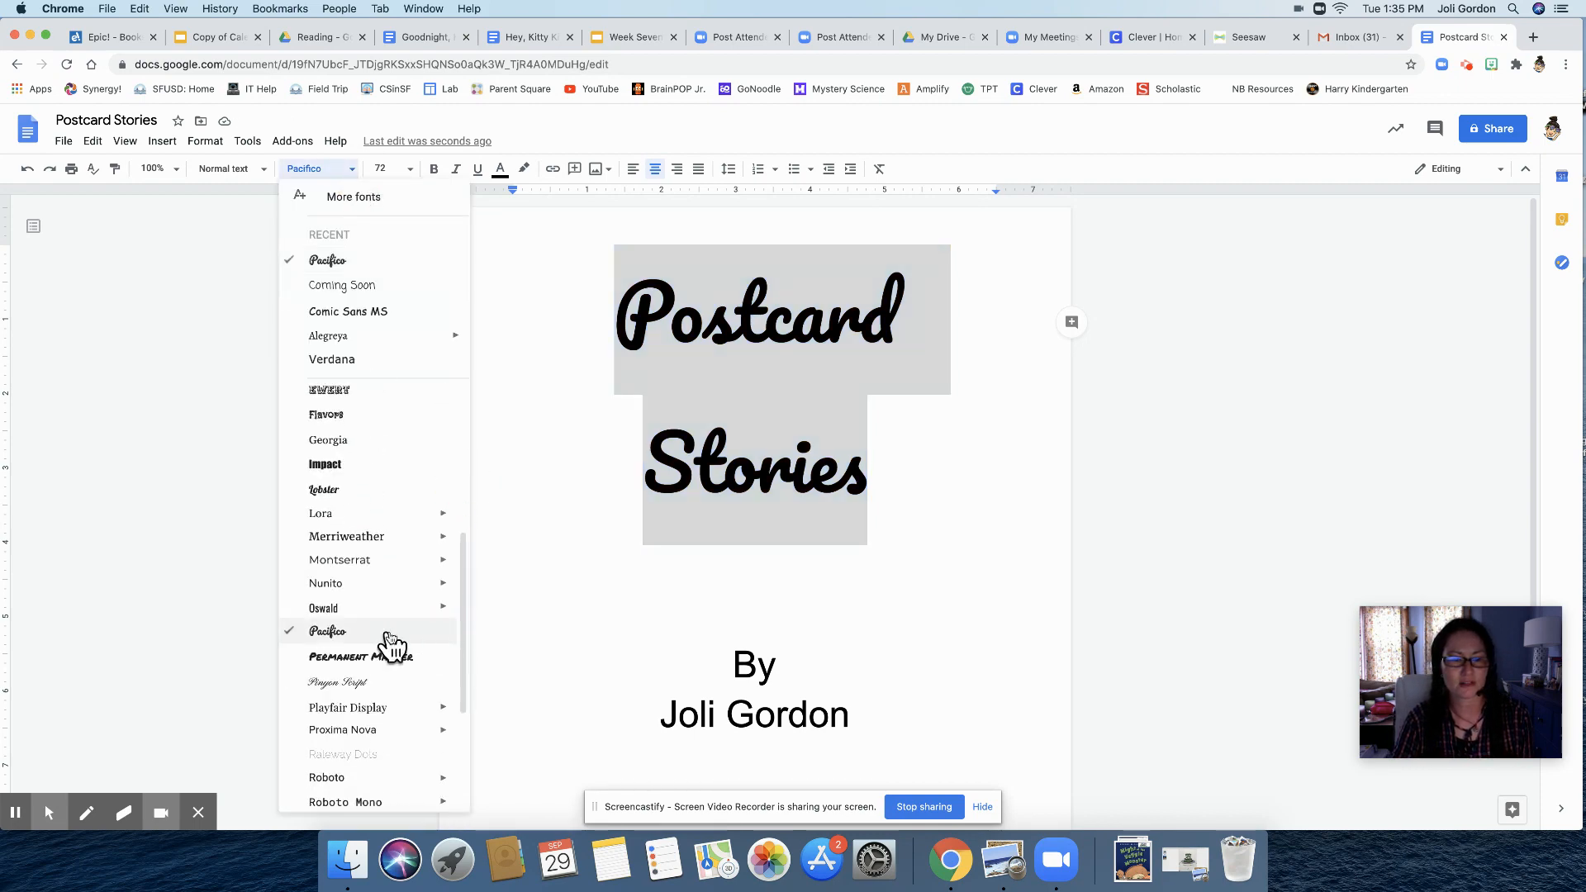
{"action": "left_click", "coordinate": [337, 681]}
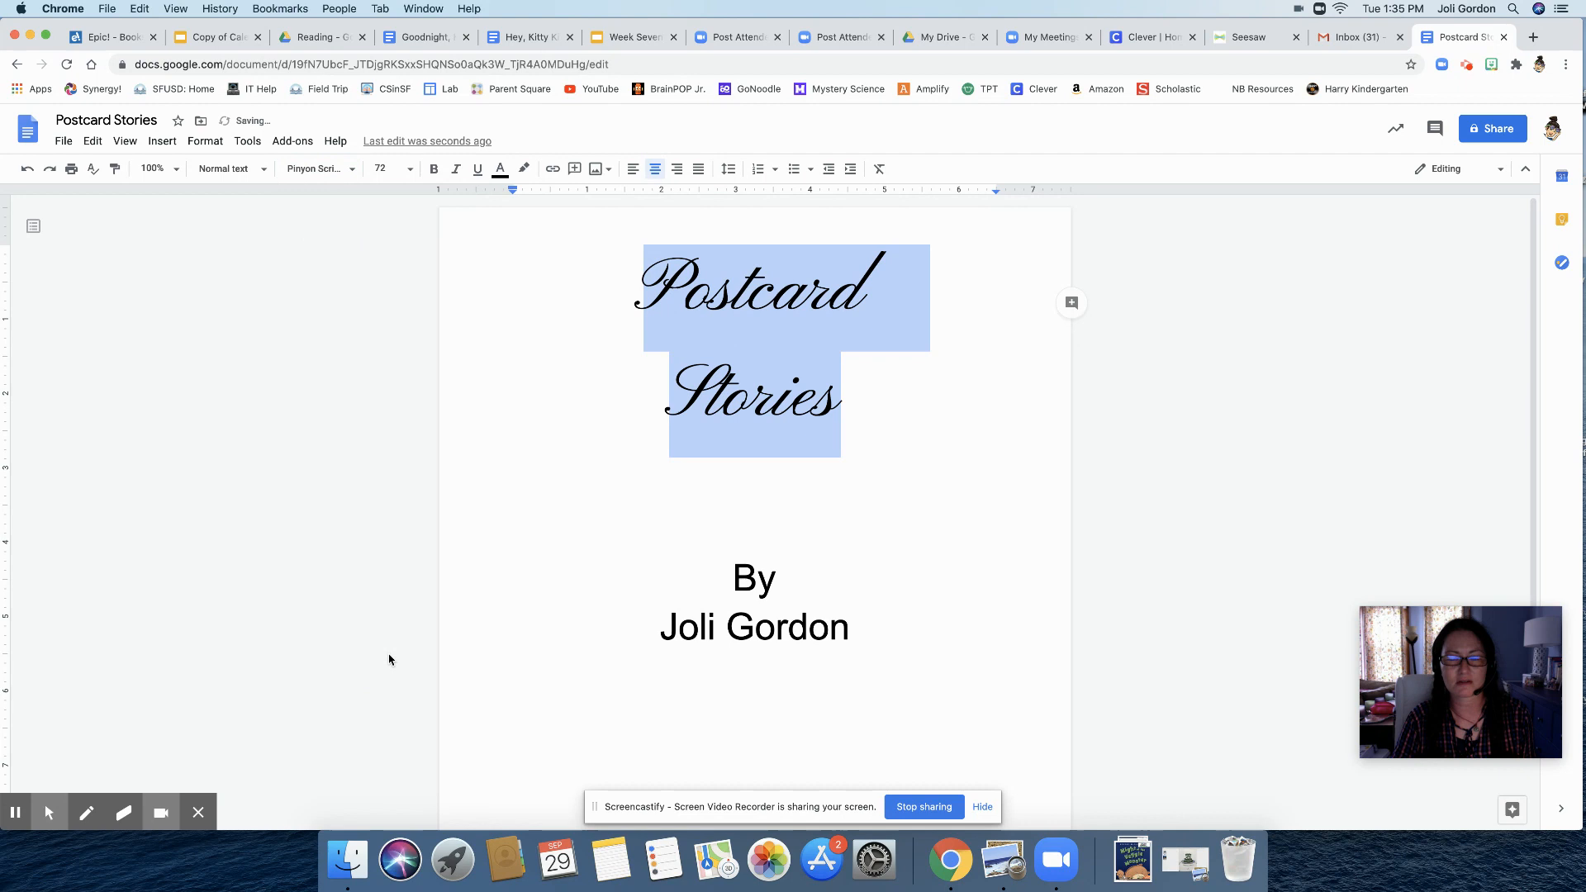
{"action": "left_click", "coordinate": [316, 168]}
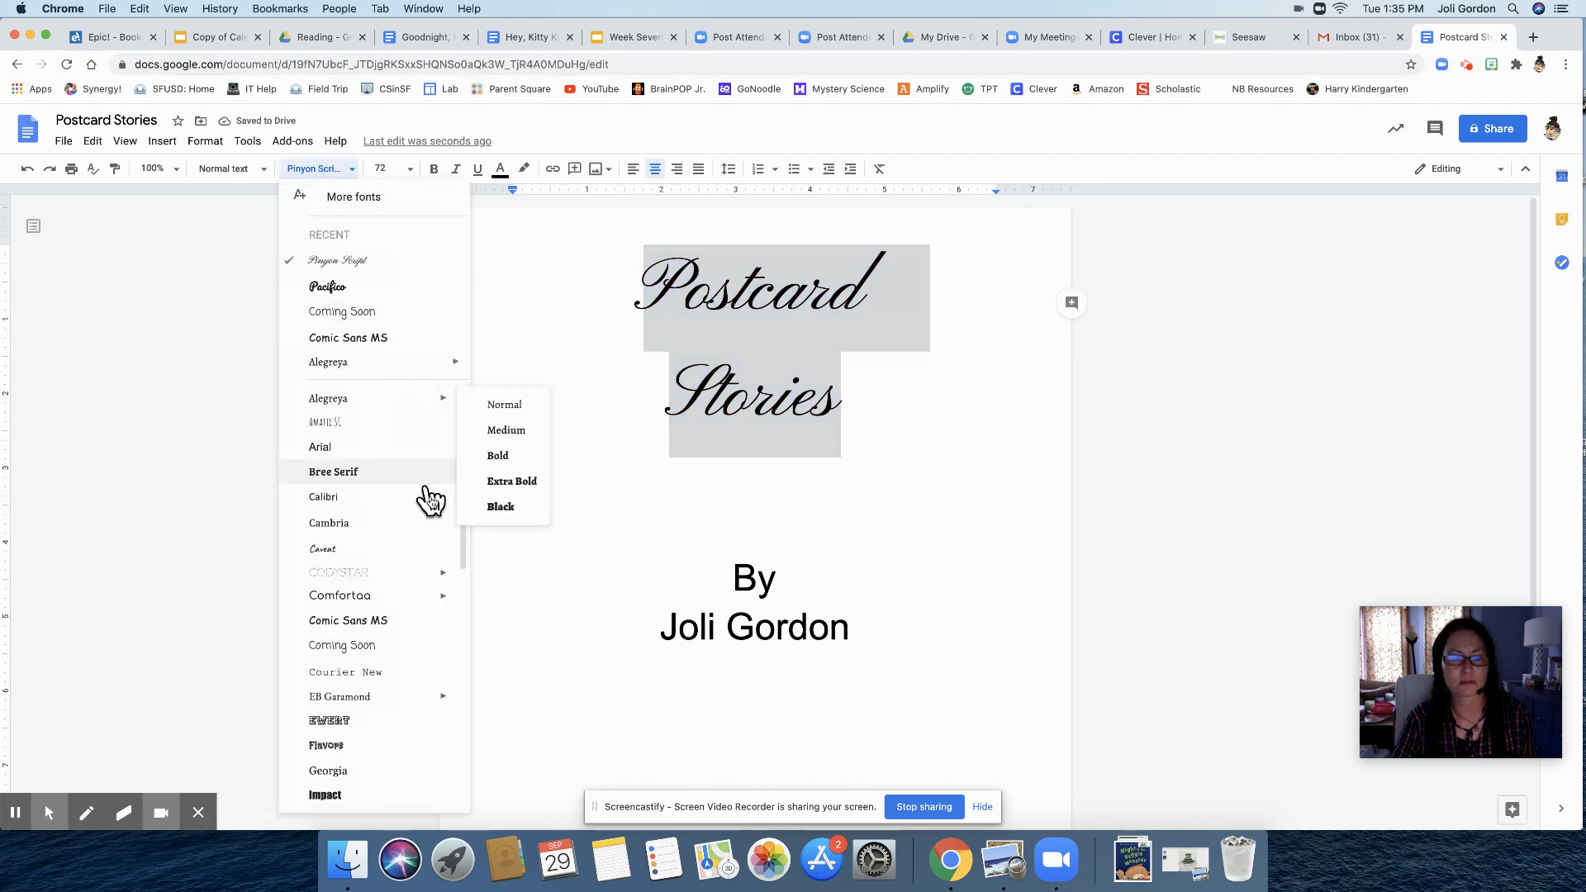
{"action": "left_click", "coordinate": [329, 523]}
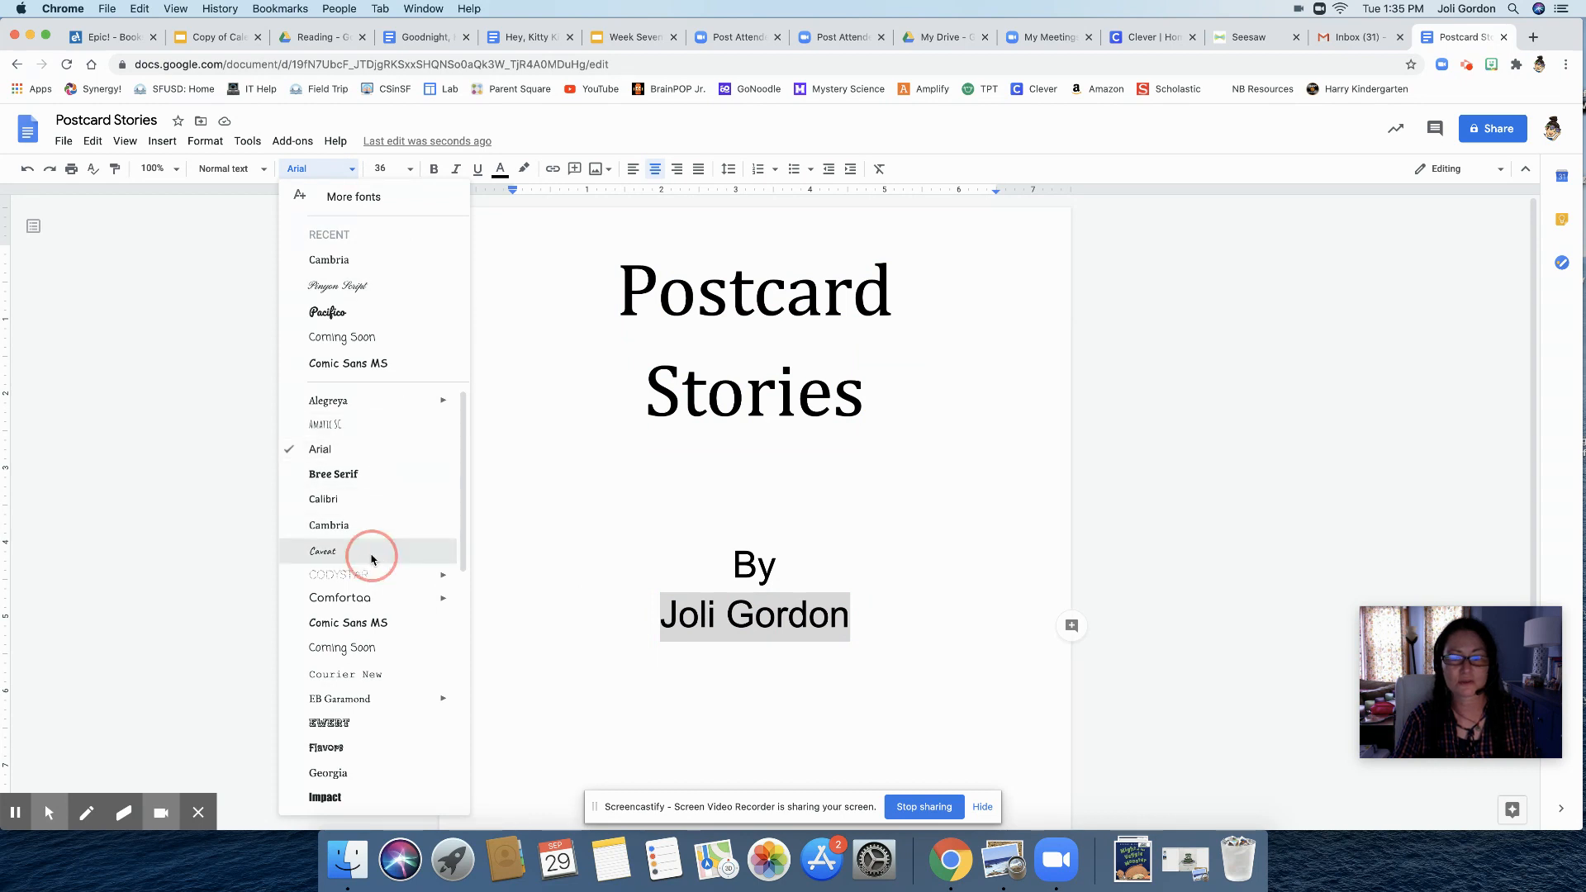
Set Joli Gordon in Caveat and check the title's font
{"action": "left_click", "coordinate": [323, 550]}
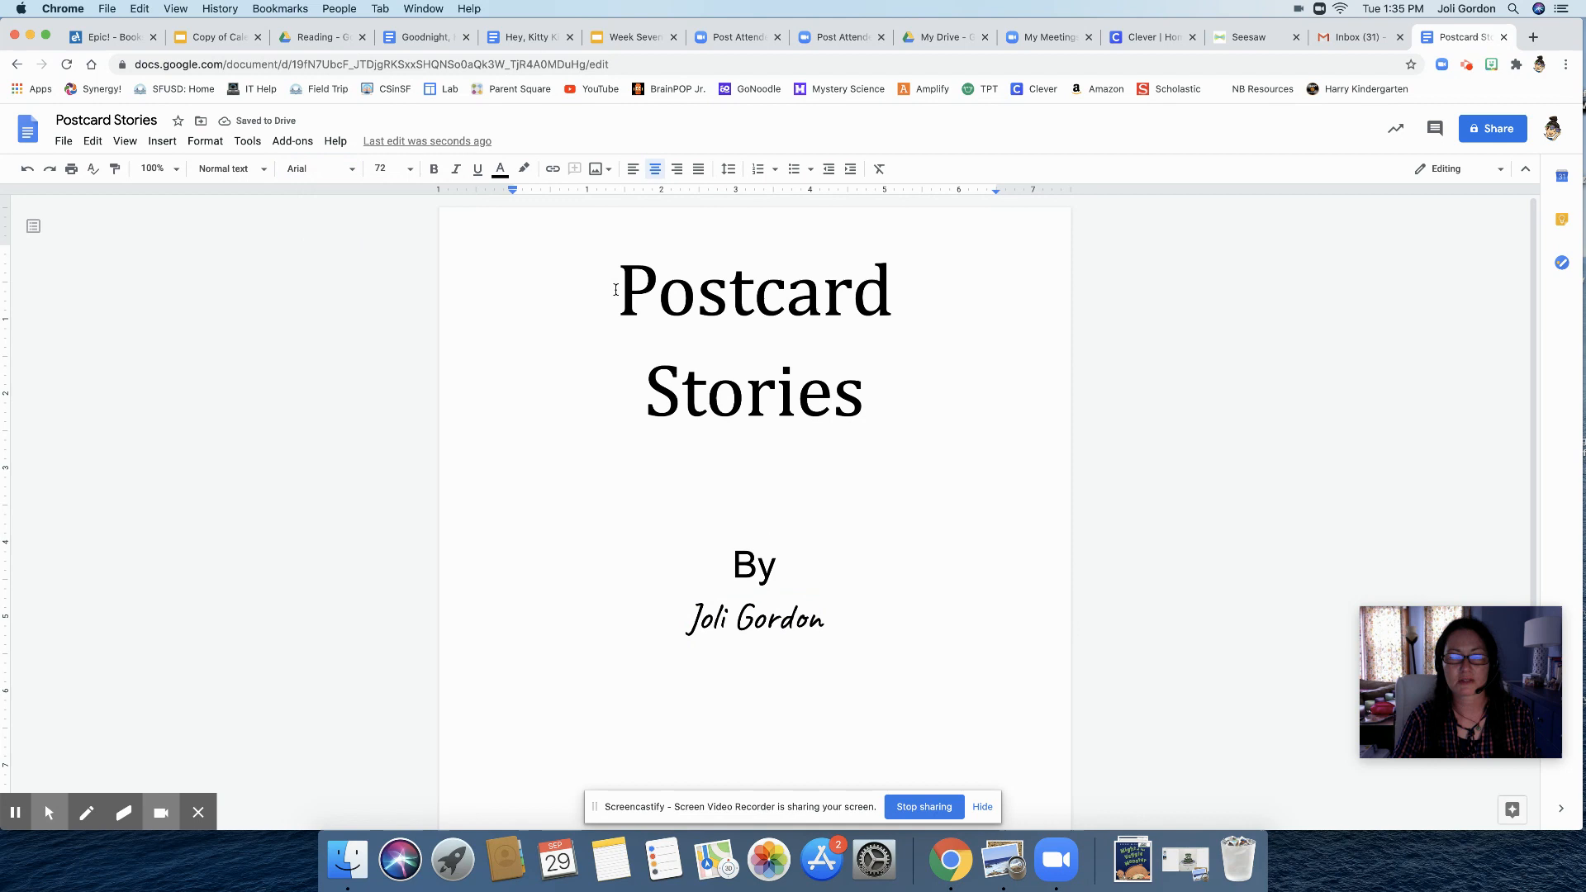
{"action": "left_click", "coordinate": [319, 168]}
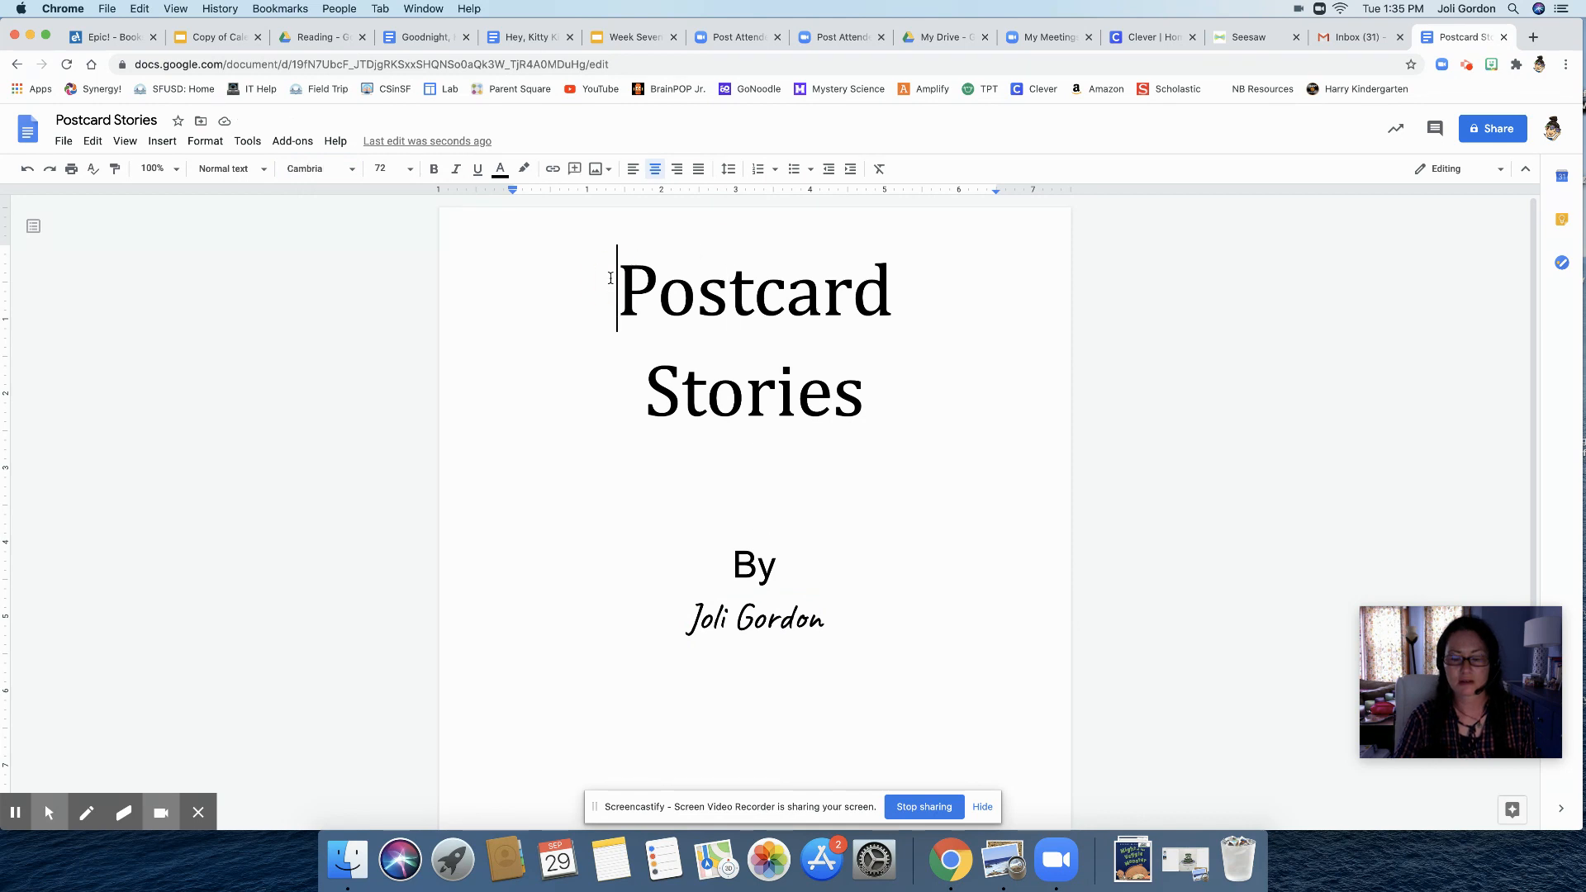
{"action": "scroll", "scroll_direction": "down", "scroll_amount": 3}
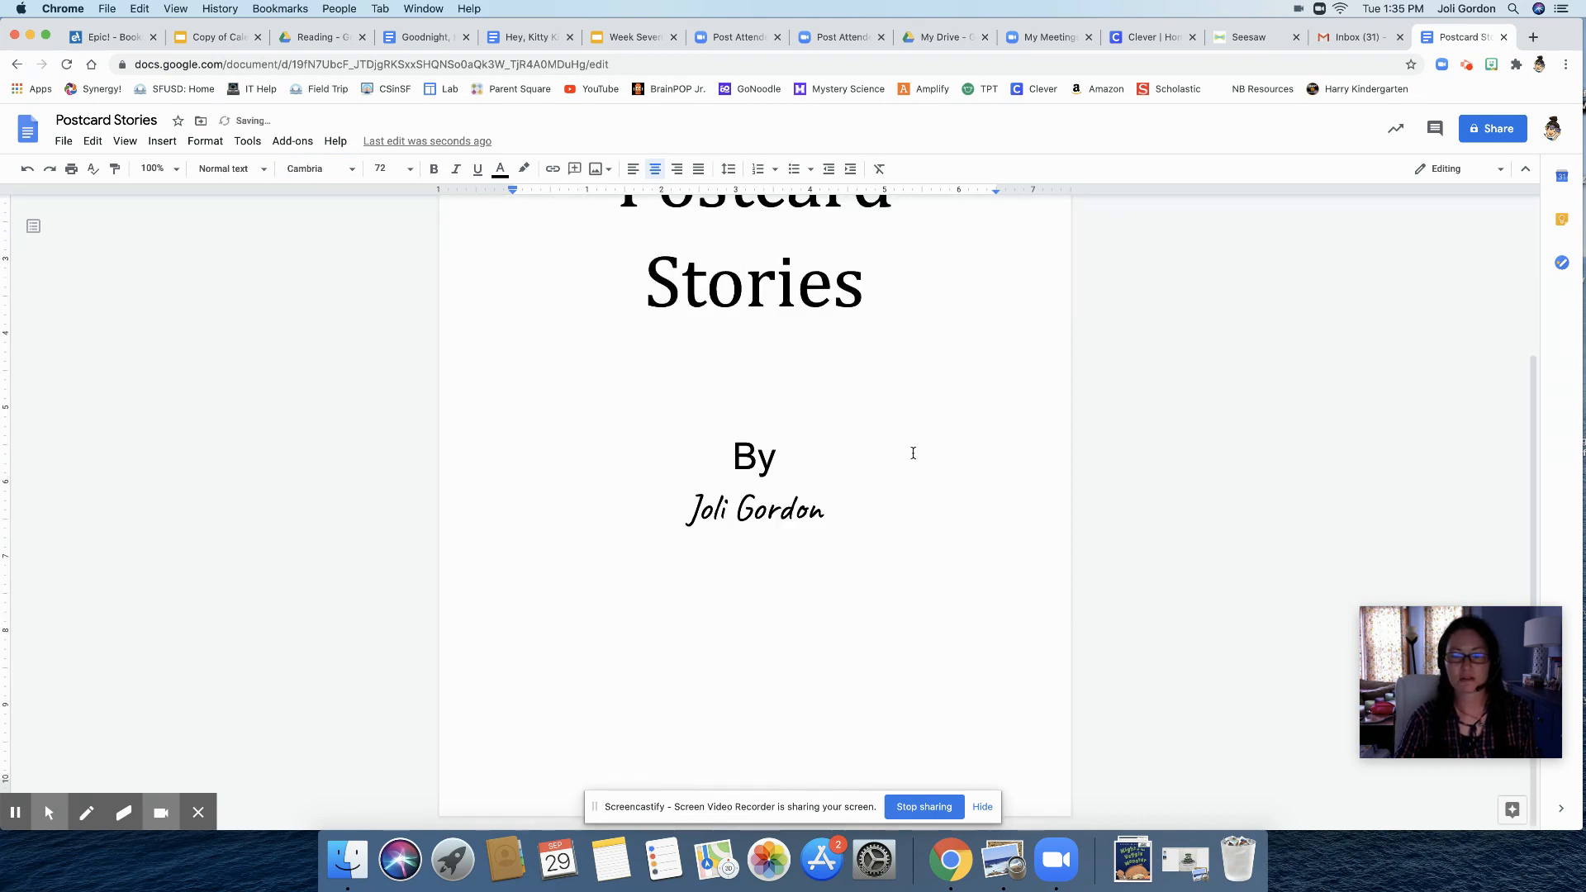